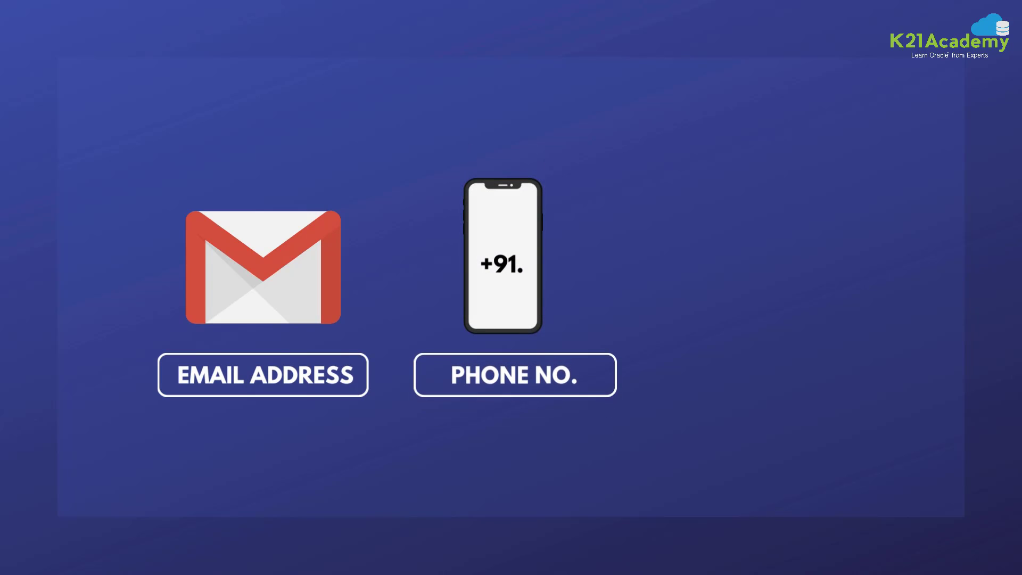
Leave the prerequisites slide and bring up the Word lab guide for the Google Cloud free trial
left_click(530, 558)
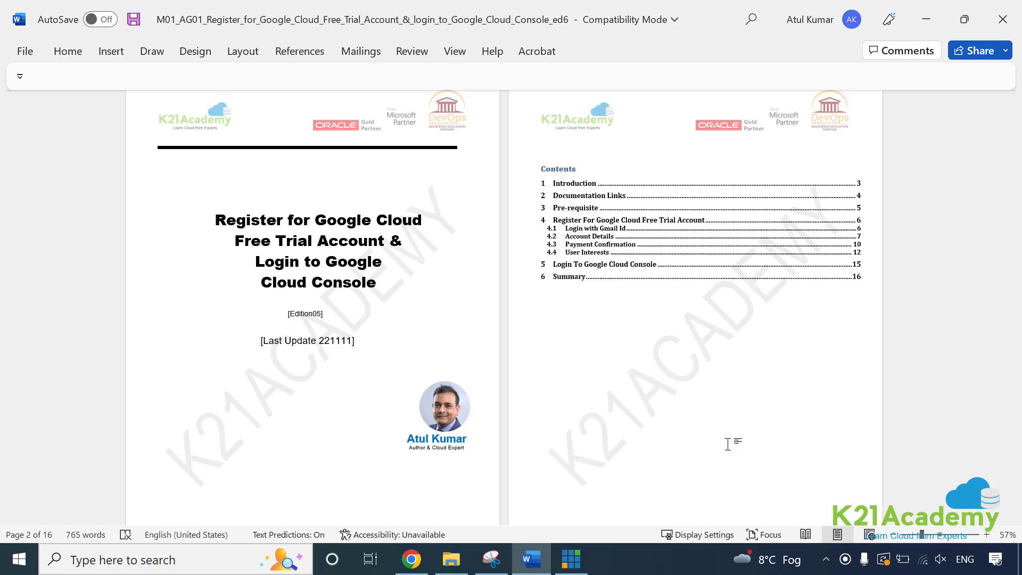
left_click(700, 339)
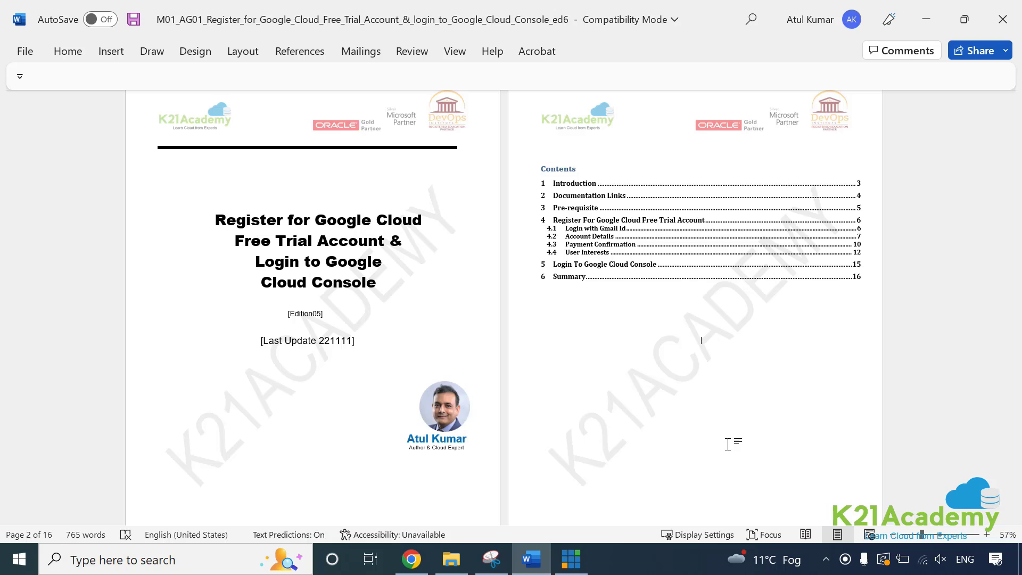
mouse_move(282, 357)
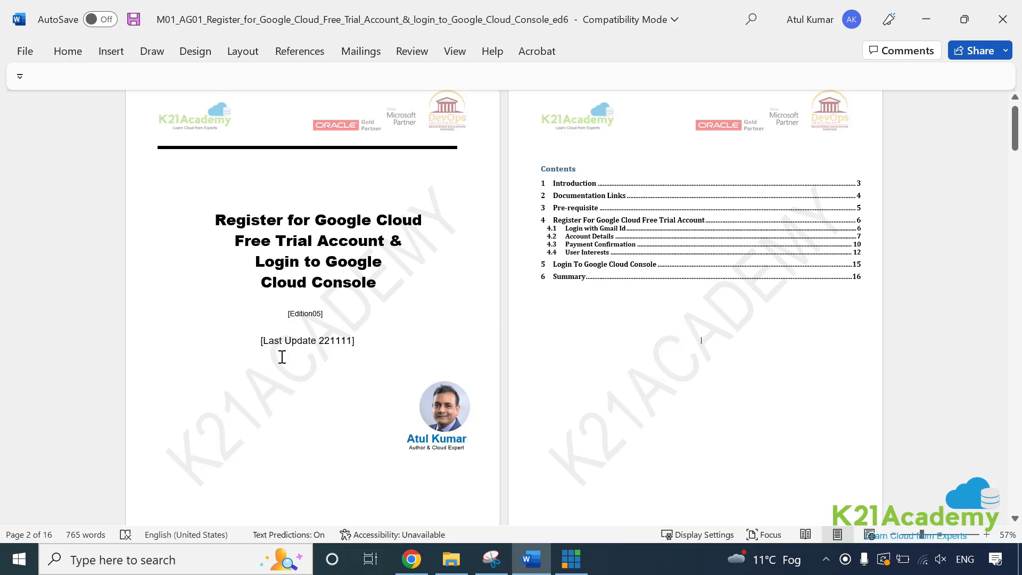
mouse_move(313, 346)
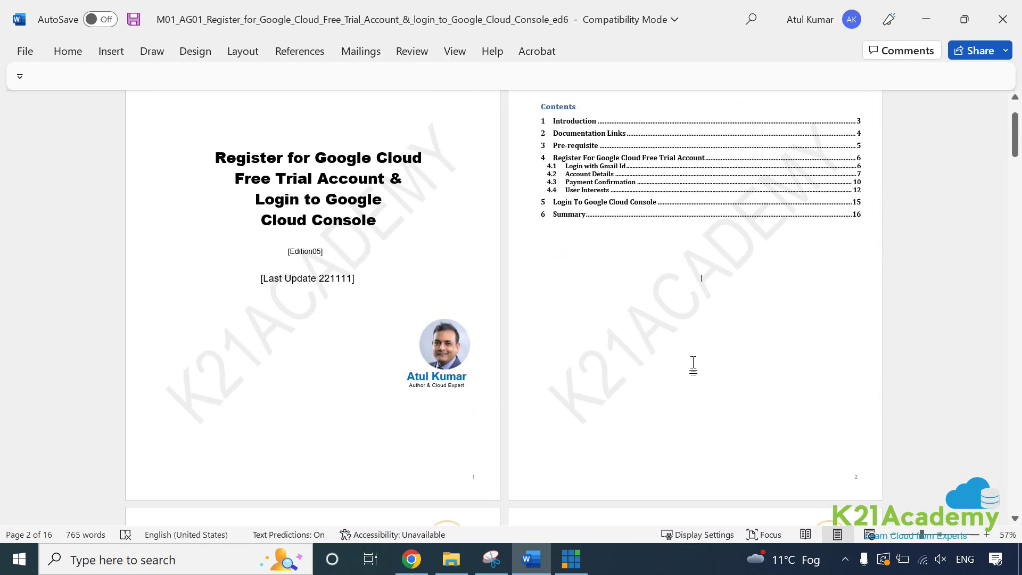
scroll("down", 3)
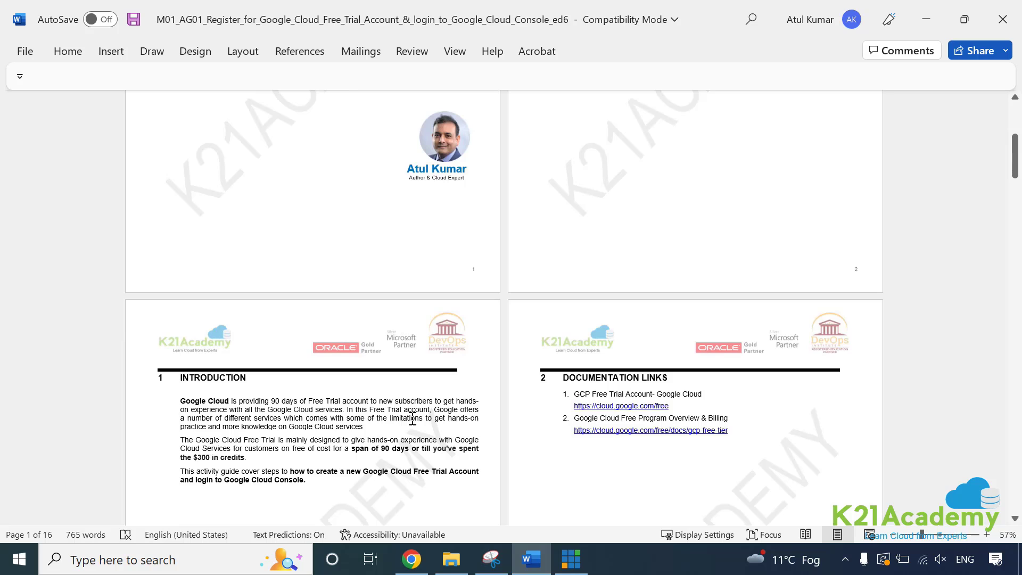
scroll("up", 3)
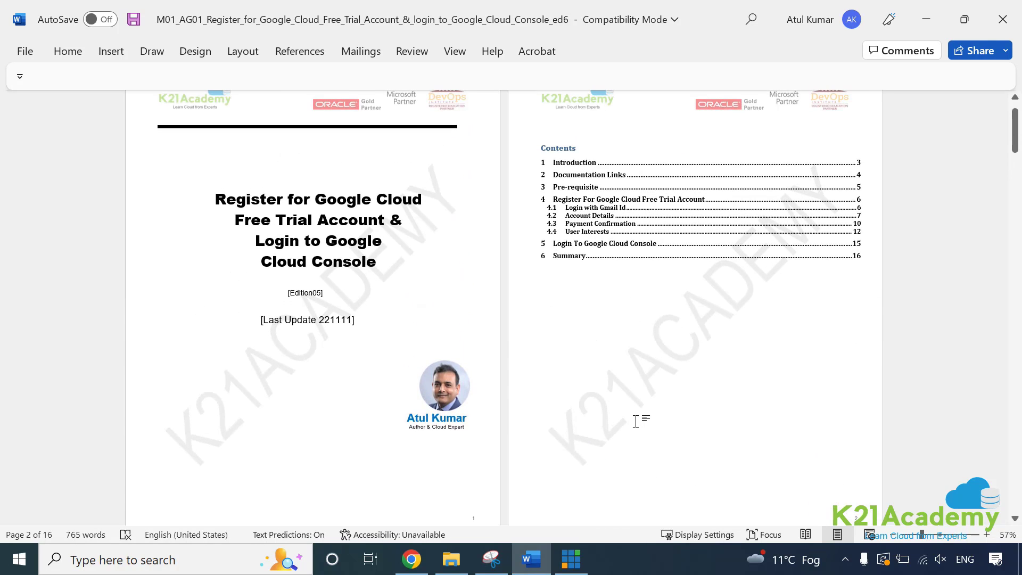
scroll("down", 3)
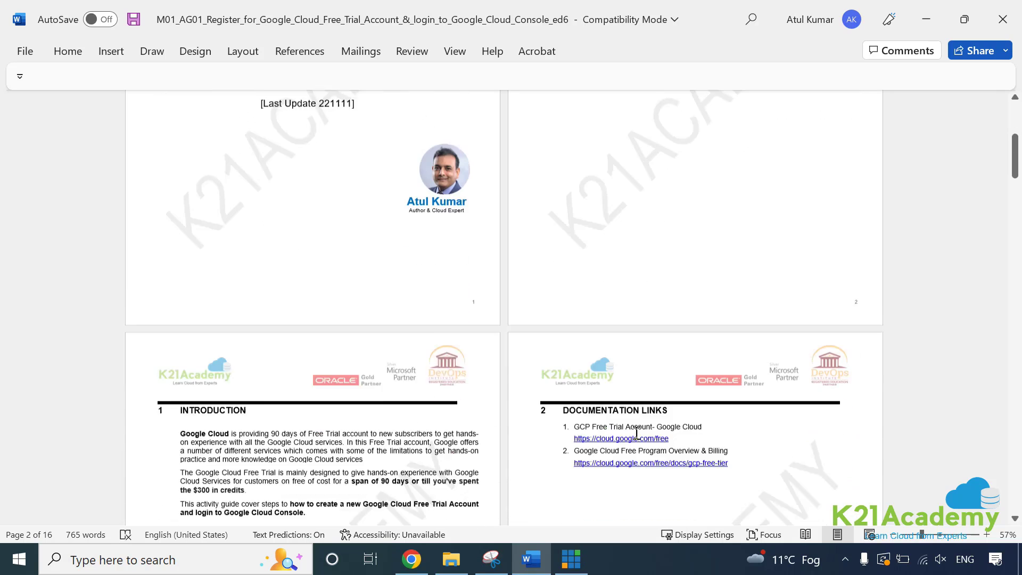
mouse_move(619, 385)
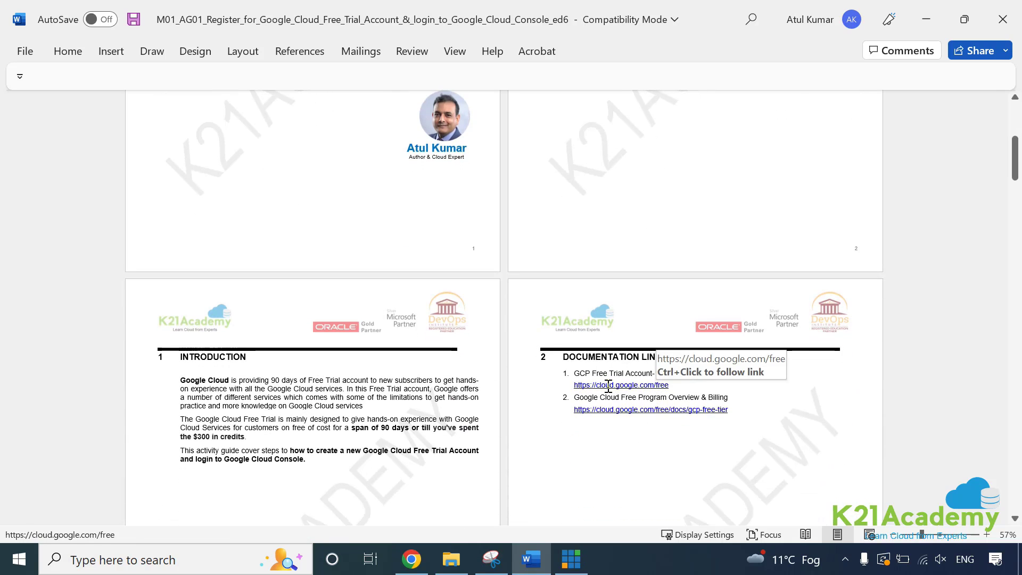
scroll("up", 3)
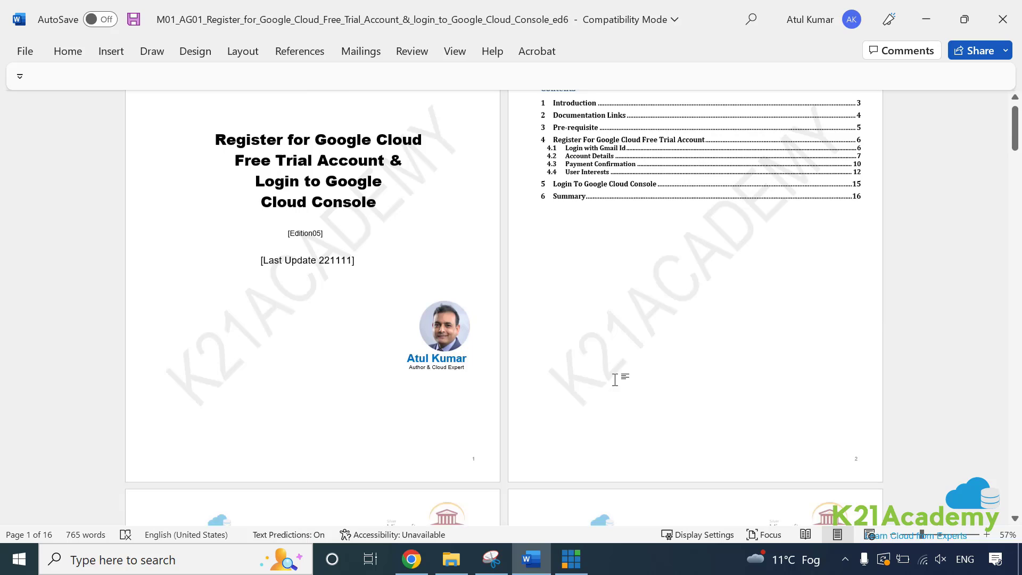
scroll("up", 3)
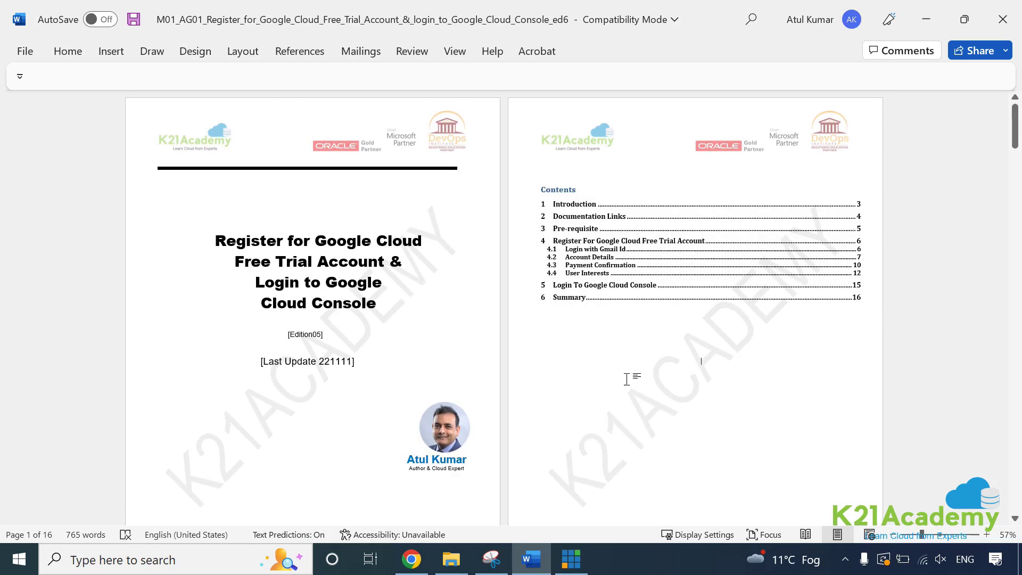
scroll("down", 3)
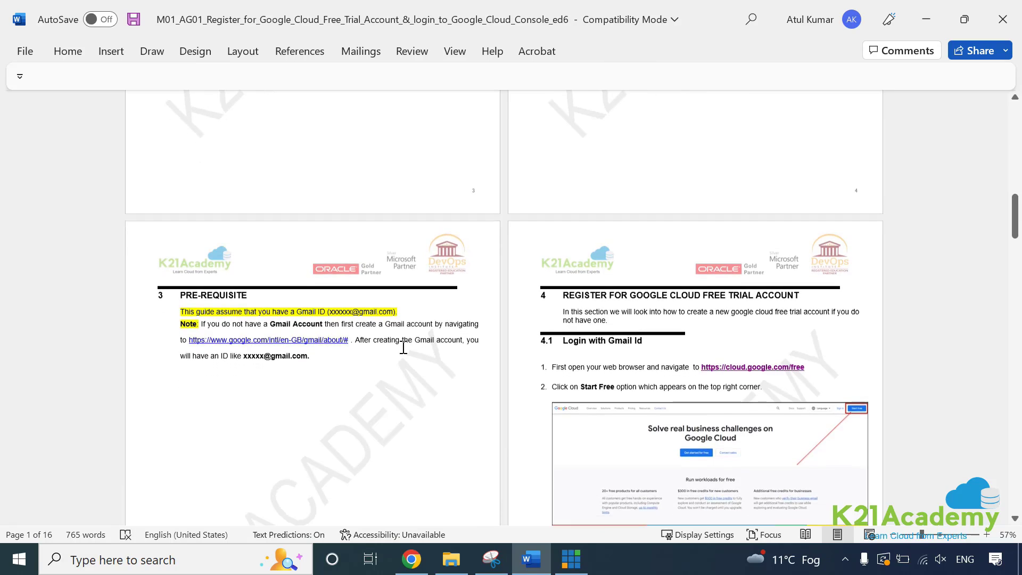
scroll("down", 3)
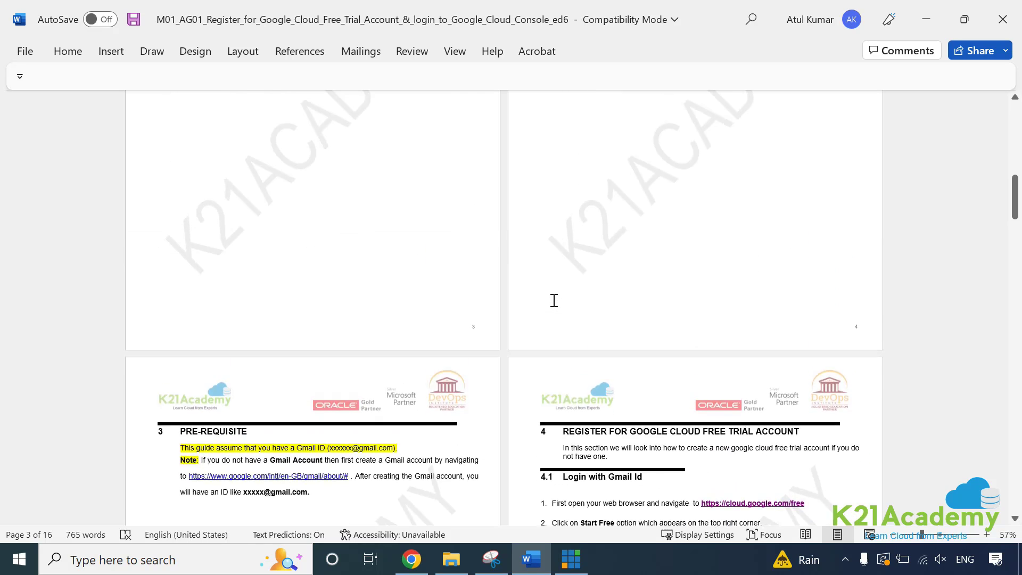
scroll("up", 3)
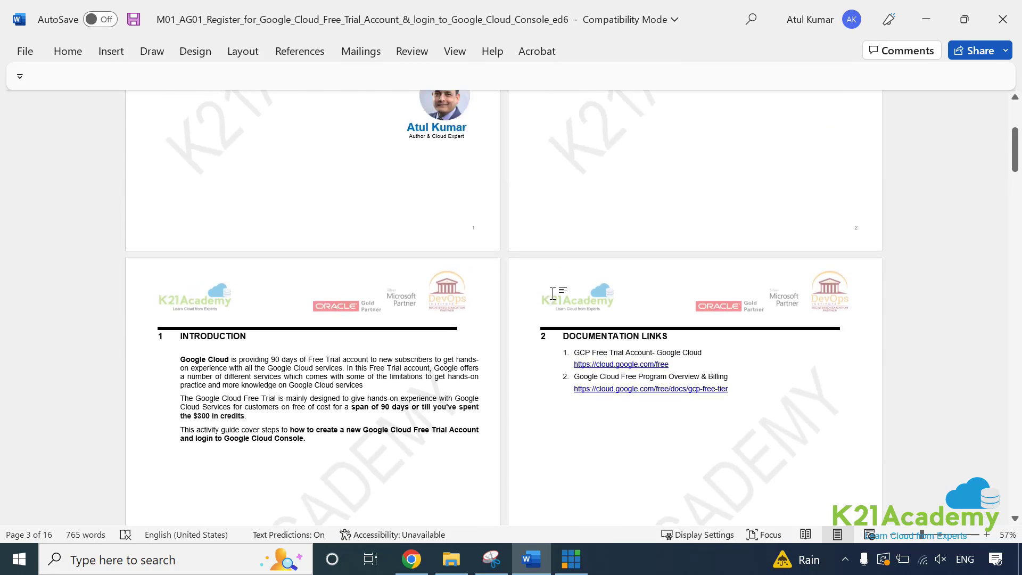
scroll("up", 3)
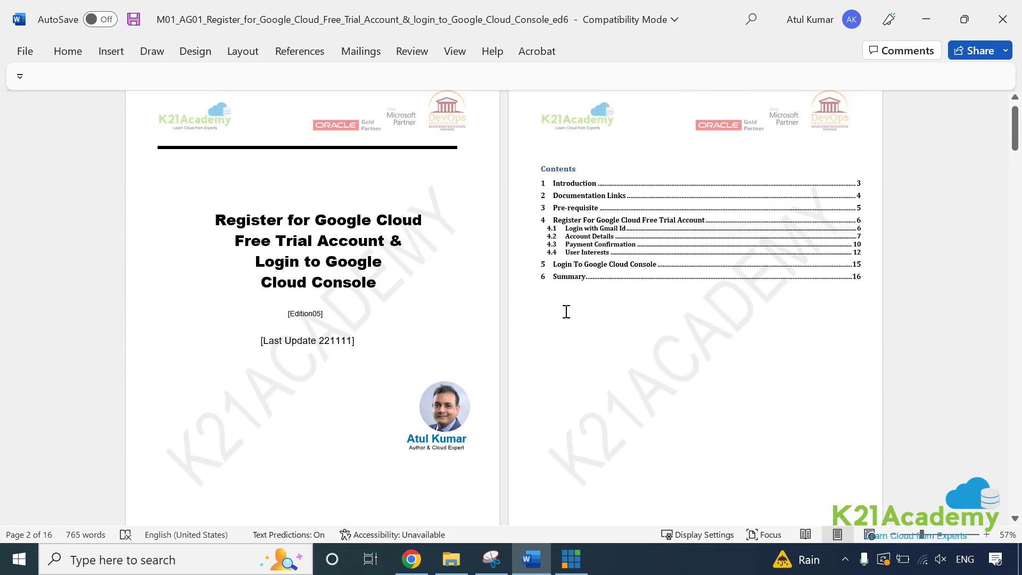
scroll("down", 3)
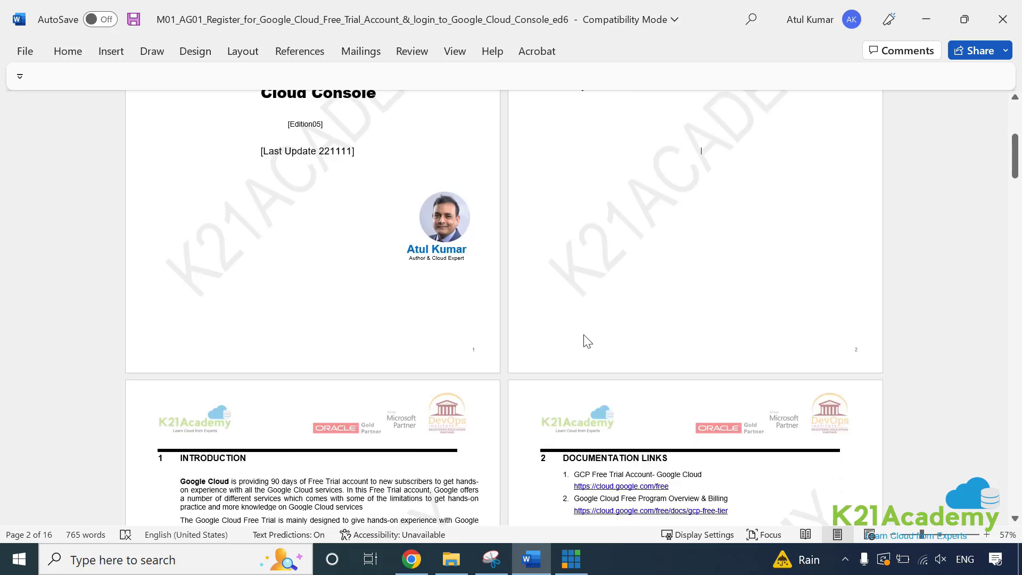
scroll("down", 3)
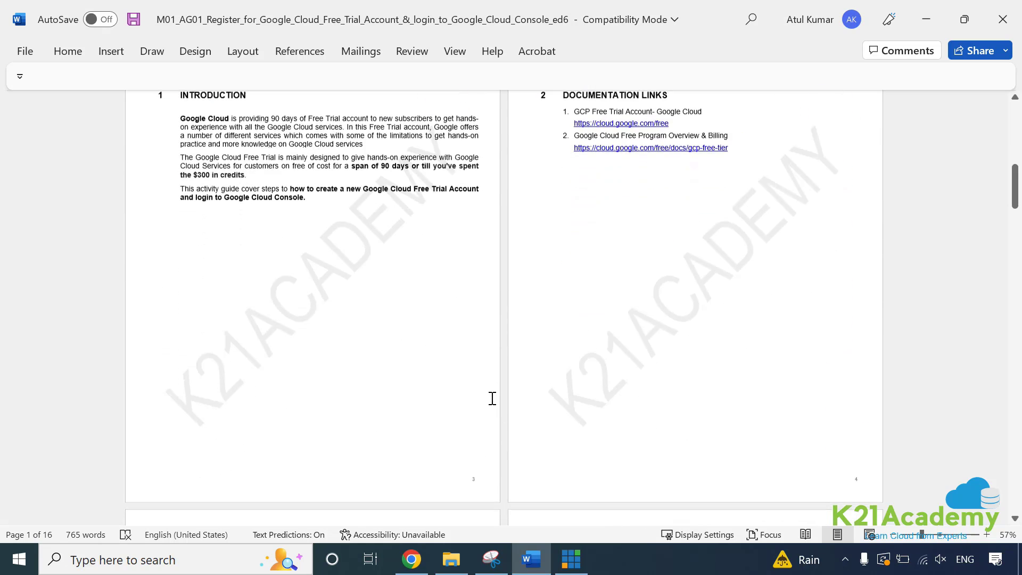
scroll("up", 3)
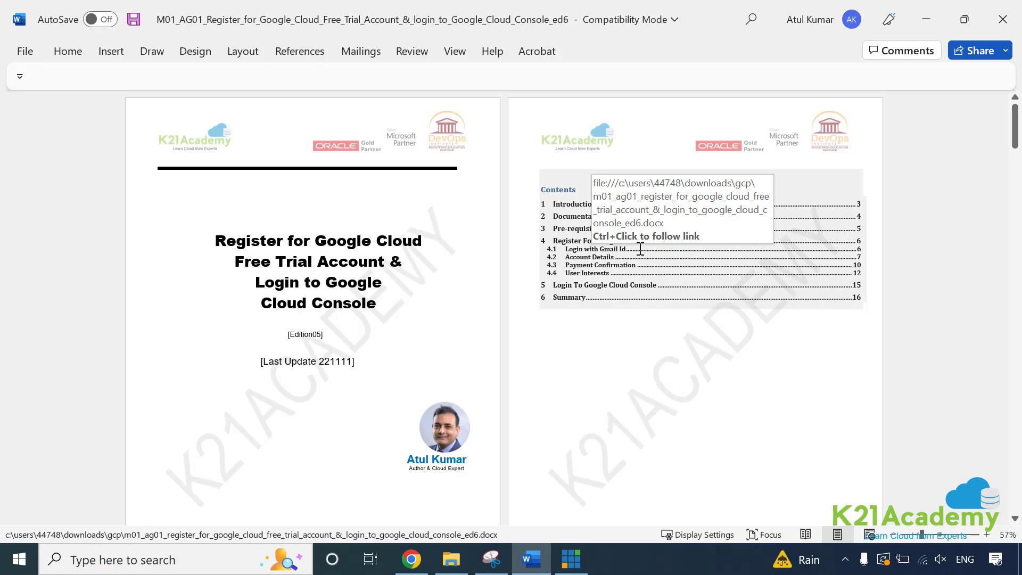
mouse_move(655, 359)
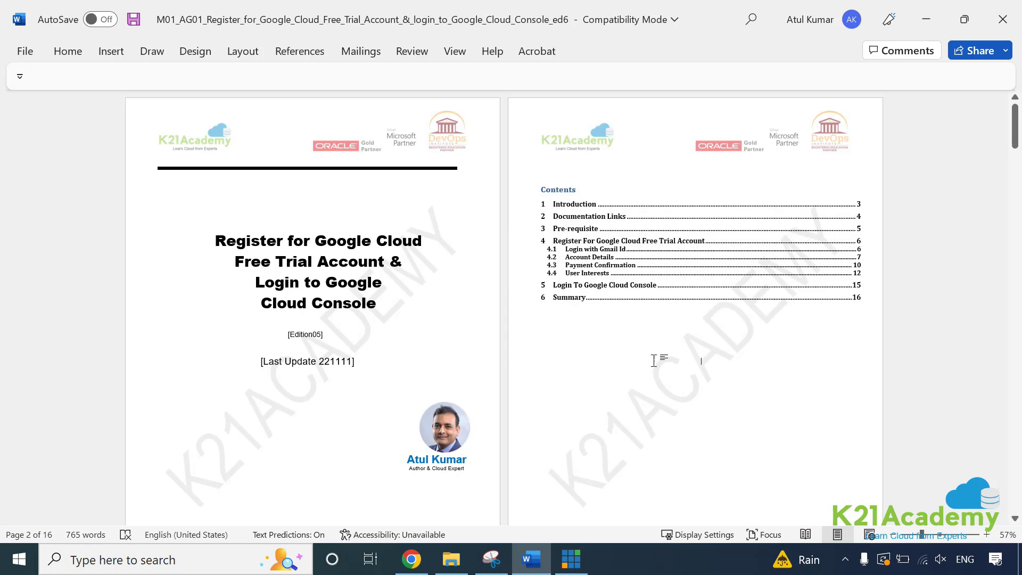
mouse_move(645, 360)
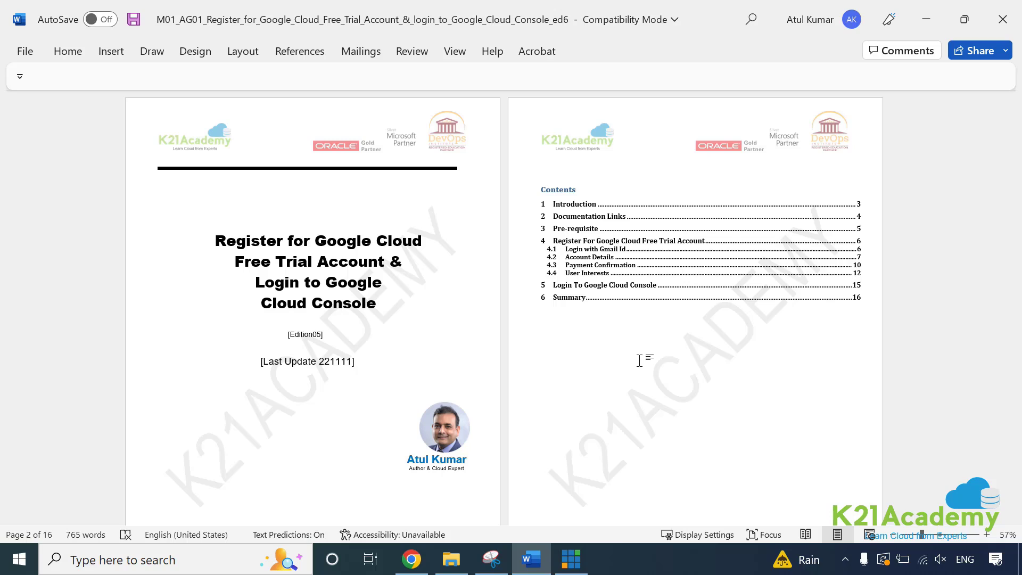
mouse_move(527, 412)
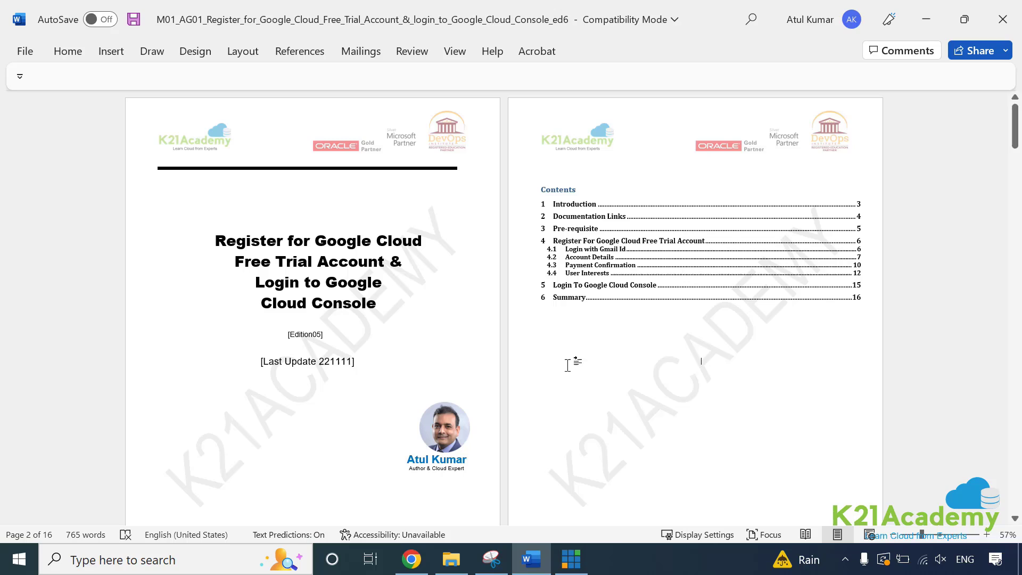
mouse_move(572, 344)
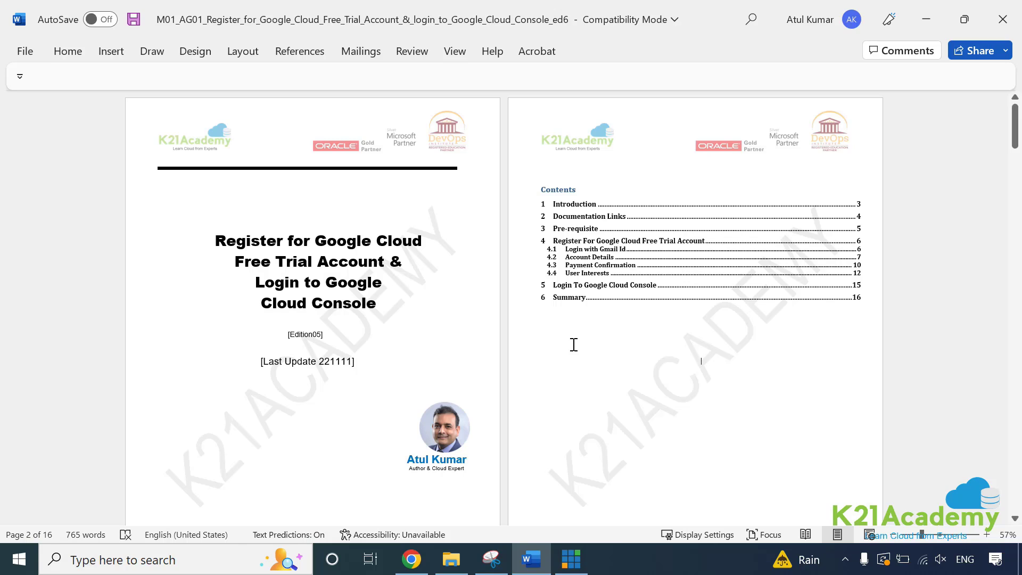
mouse_move(584, 352)
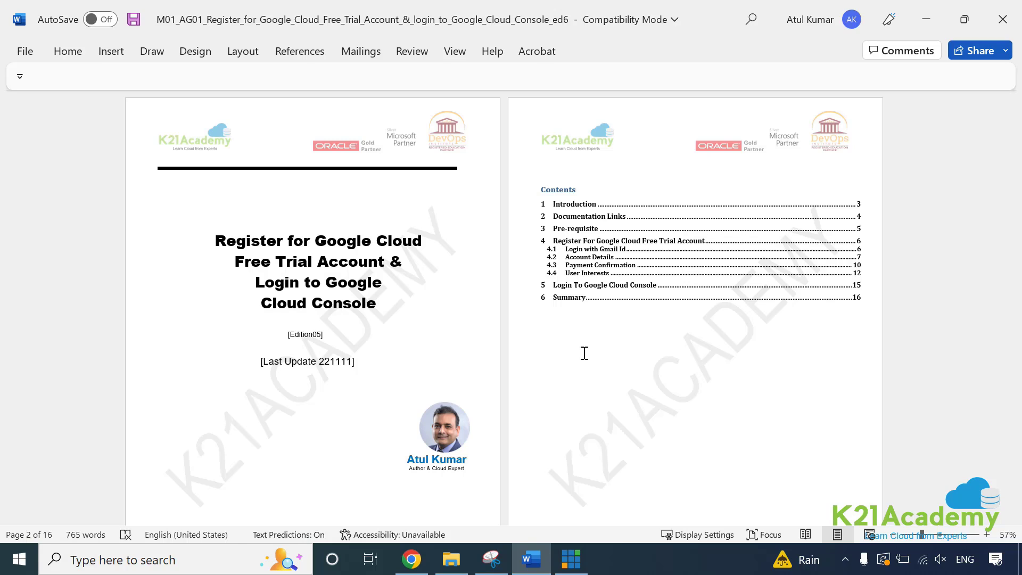
left_click(701, 361)
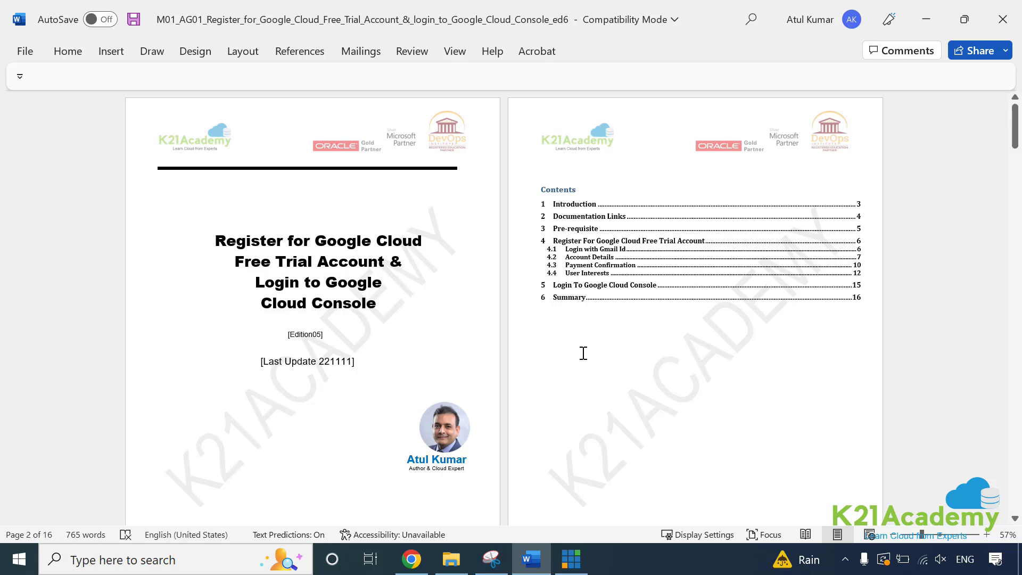
Scroll the Word guide to pages 5–6, showing Pre-requisite and Register for Google Cloud Free Trial
scroll("down", 3)
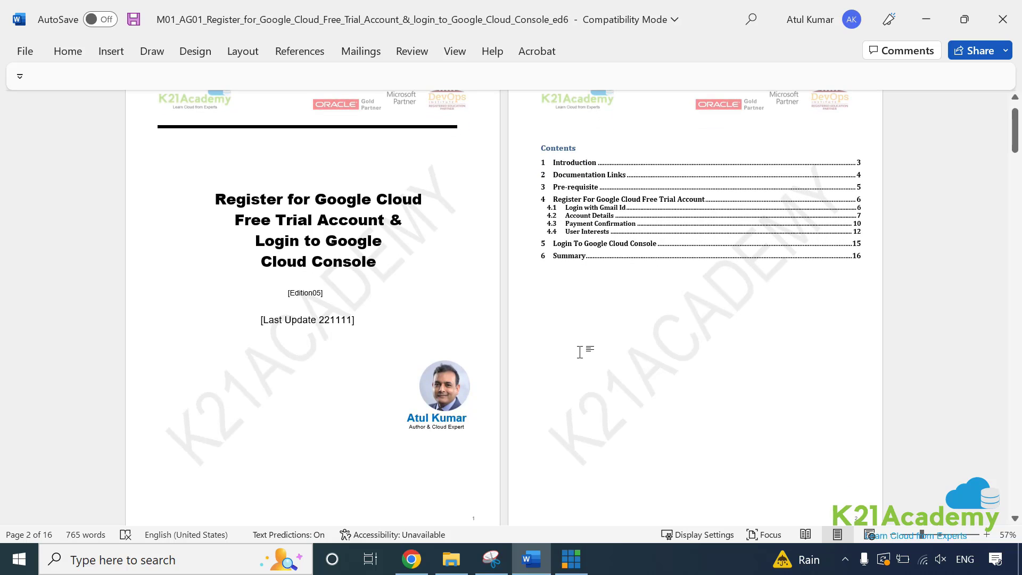
left_click(700, 319)
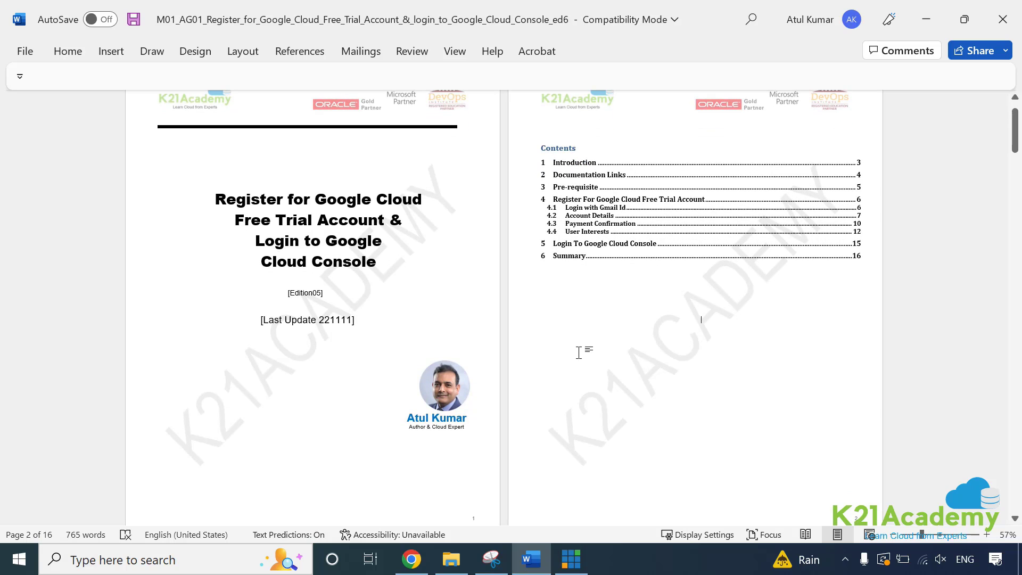
scroll("down", 3)
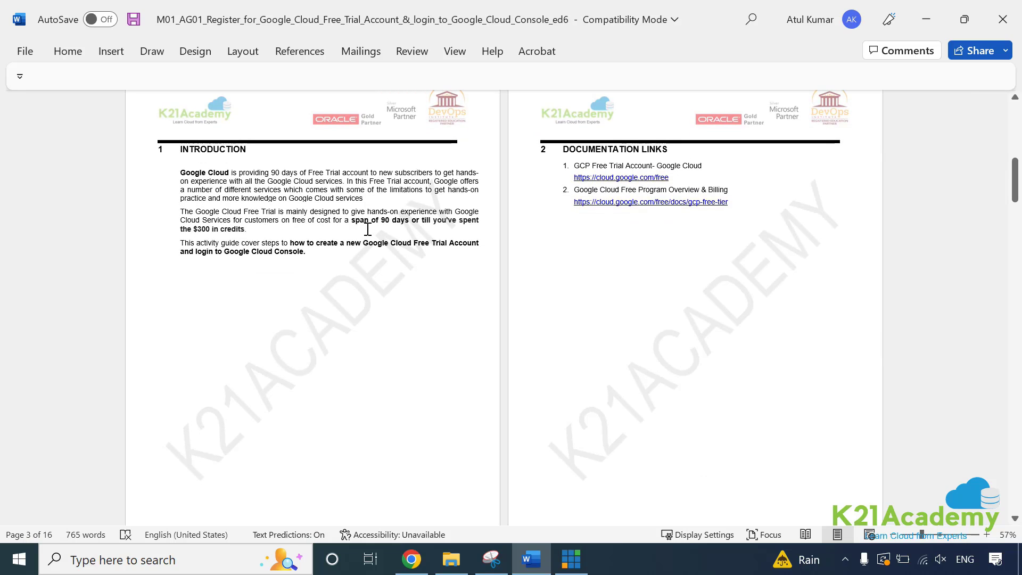
mouse_move(210, 237)
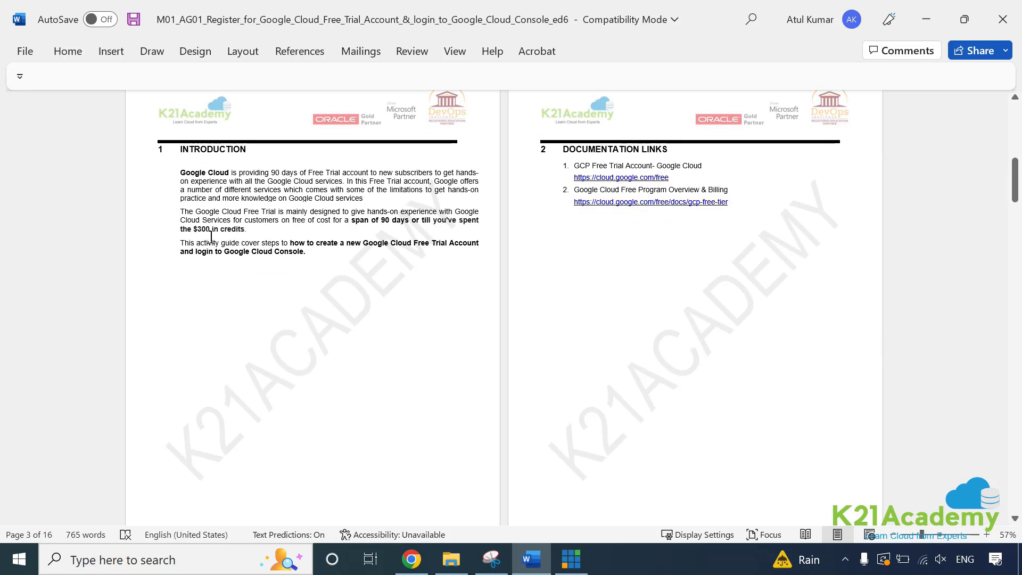
mouse_move(254, 266)
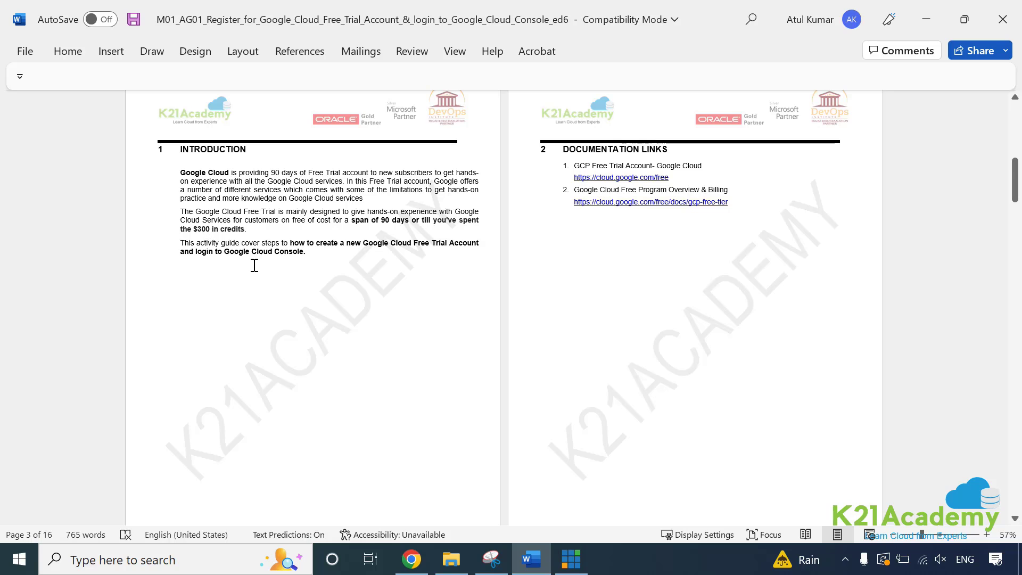
scroll("down", 3)
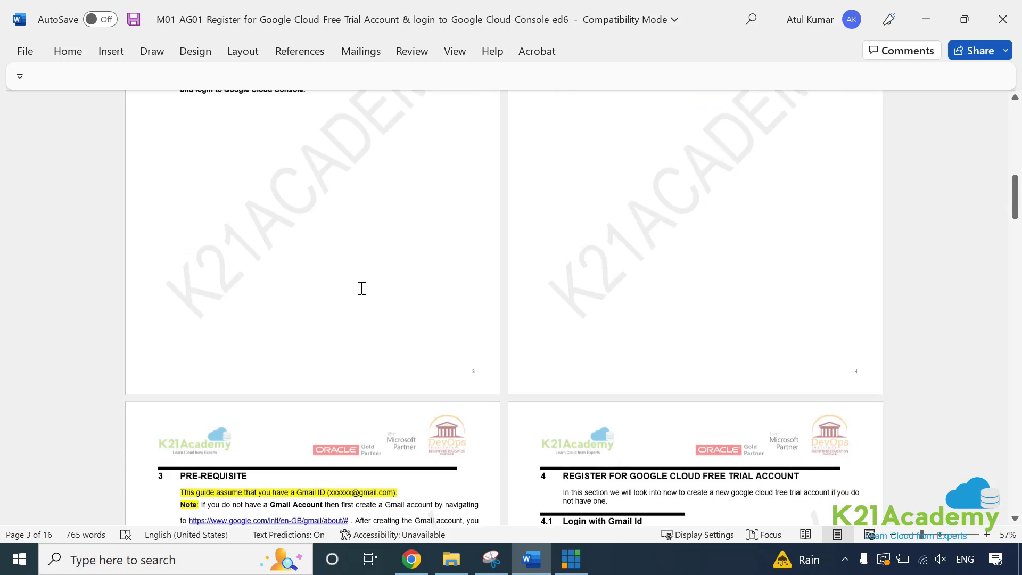
scroll("down", 3)
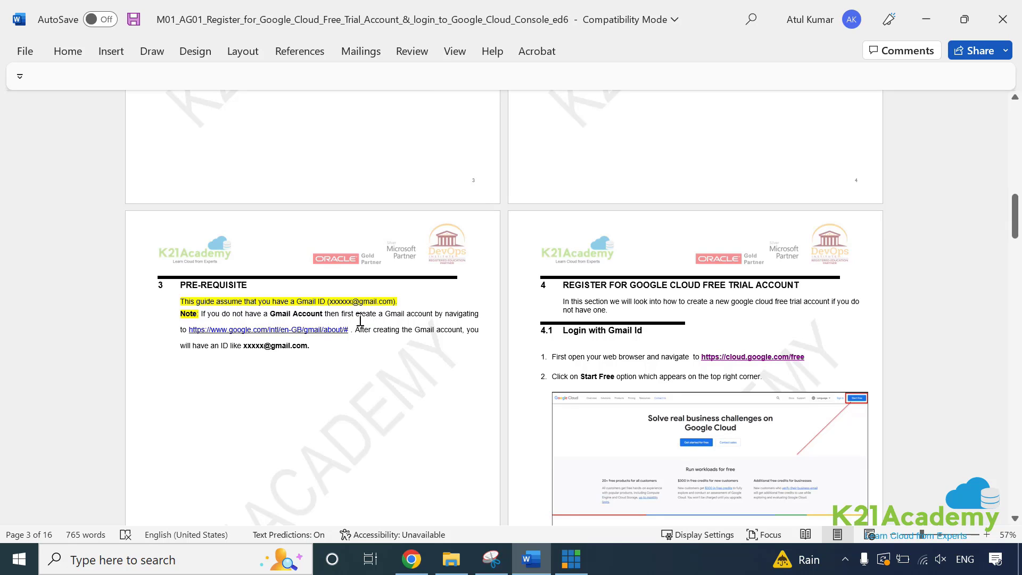
mouse_move(411, 558)
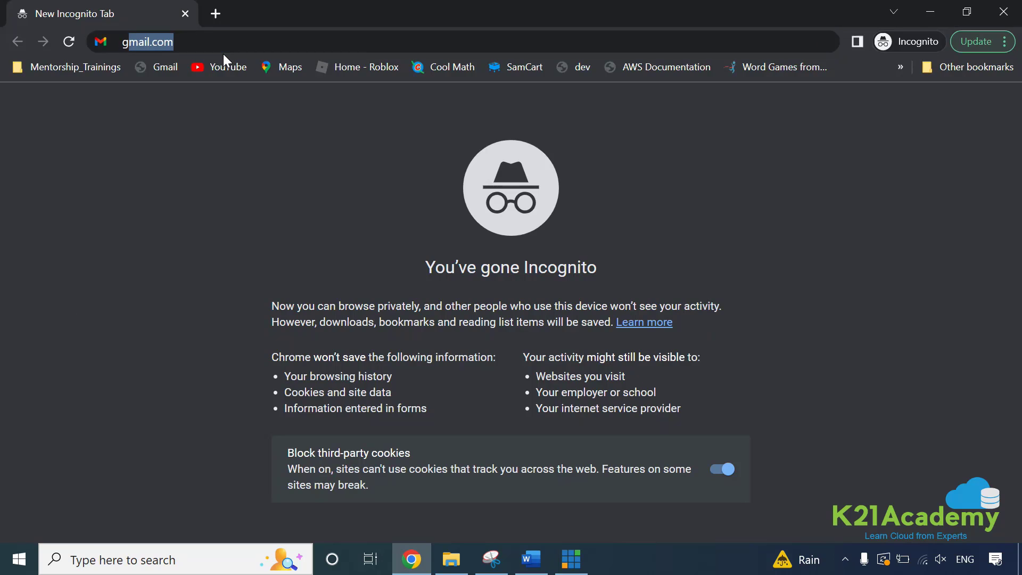
key("Return")
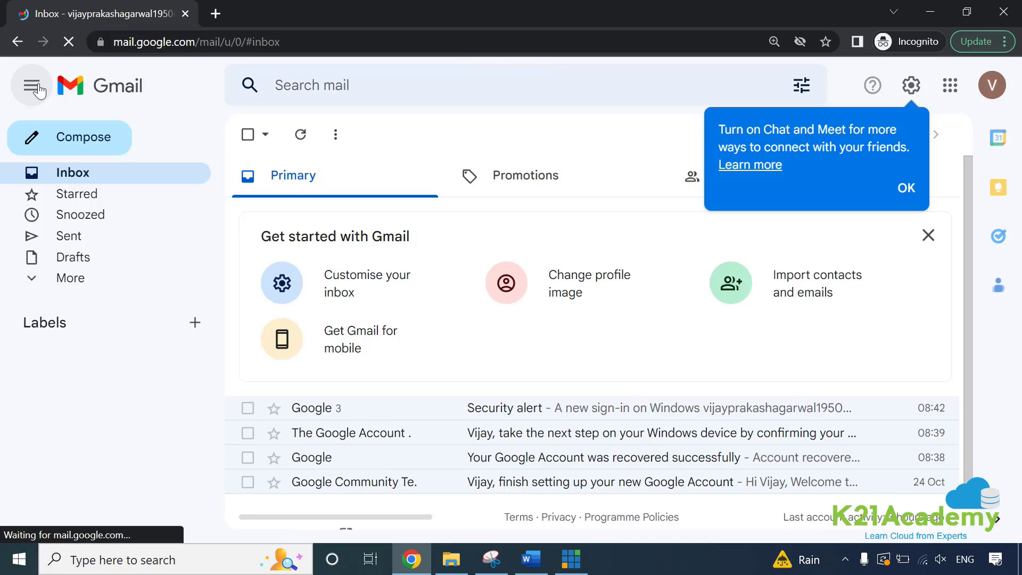
left_click(32, 84)
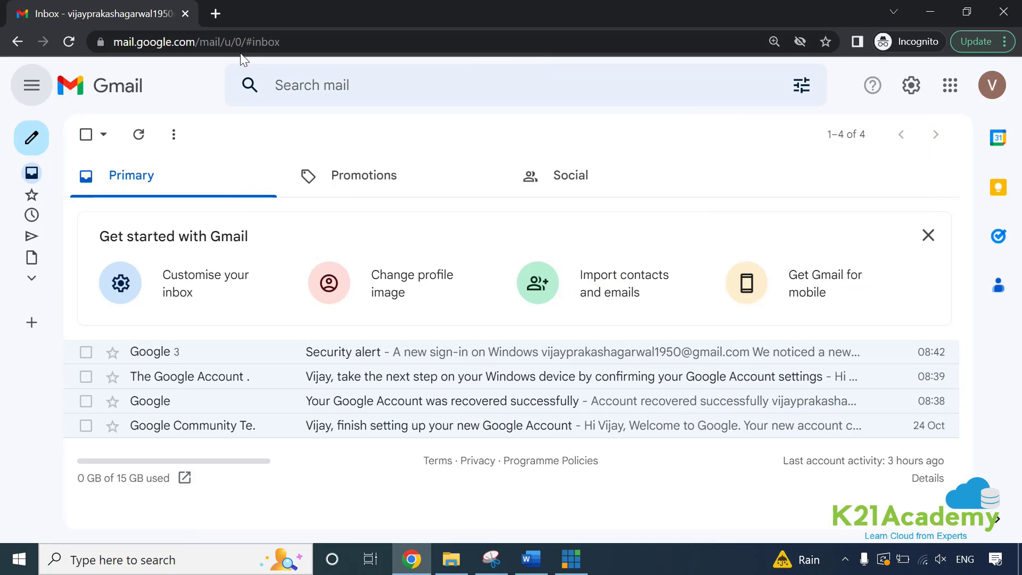
left_click(991, 84)
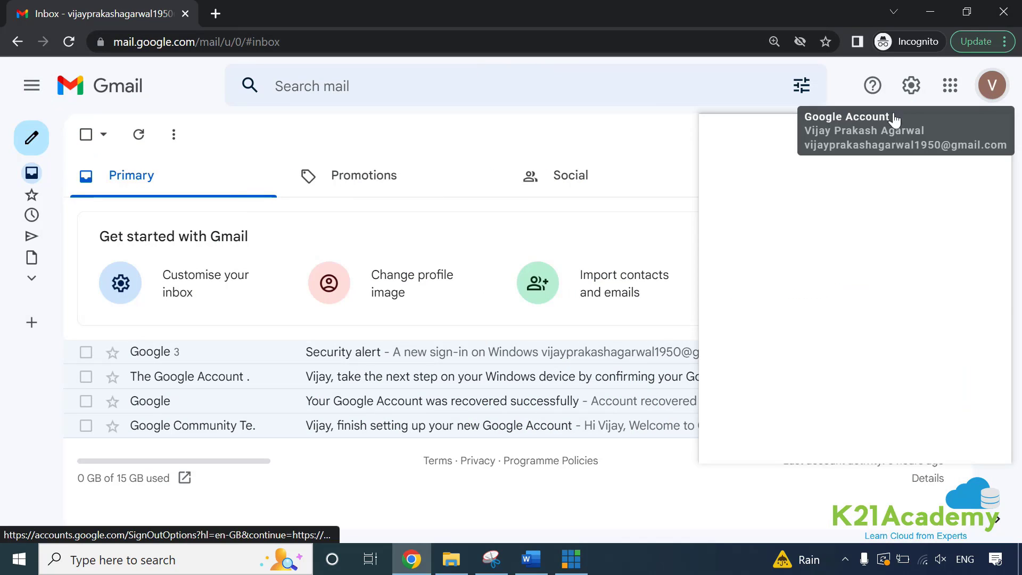
left_click(990, 85)
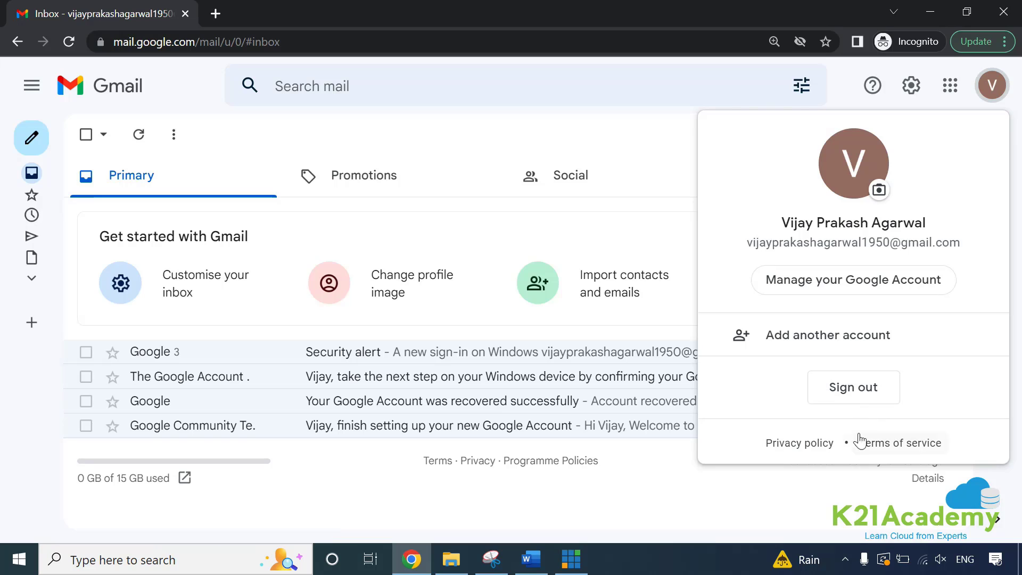
left_click(852, 387)
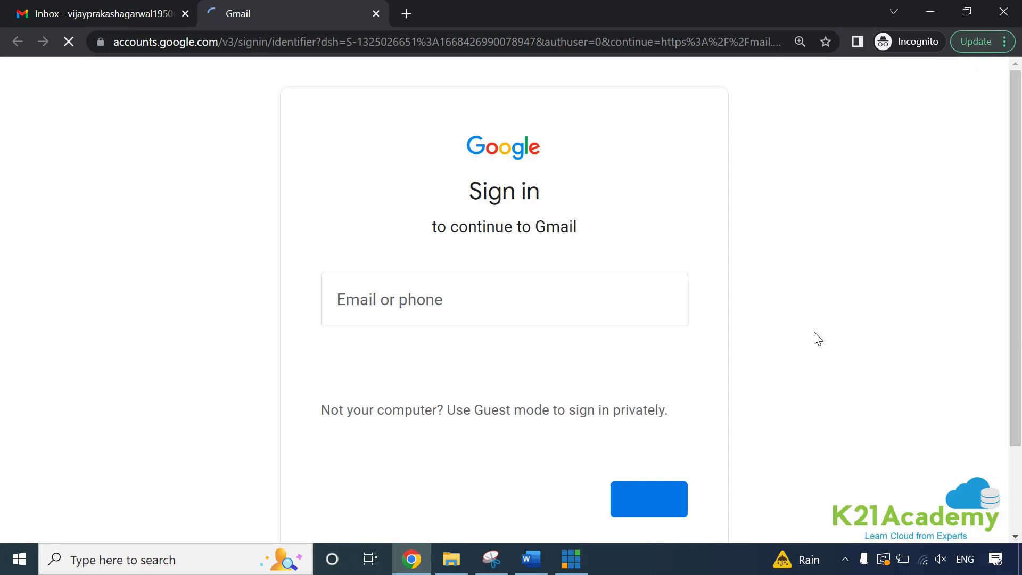
Show the Create account options on the sign-in page, then return to the lab guide
left_click(503, 299)
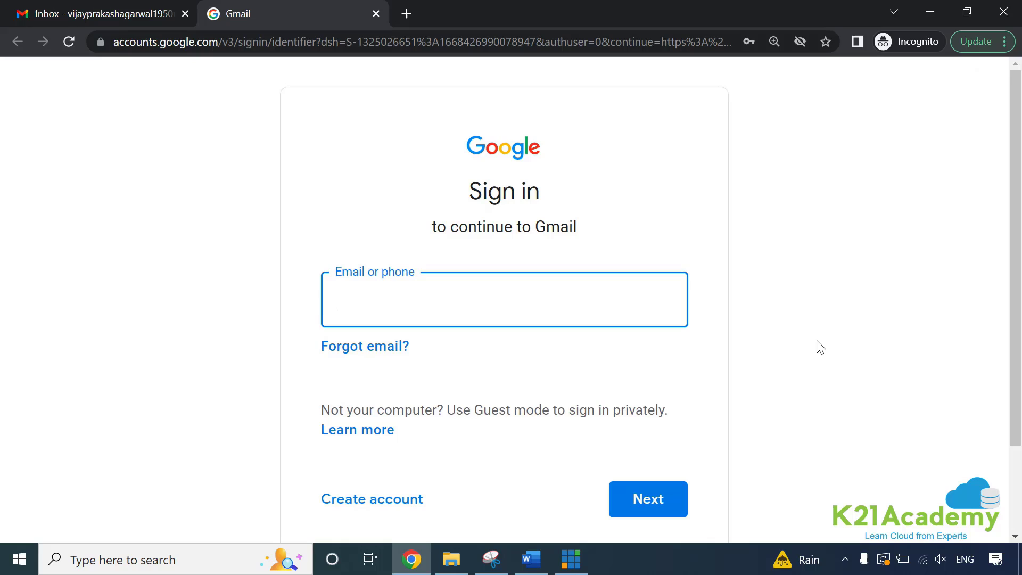
mouse_move(350, 199)
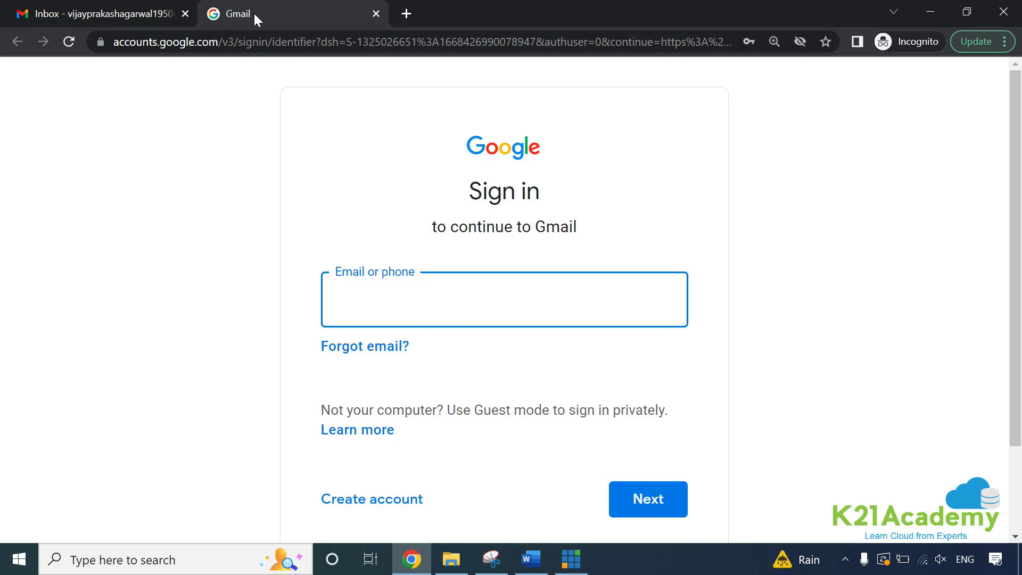
left_click(372, 499)
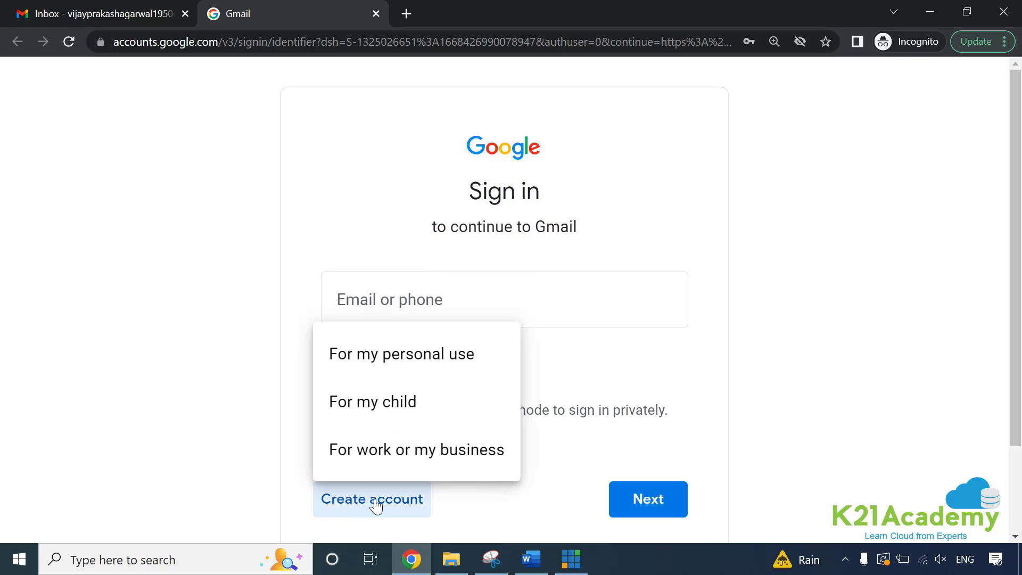
mouse_move(402, 354)
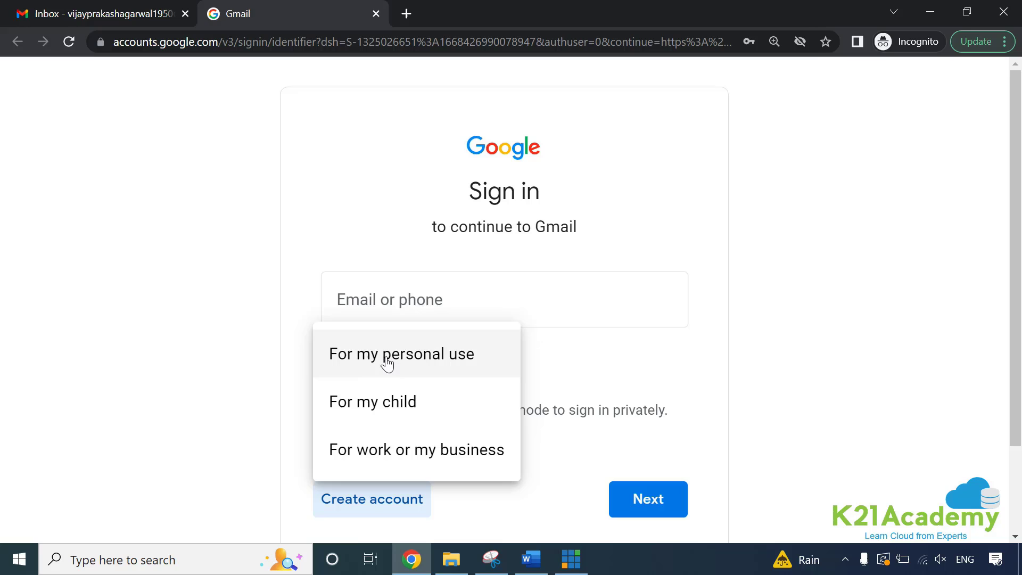
left_click(530, 558)
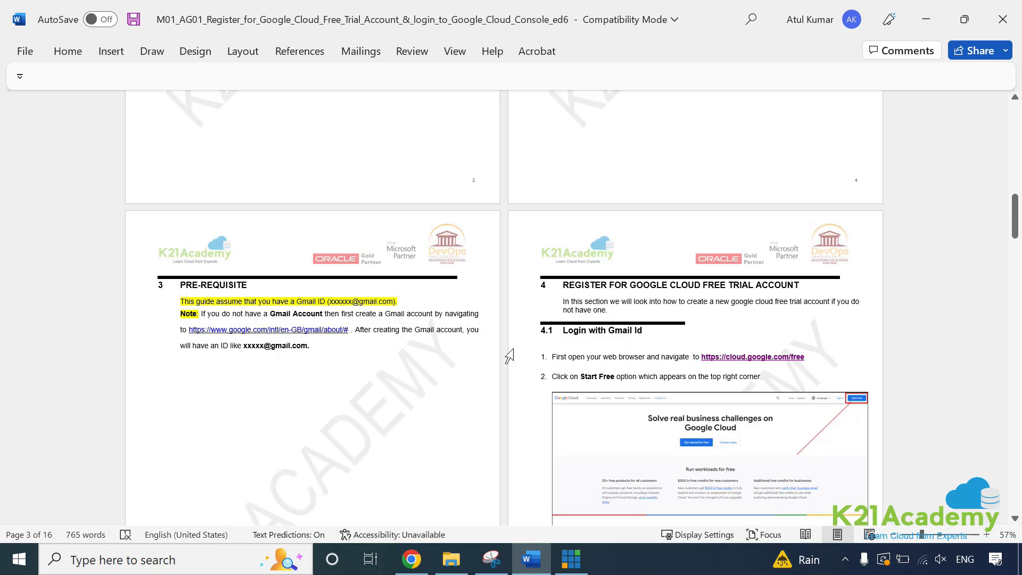
mouse_move(622, 335)
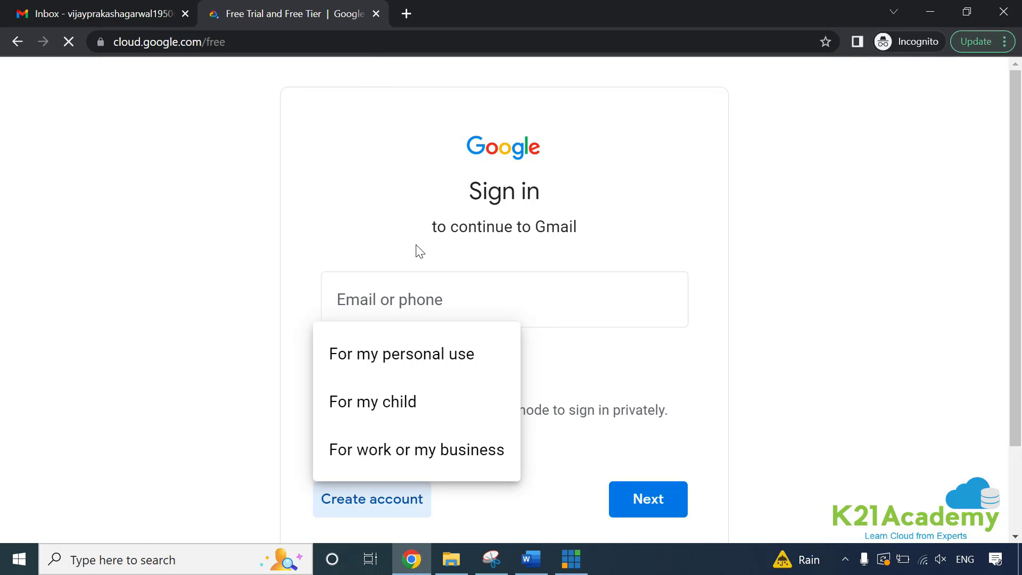
Scroll the lab guide from section 4.1 down to 4.2 Account Details
left_click(529, 560)
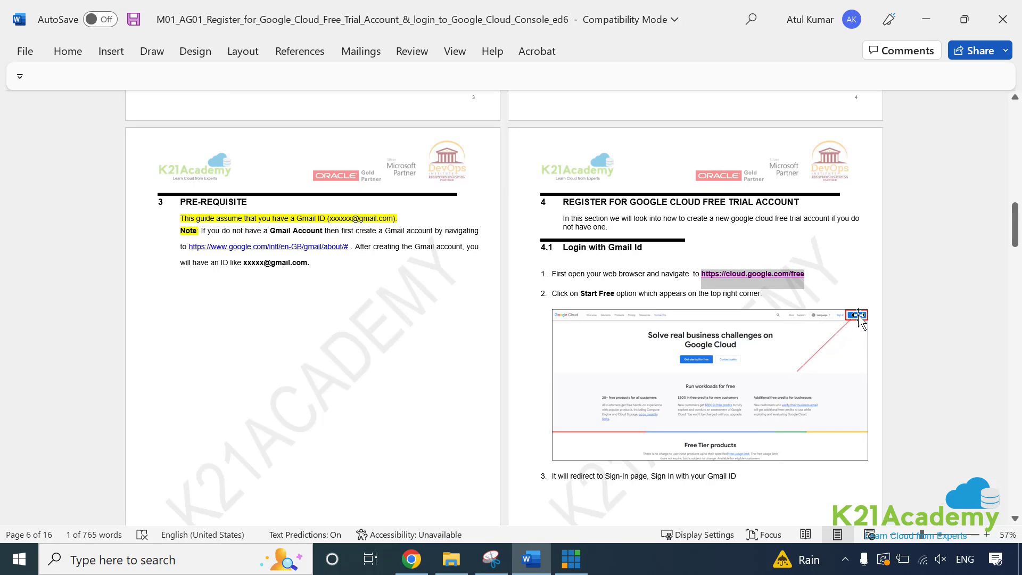
mouse_move(702, 365)
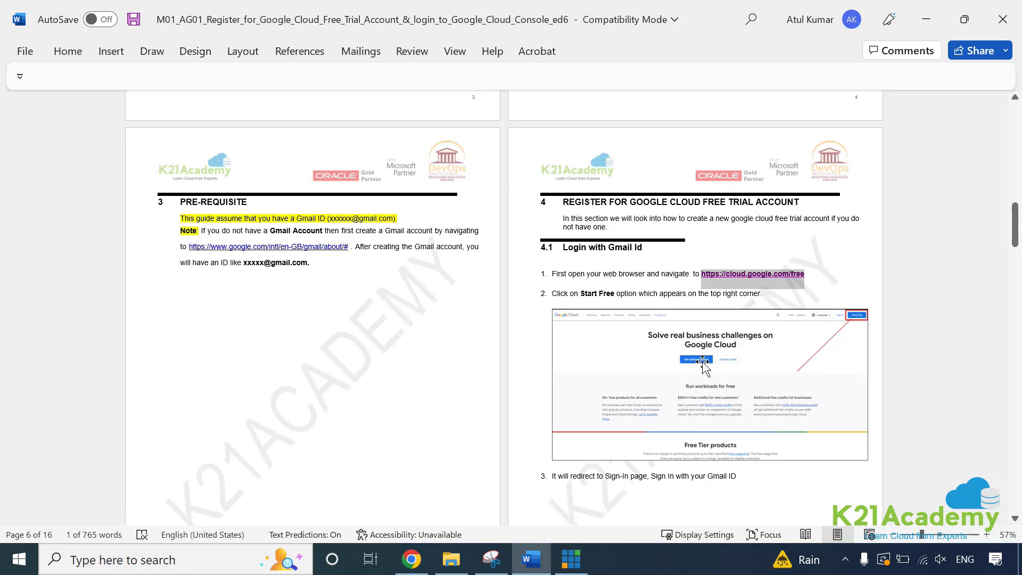
mouse_move(688, 377)
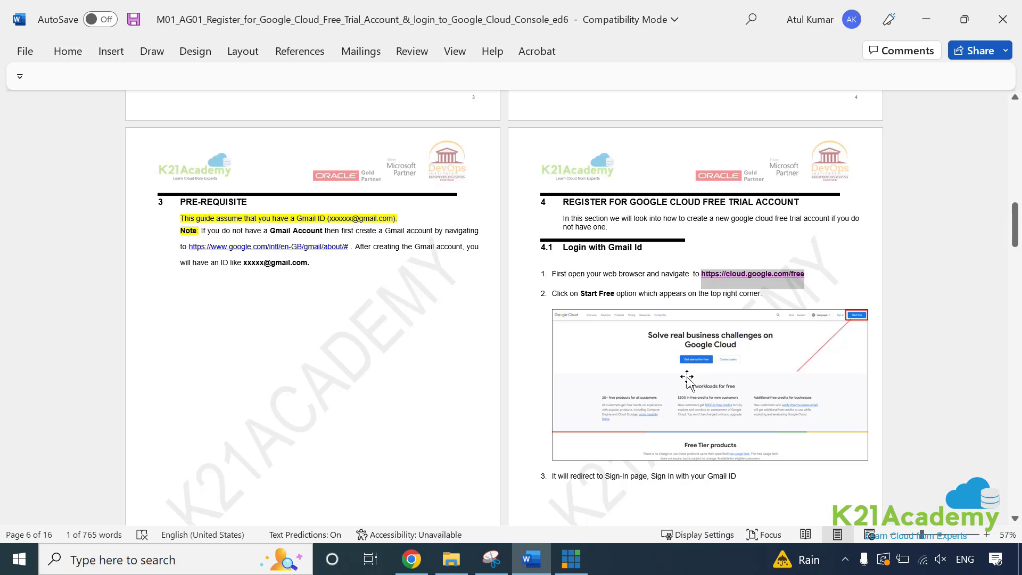
scroll("down", 3)
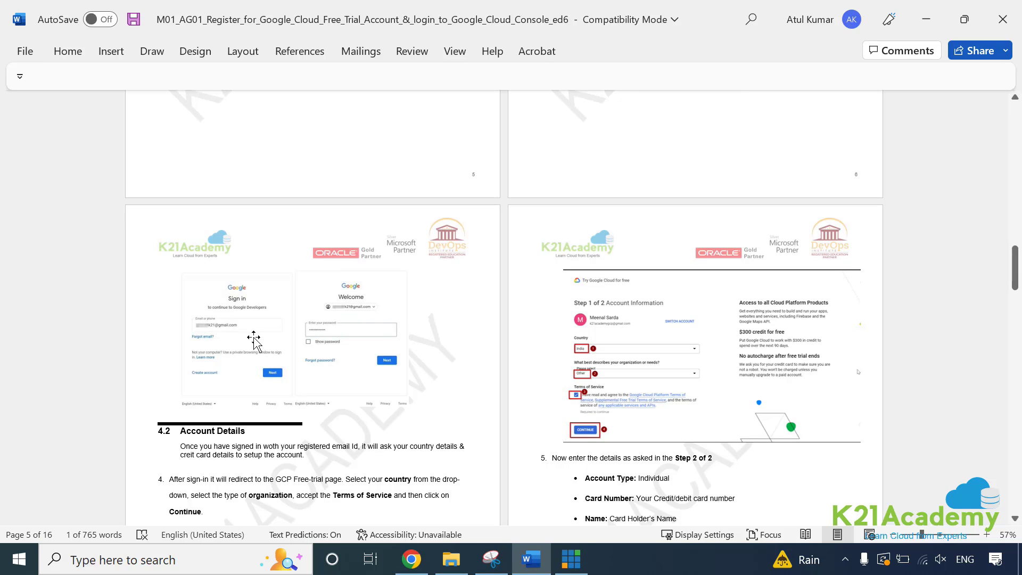
mouse_move(310, 325)
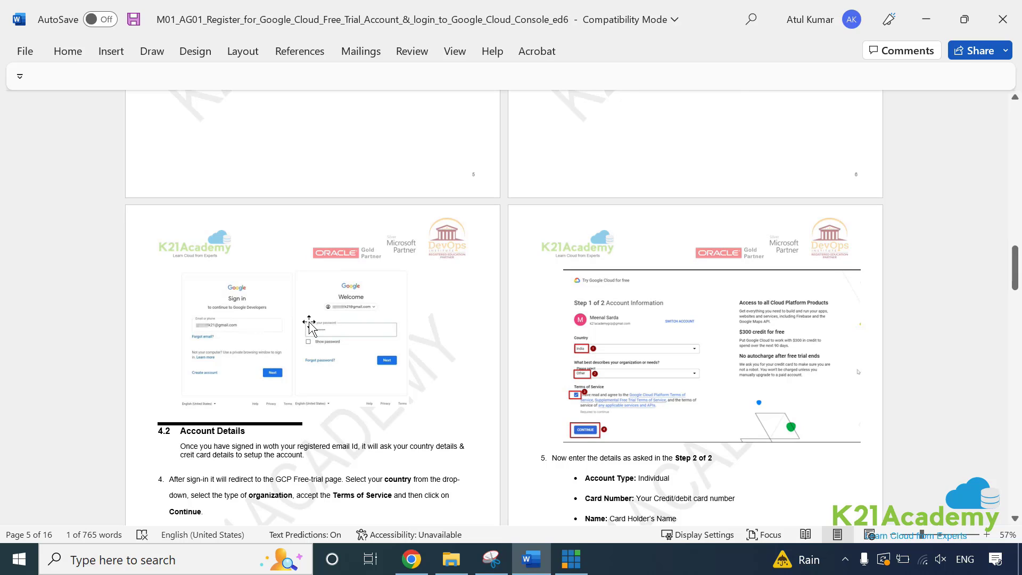
mouse_move(342, 358)
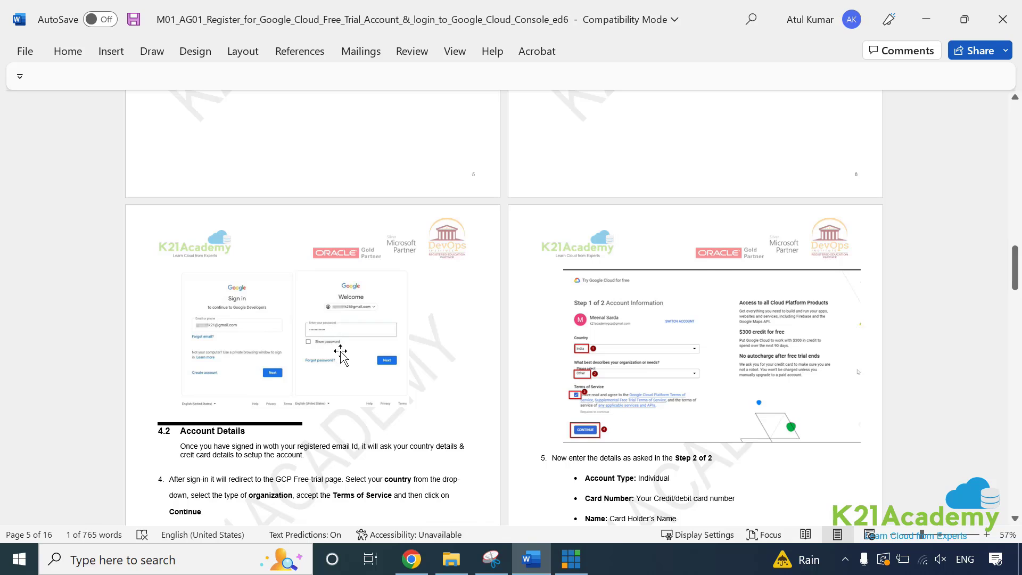
Dismiss the cookie notice on the Google Cloud free page and choose Get started for free
left_click(410, 558)
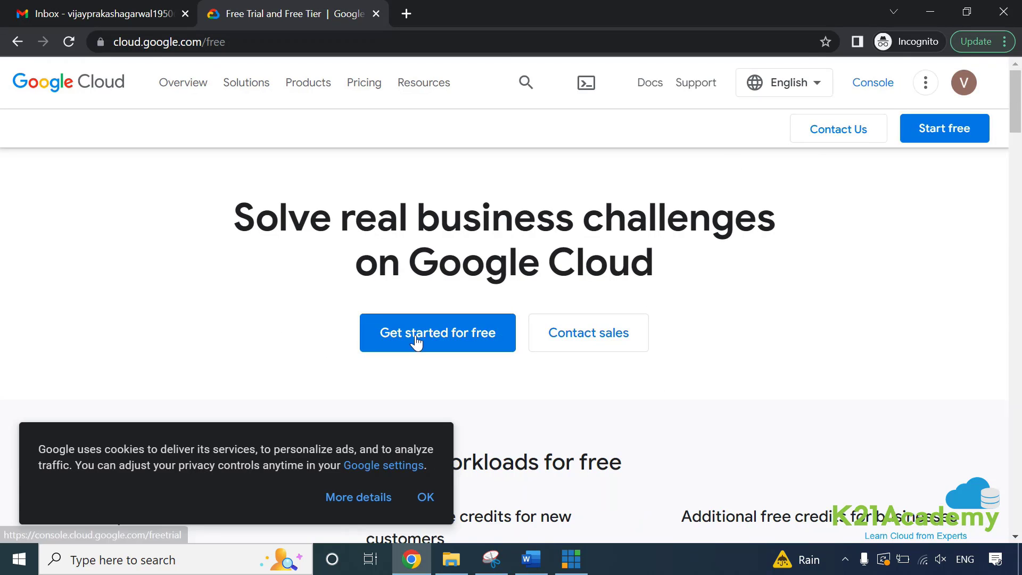
left_click(425, 497)
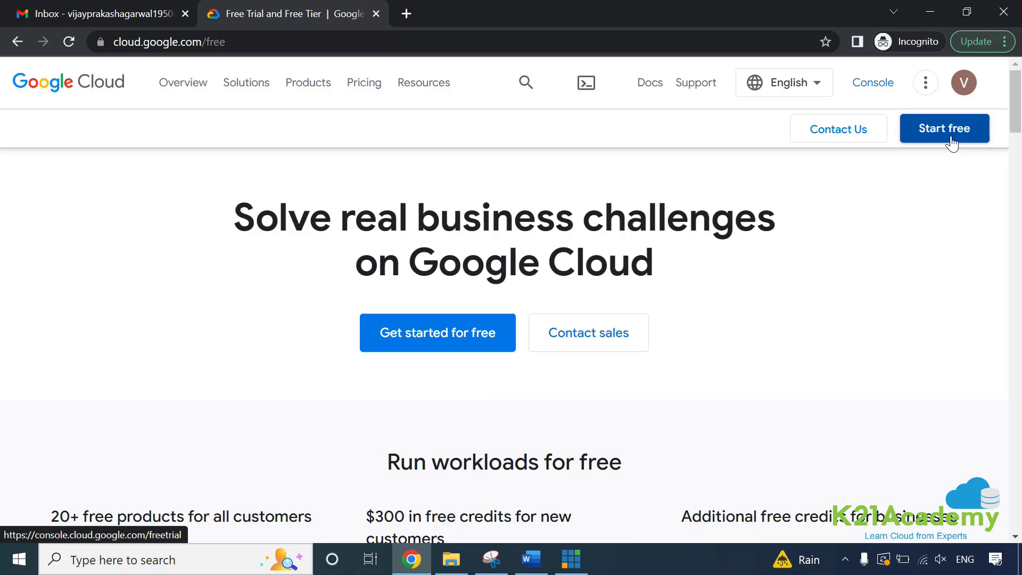
mouse_move(438, 333)
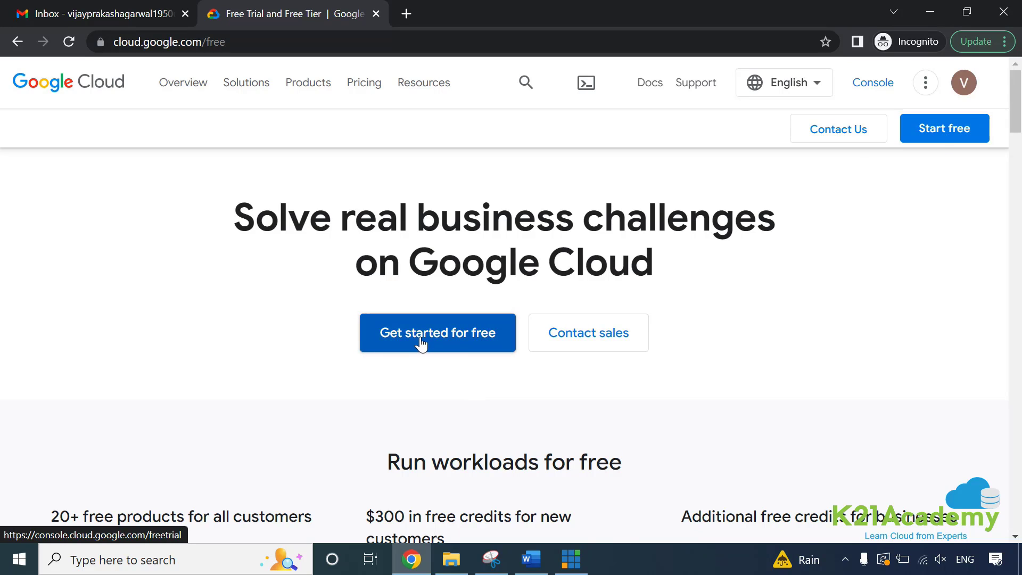
left_click(437, 332)
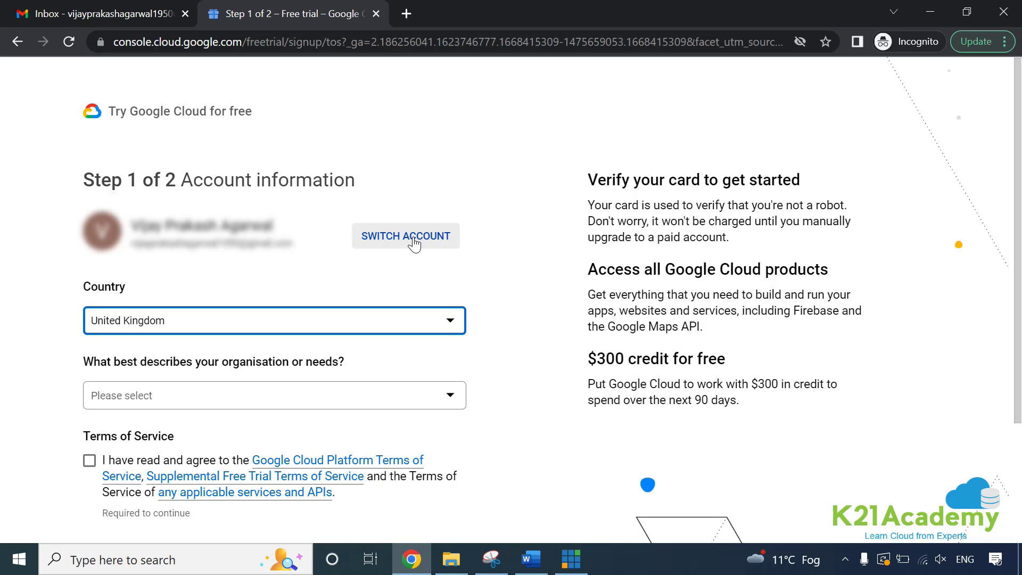
mouse_move(393, 314)
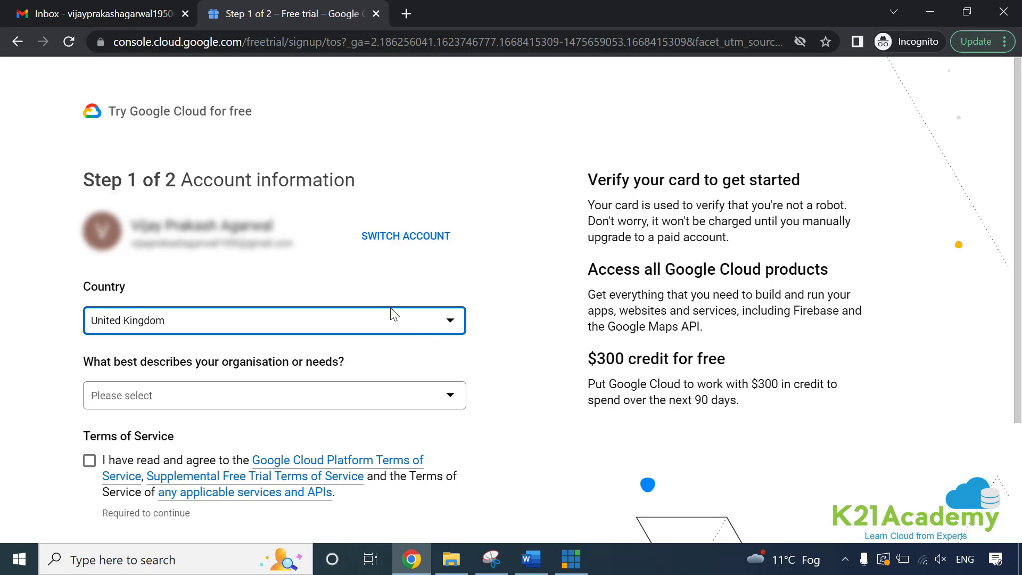
mouse_move(143, 333)
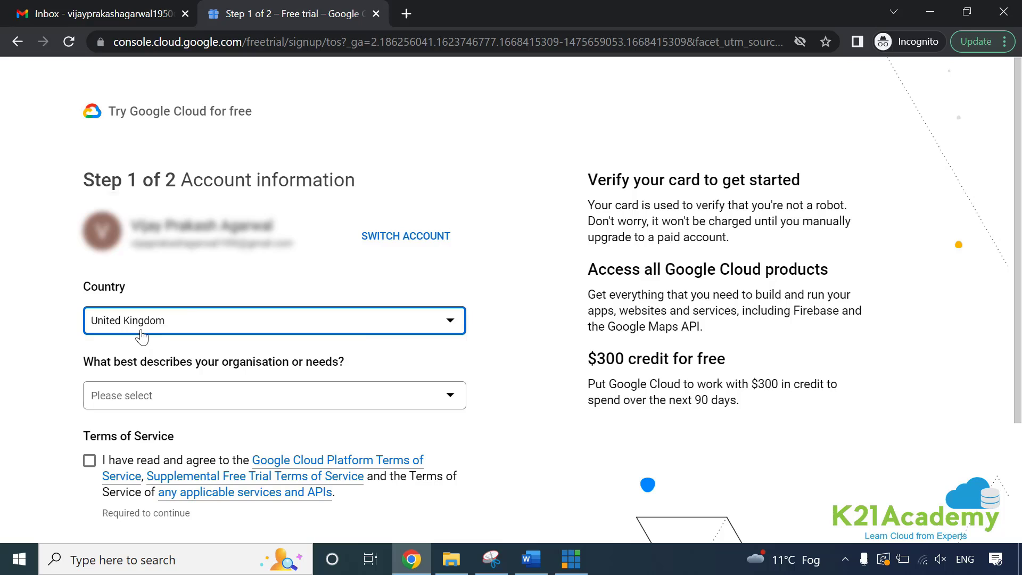
mouse_move(192, 381)
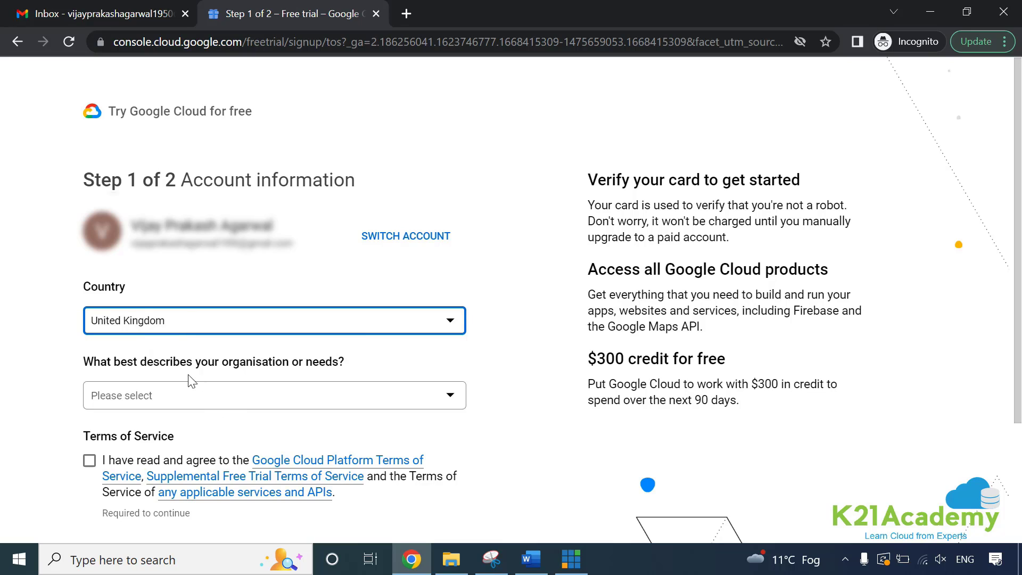
mouse_move(226, 406)
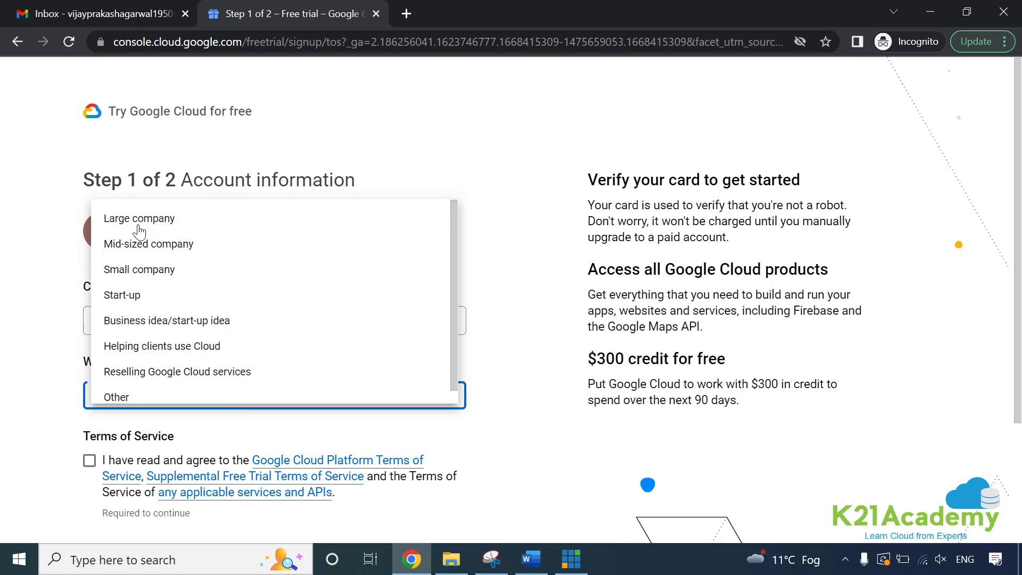
mouse_move(171, 397)
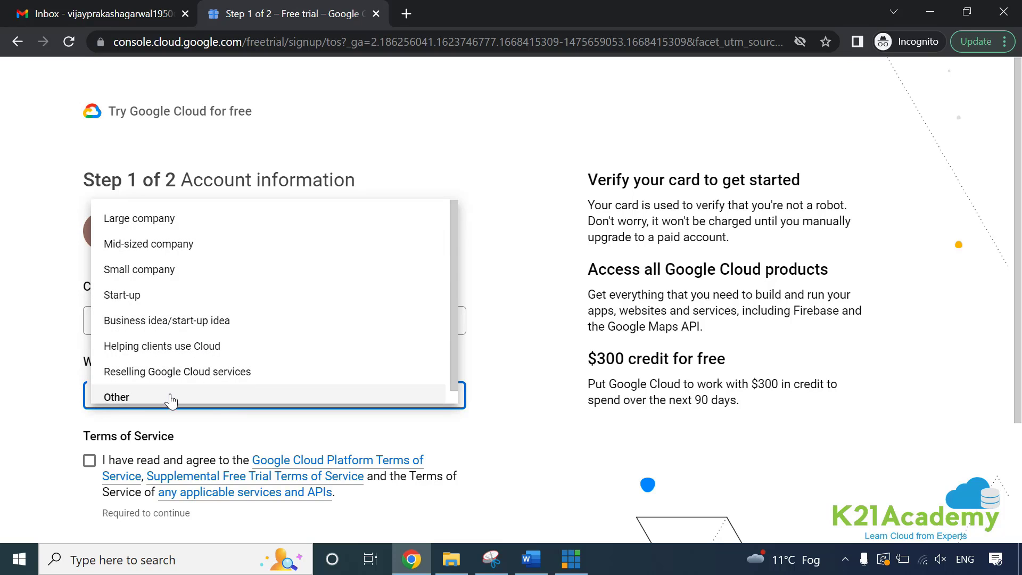
Choose Other as the organisation type and agree to the Terms of Service
left_click(116, 396)
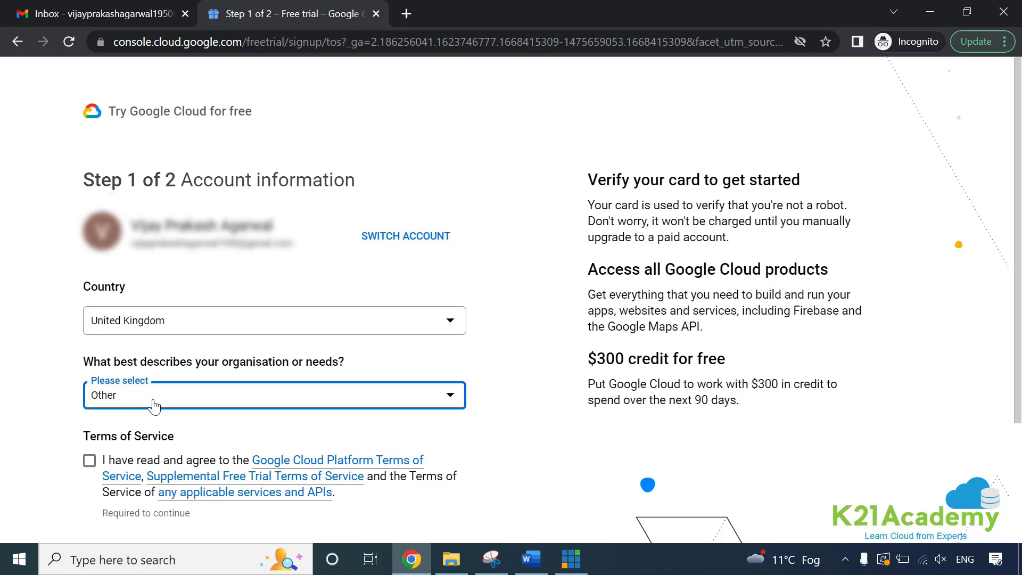
scroll("down", 3)
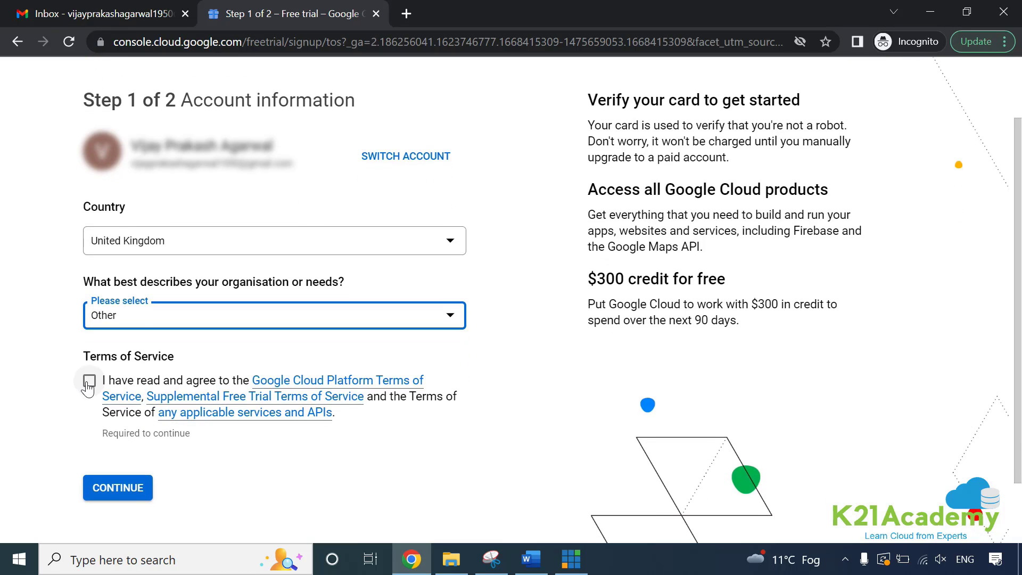
left_click(90, 381)
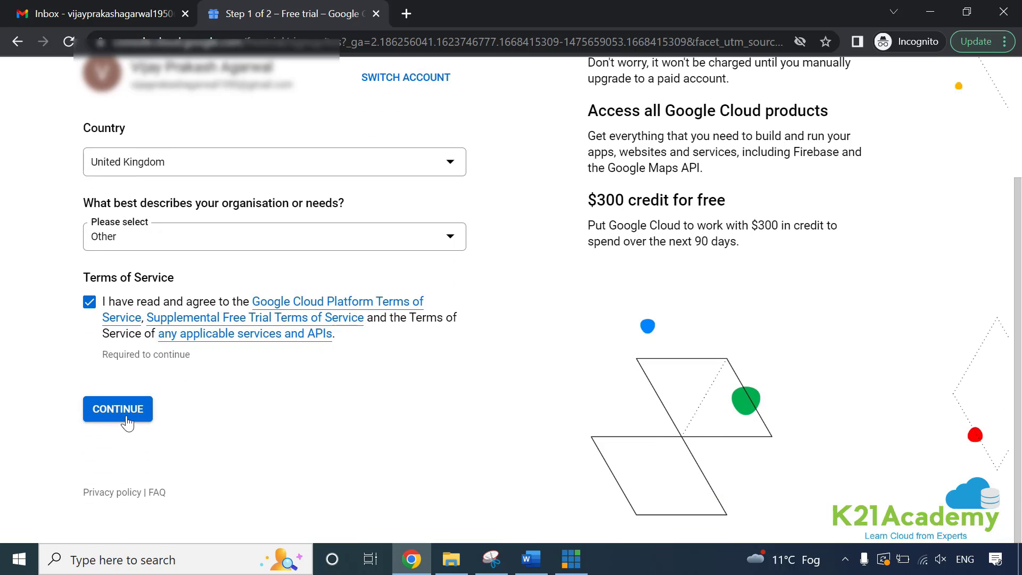
Submit step 1 account information and choose Individual as the Step 2 account type
left_click(117, 409)
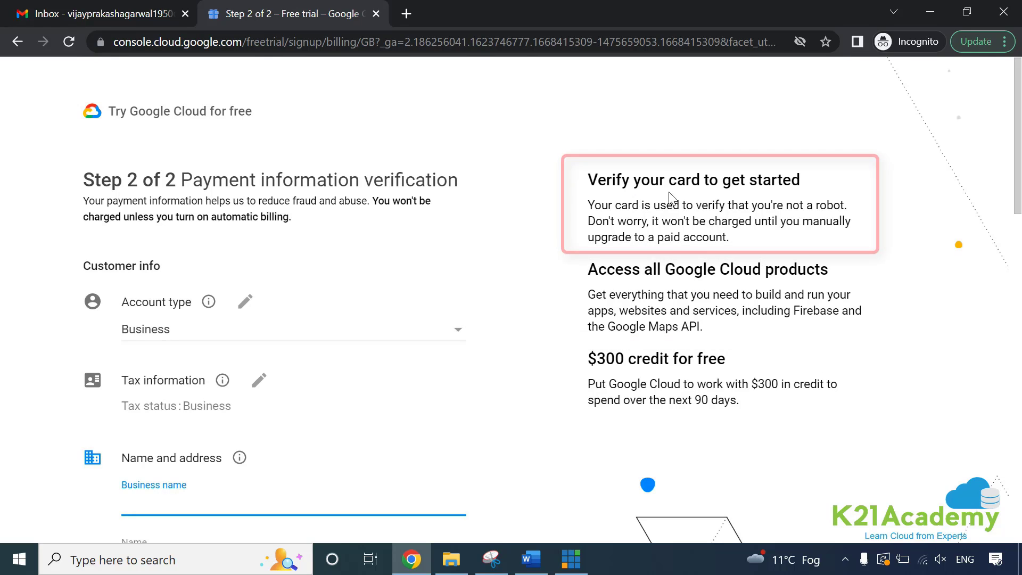
mouse_move(670, 237)
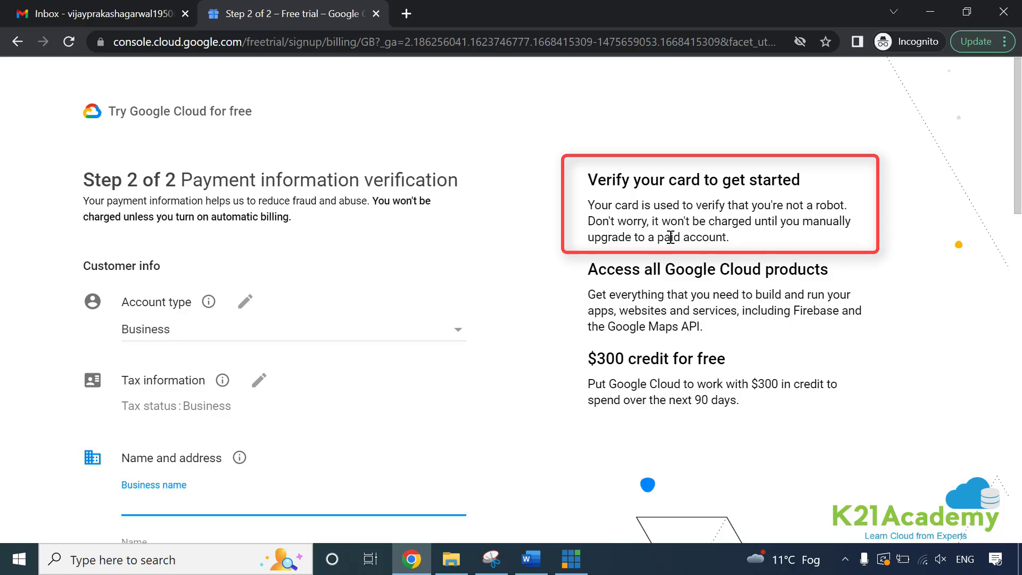
mouse_move(650, 253)
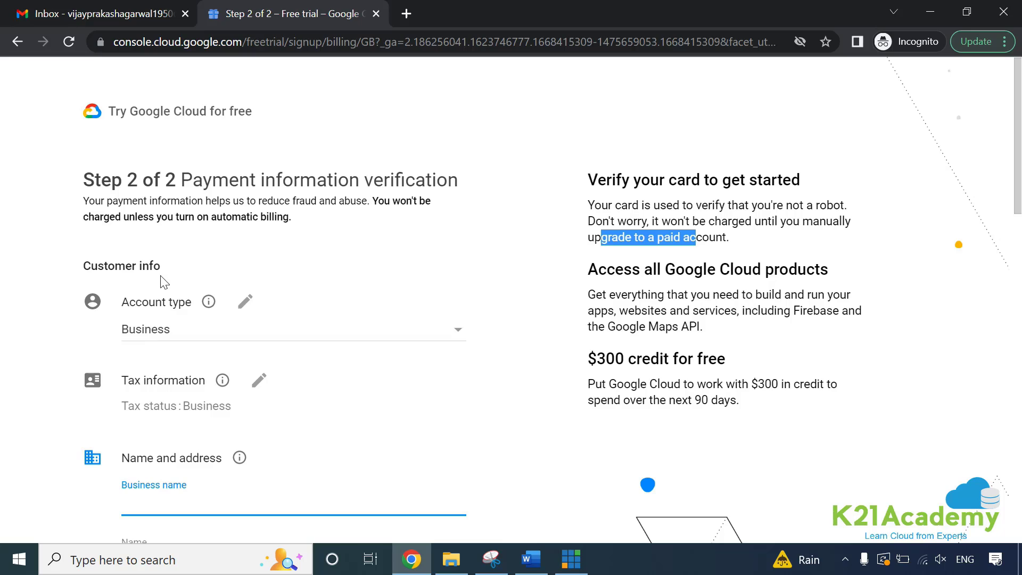
mouse_move(188, 323)
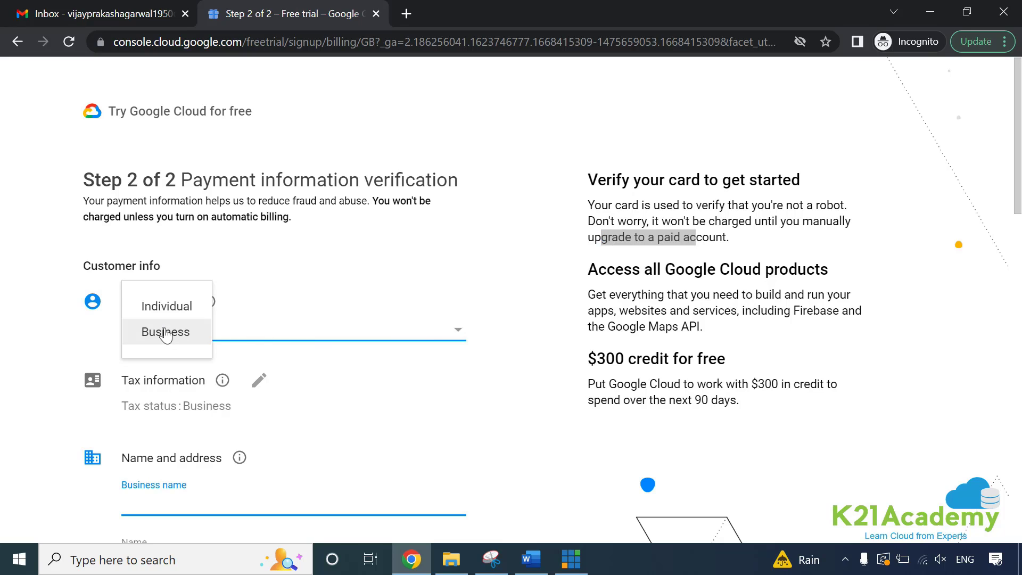
mouse_move(166, 307)
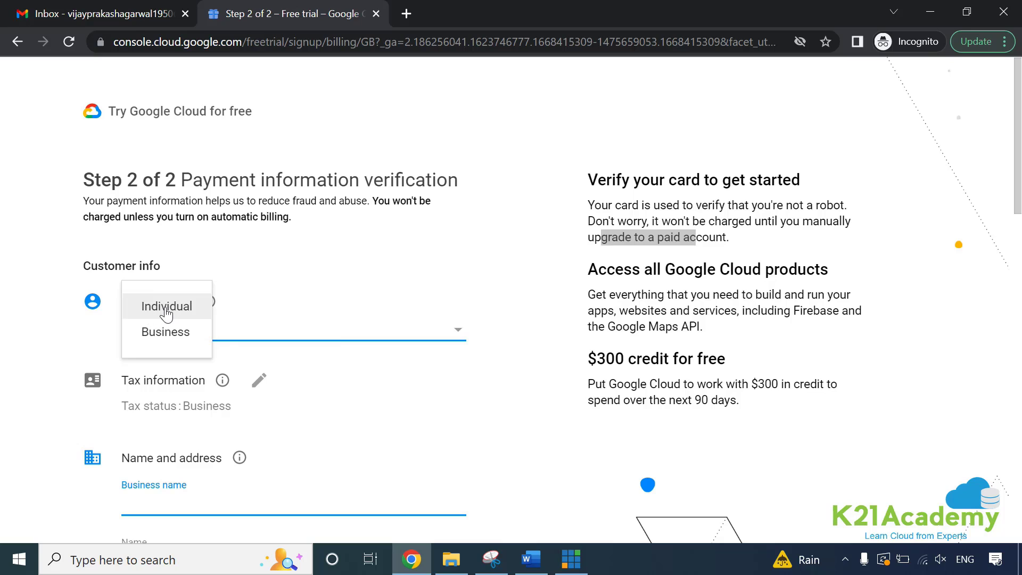
left_click(167, 305)
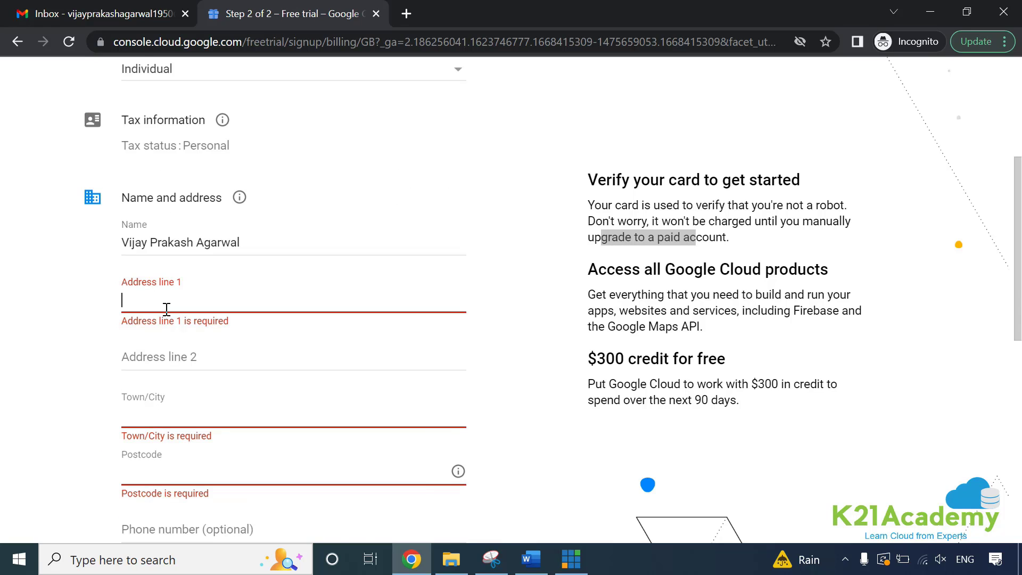
Check the guide's Step 2 field list and tax instructions, then return to the billing form
left_click(530, 559)
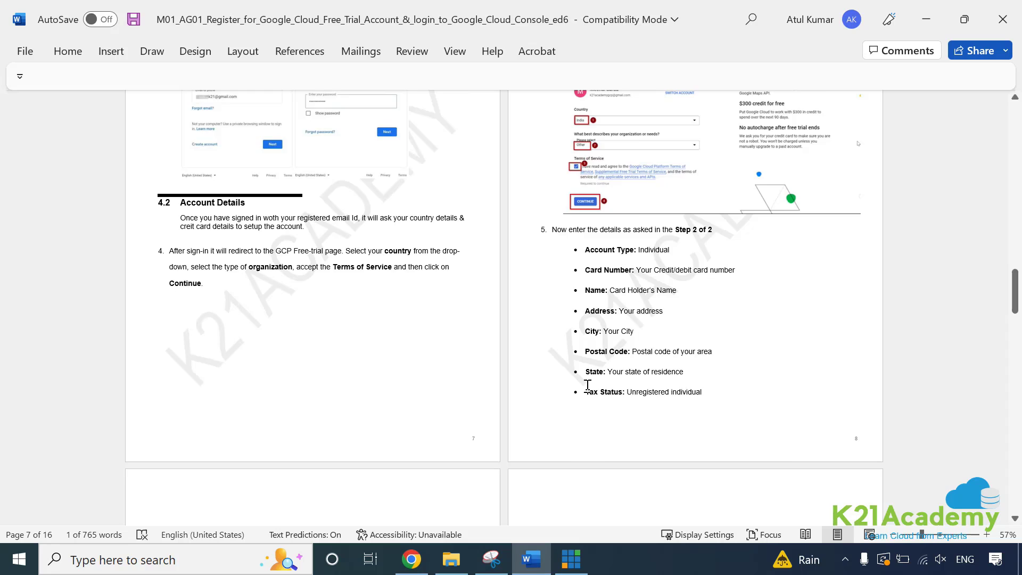
scroll("down", 3)
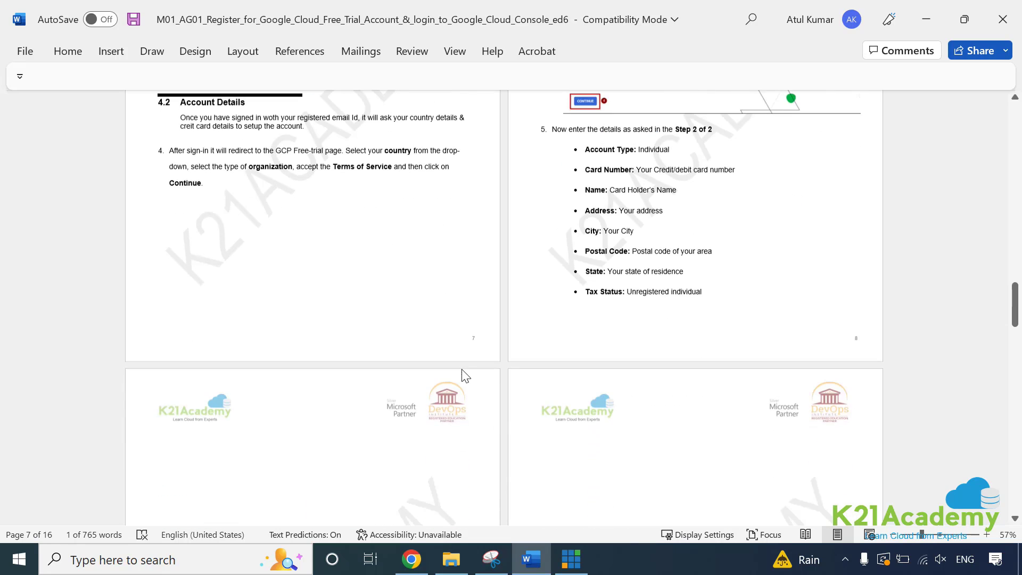
scroll("down", 3)
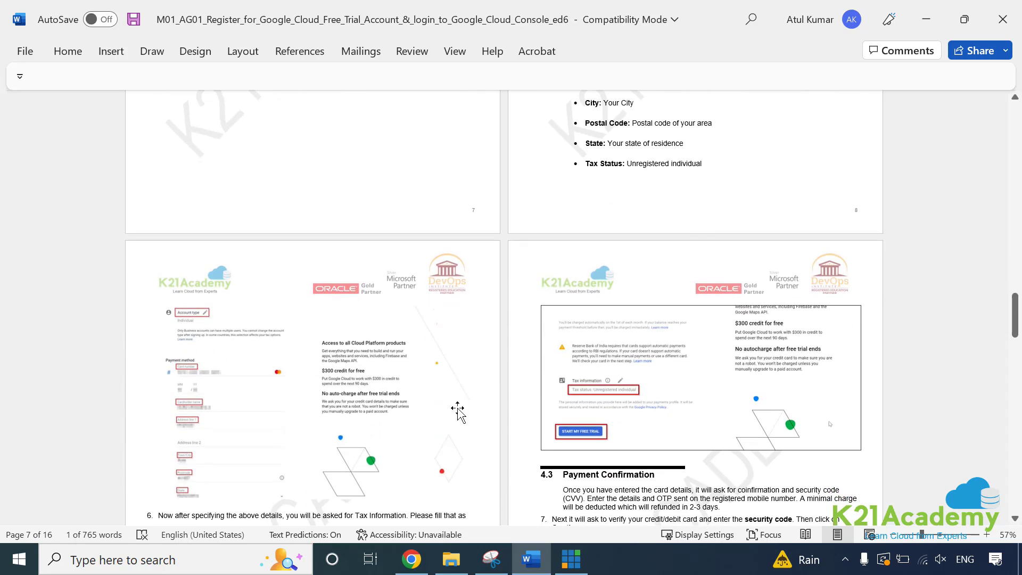
scroll("down", 3)
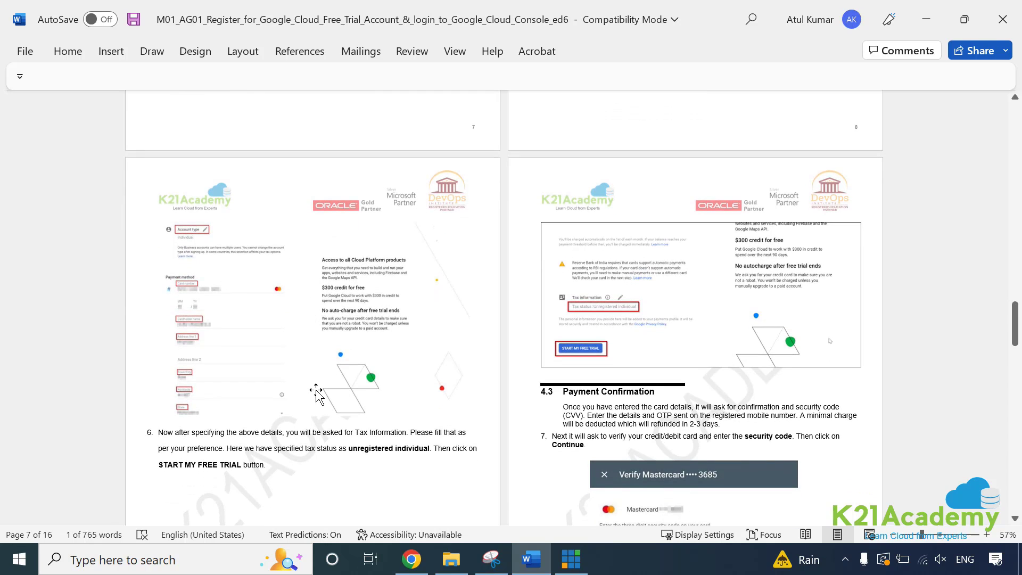
left_click(411, 560)
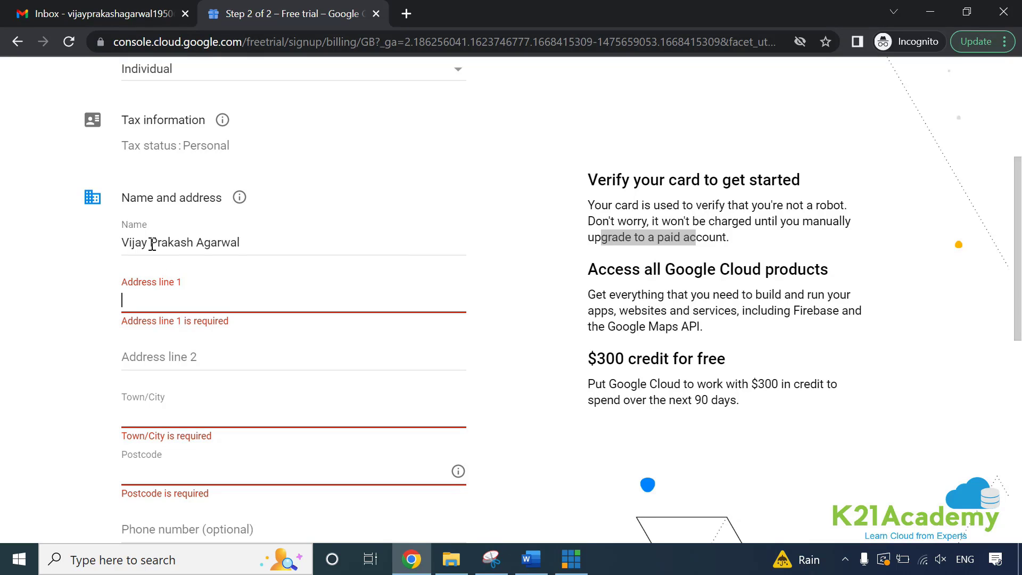
Review the Step 2 form from the customer name down to the Payment method section
left_click(196, 241)
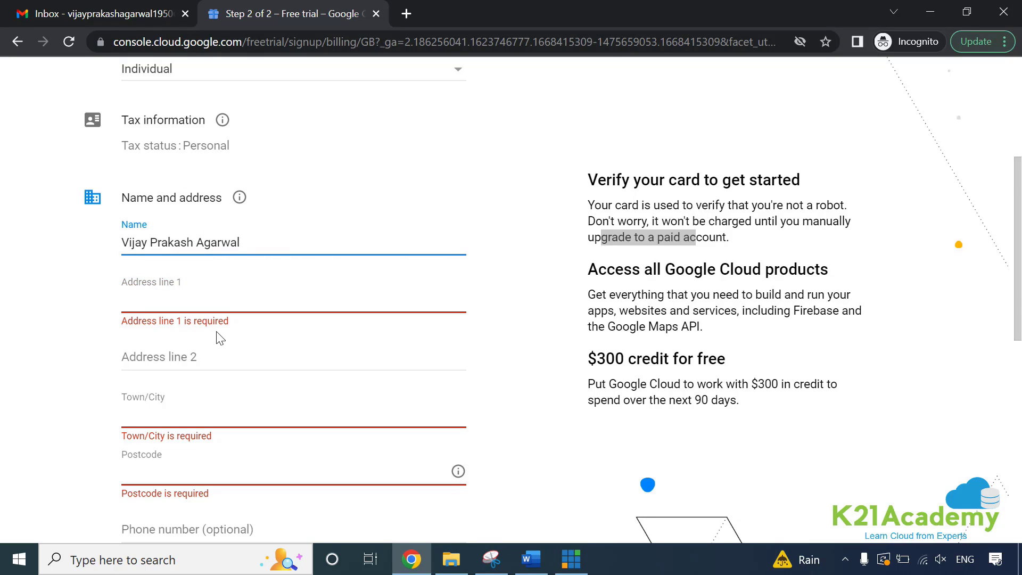
scroll("down", 3)
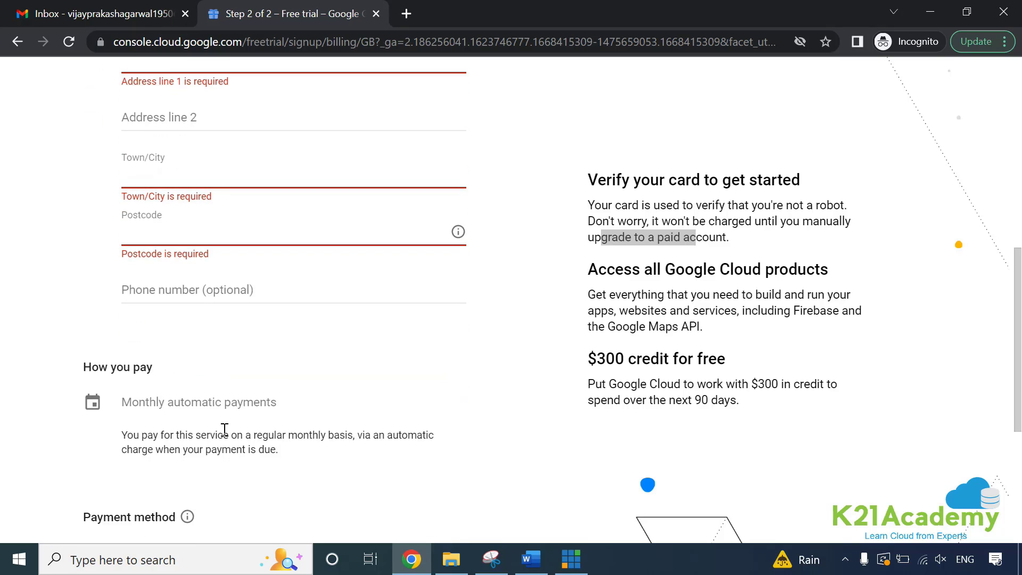
scroll("down", 3)
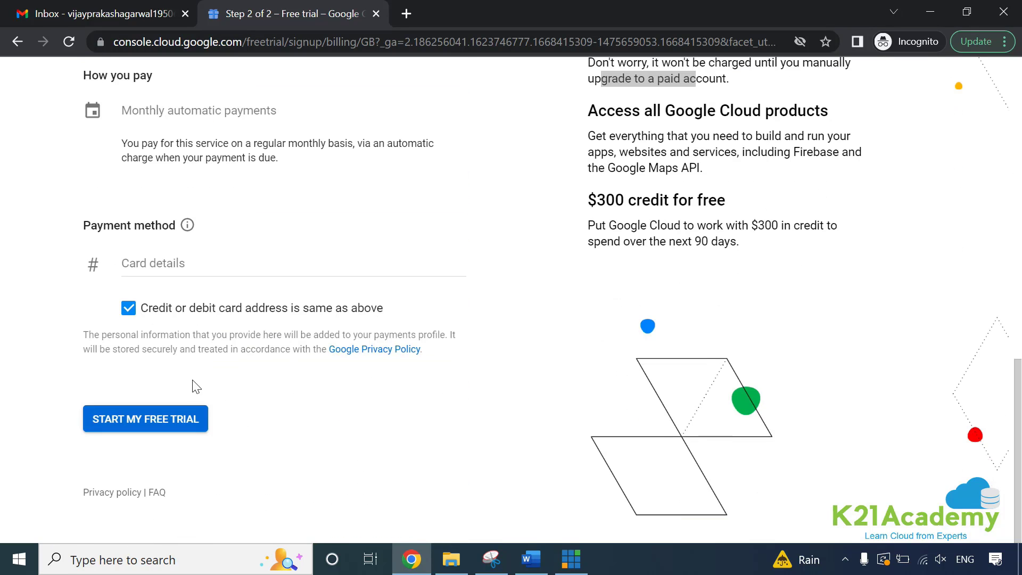
mouse_move(165, 277)
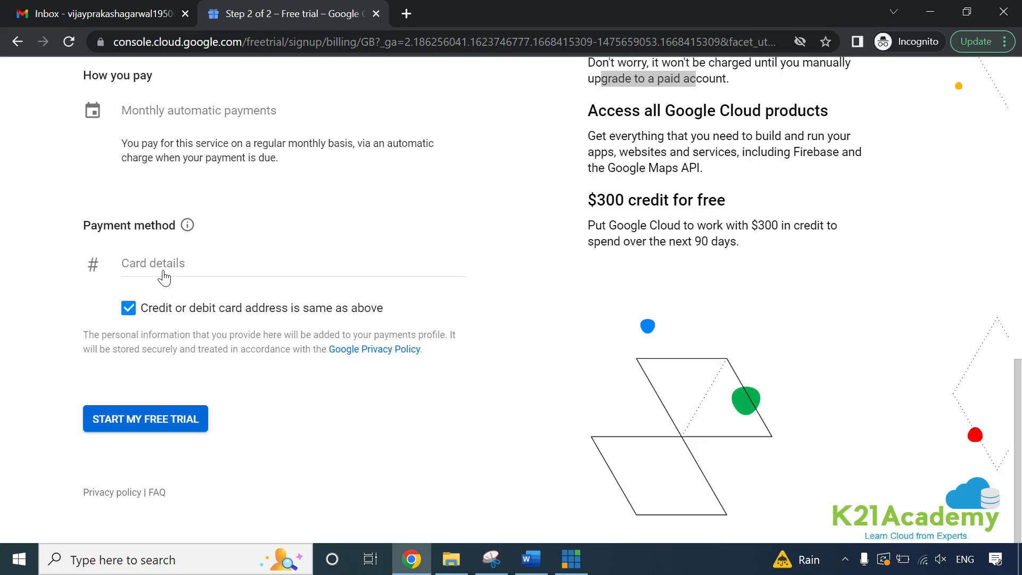
mouse_move(178, 286)
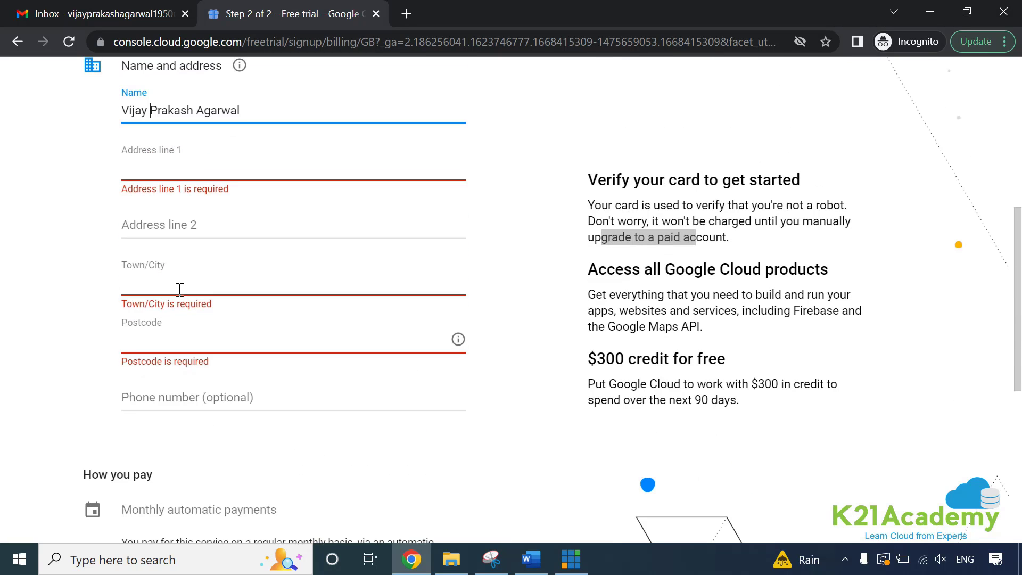
scroll("down", 3)
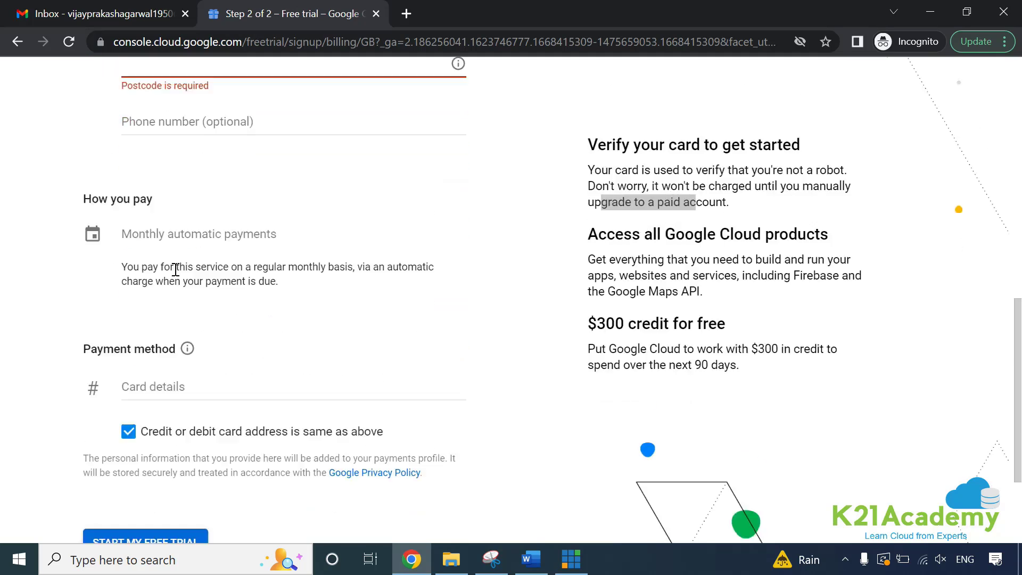
scroll("down", 3)
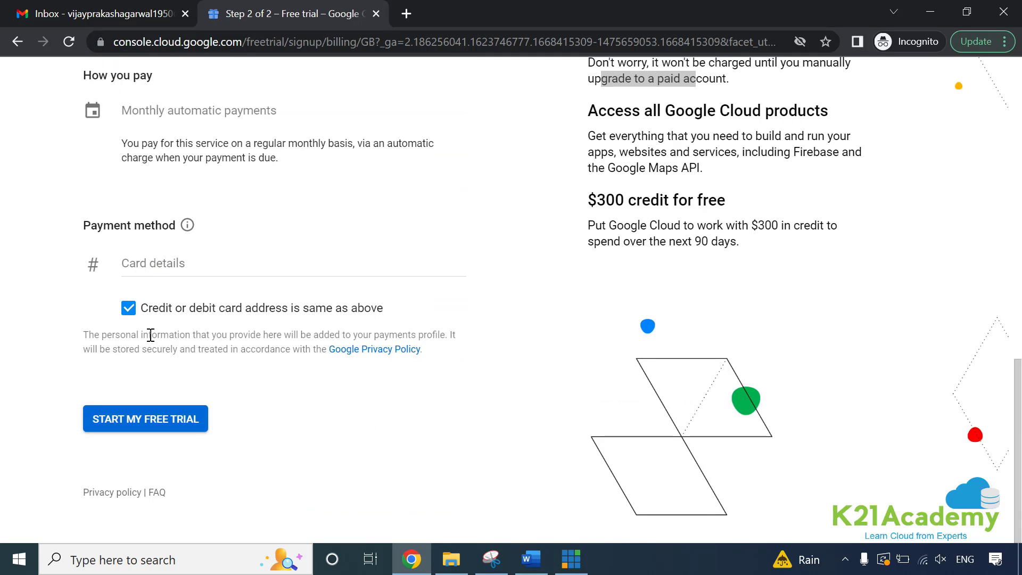
mouse_move(179, 375)
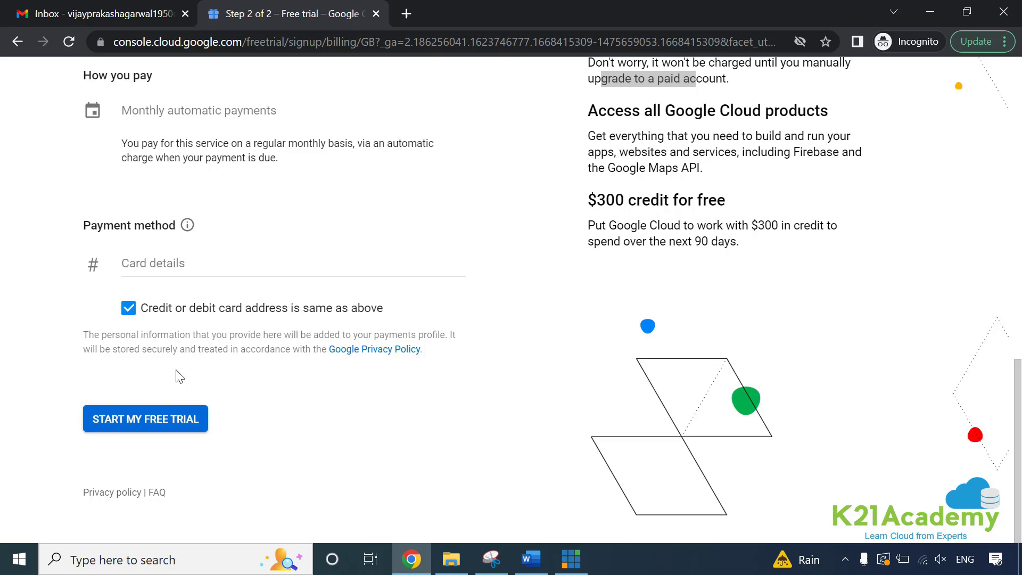
mouse_move(139, 372)
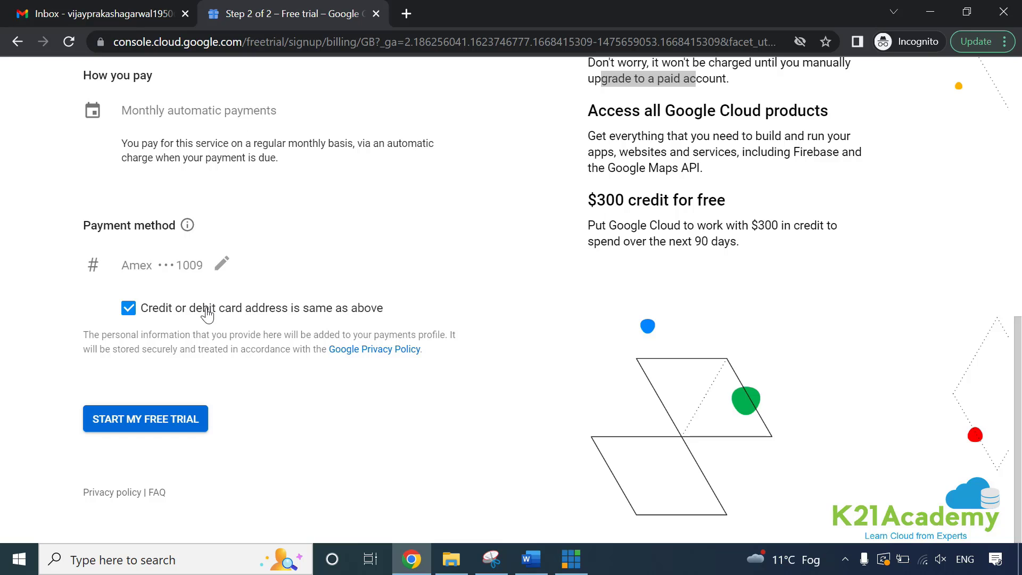
mouse_move(209, 293)
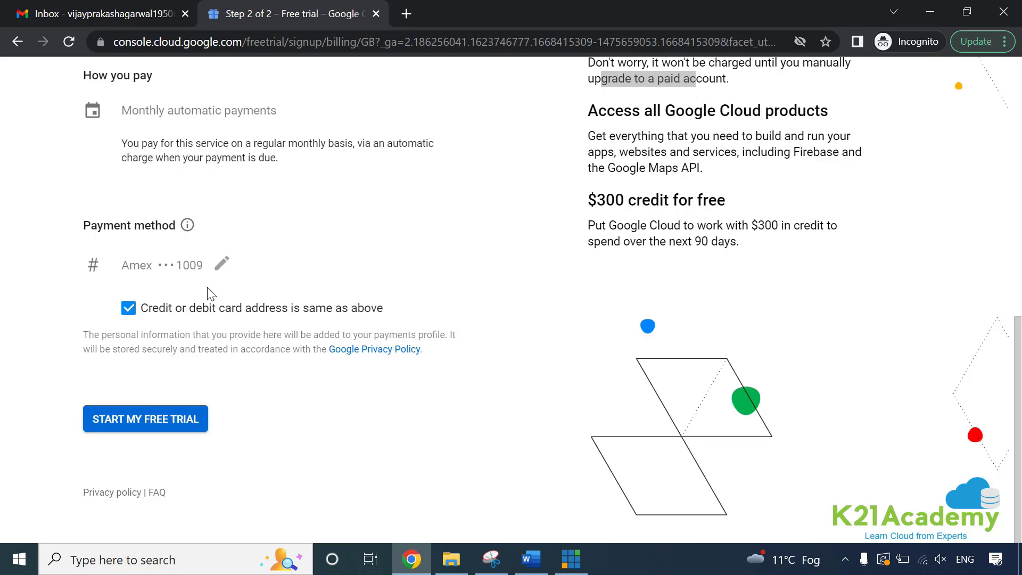
mouse_move(239, 337)
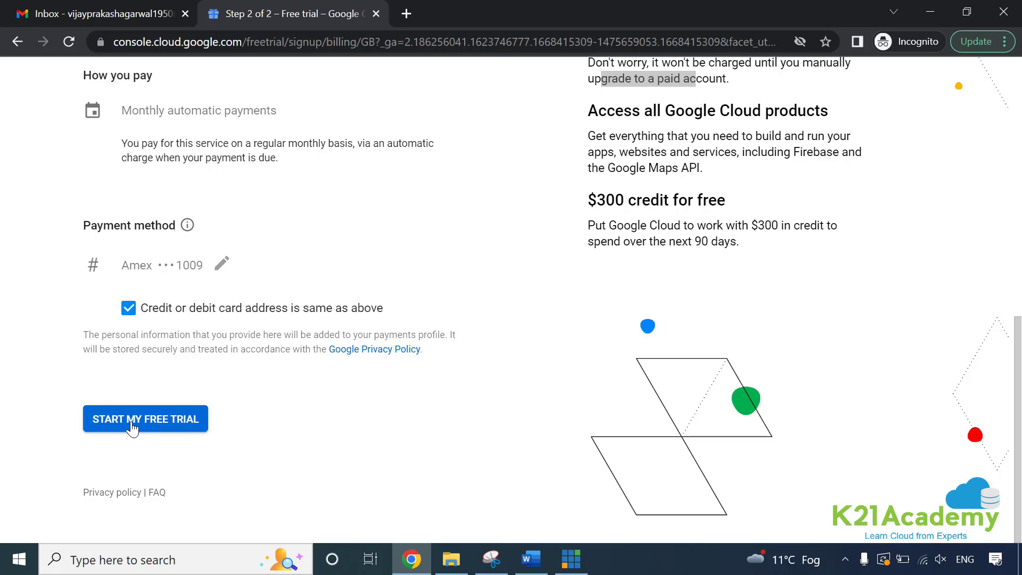
mouse_move(137, 427)
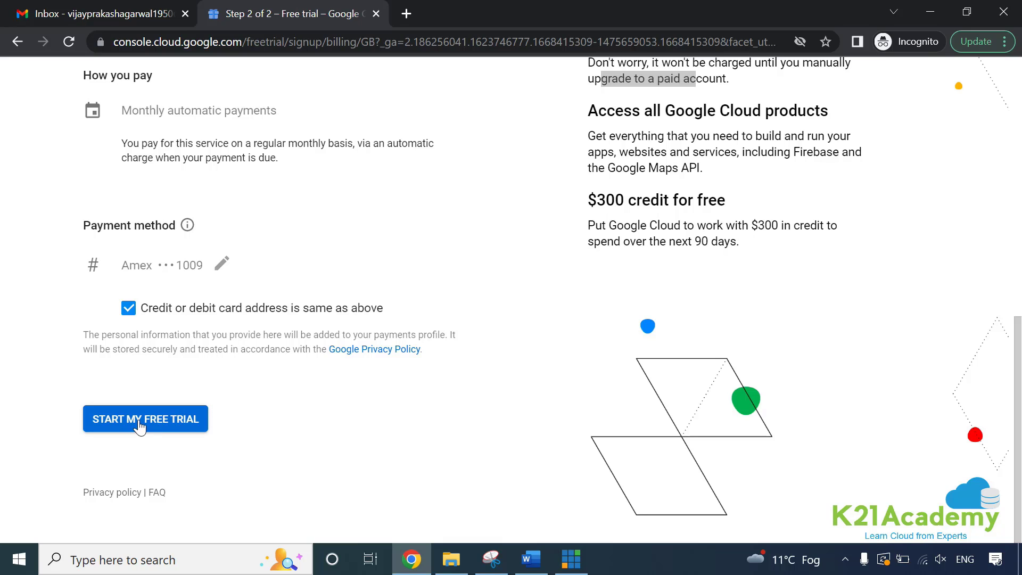
Submit the free trial form to activate the trial and load the Getting started welcome survey
left_click(145, 419)
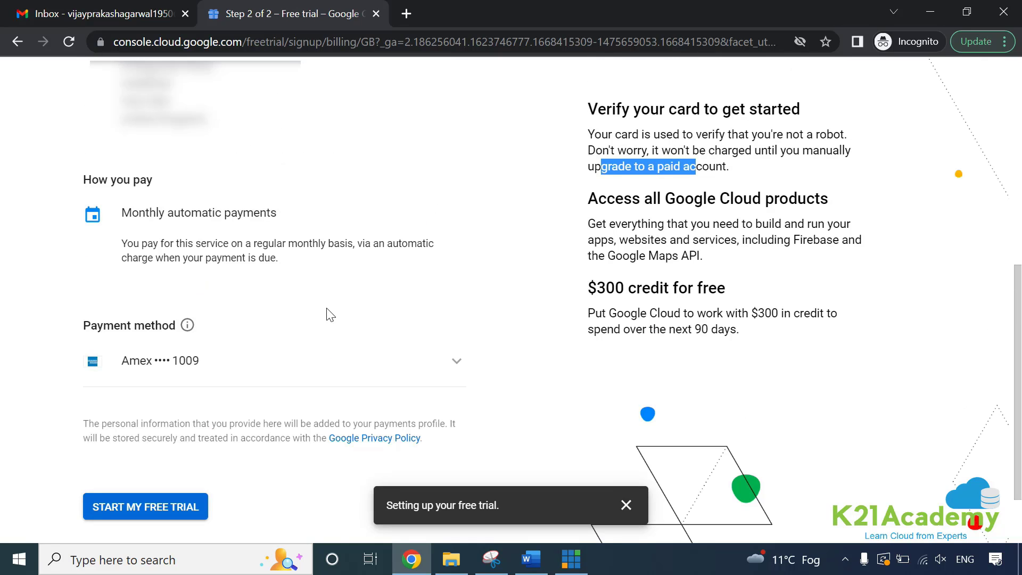
scroll("down", 3)
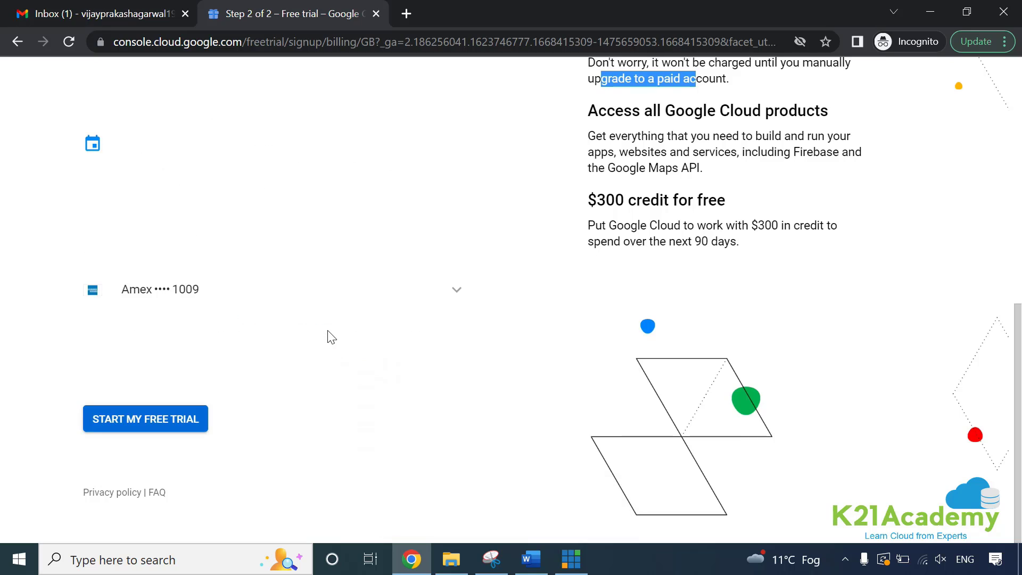
left_click(145, 419)
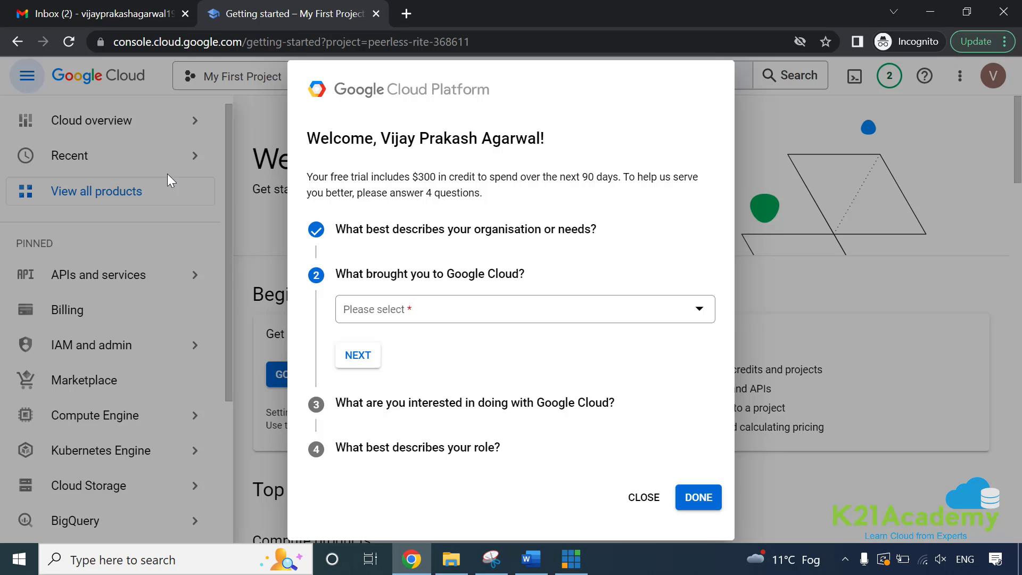
mouse_move(186, 243)
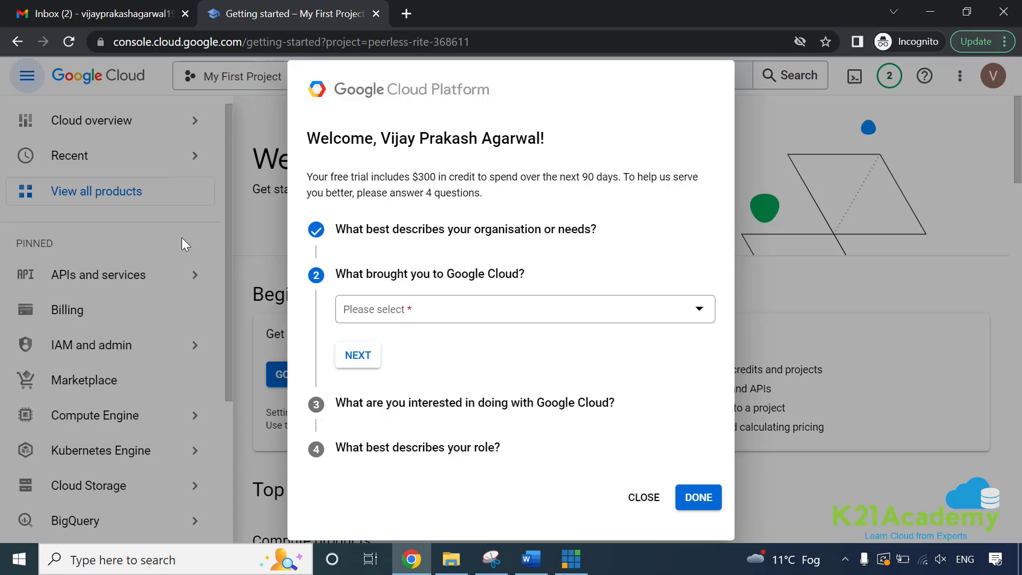
mouse_move(417, 146)
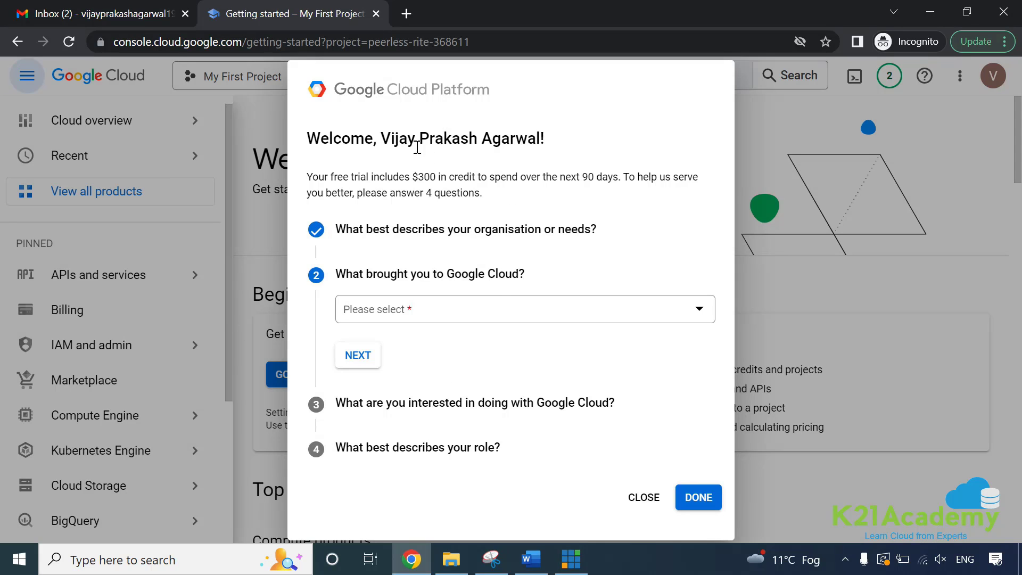
mouse_move(76, 96)
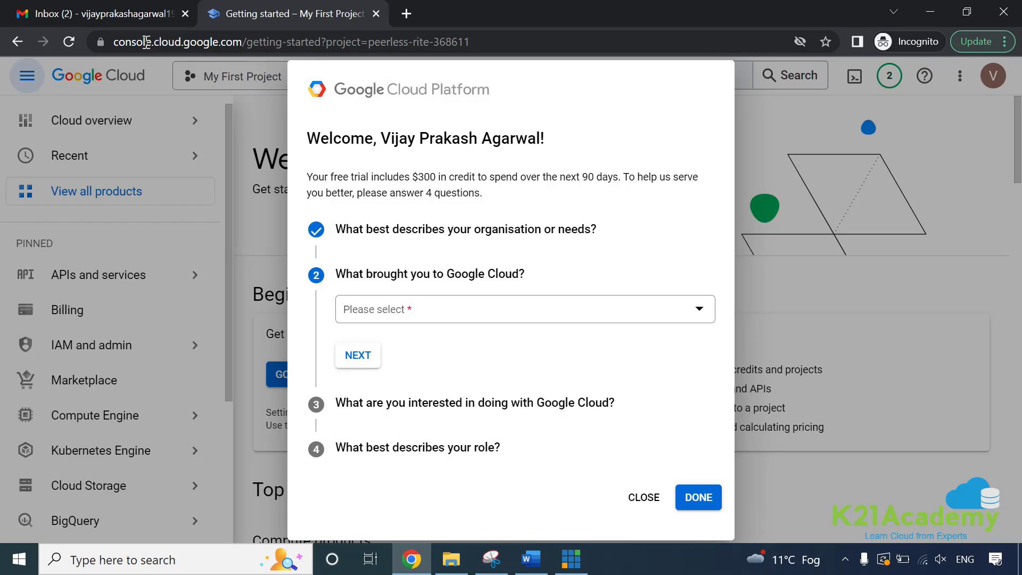
mouse_move(367, 102)
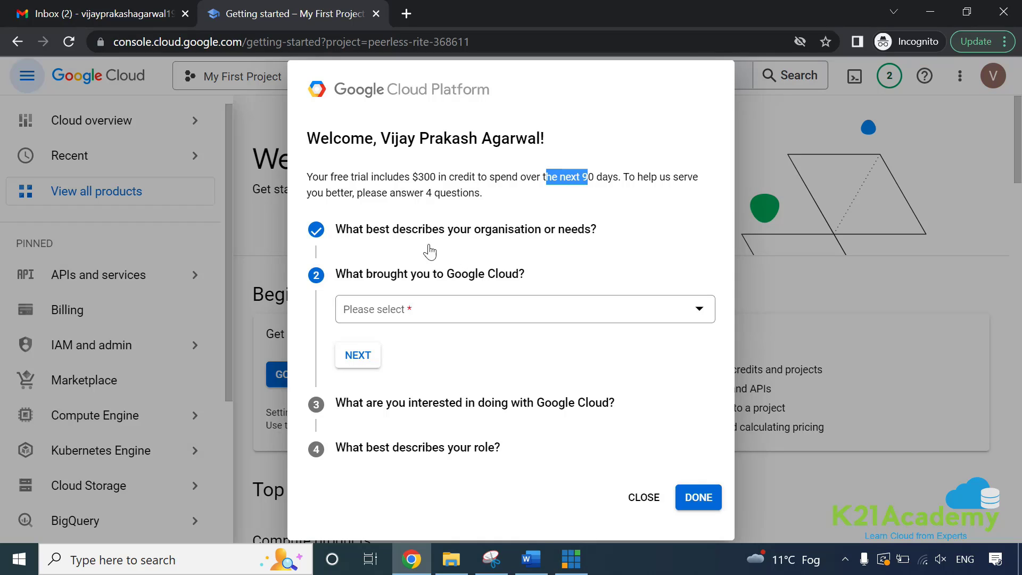
mouse_move(350, 312)
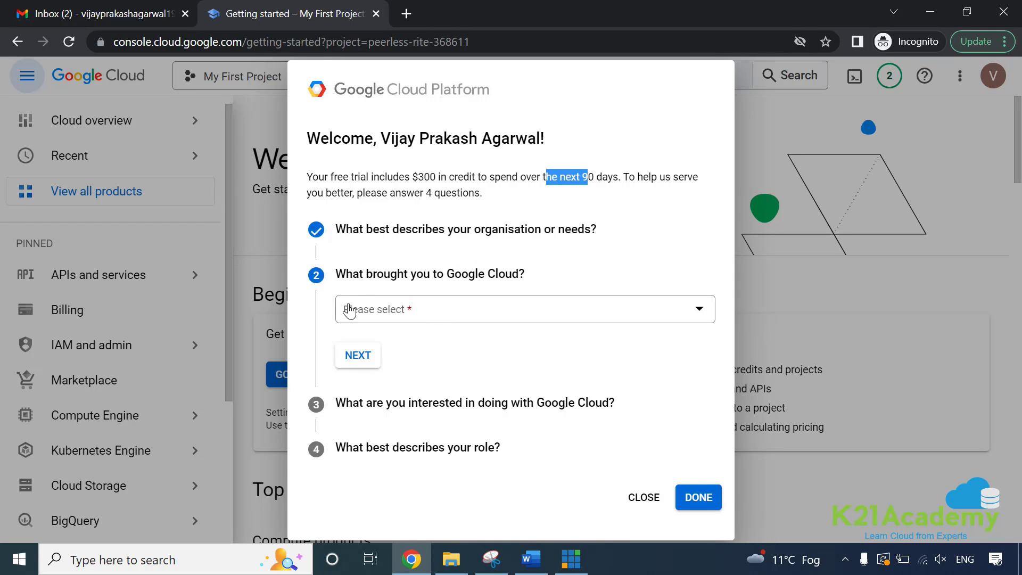
mouse_move(467, 238)
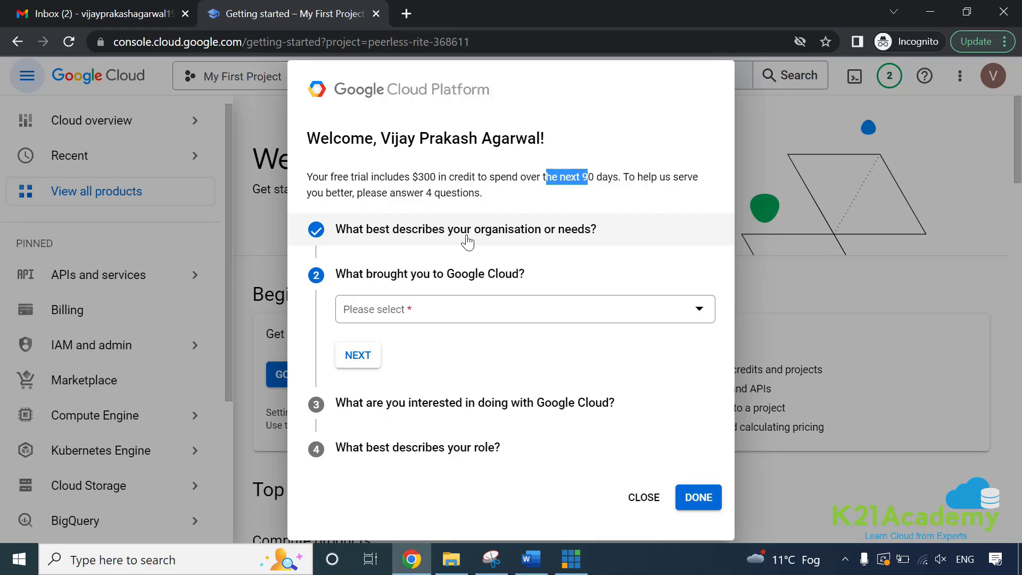
mouse_move(450, 308)
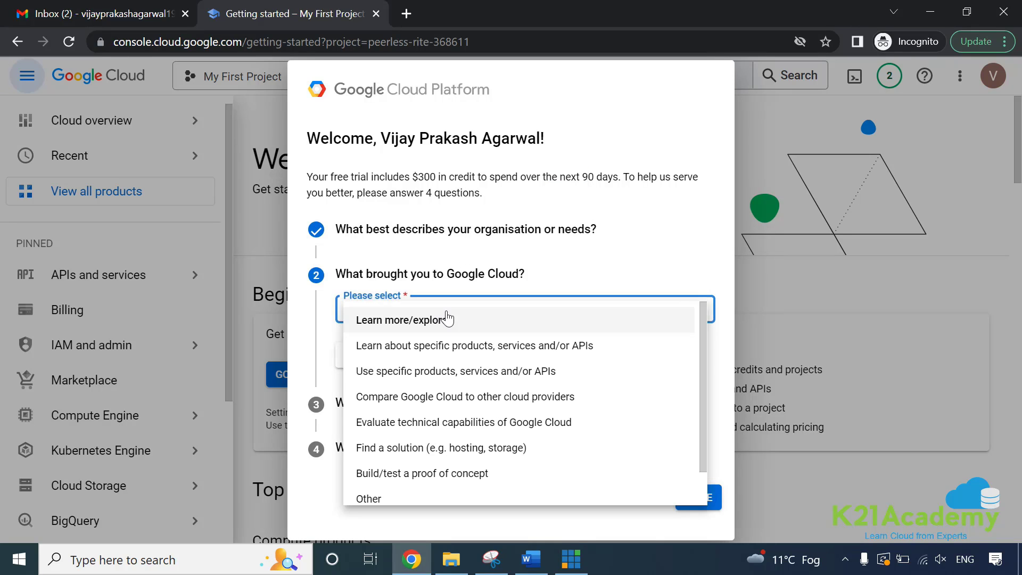
mouse_move(459, 355)
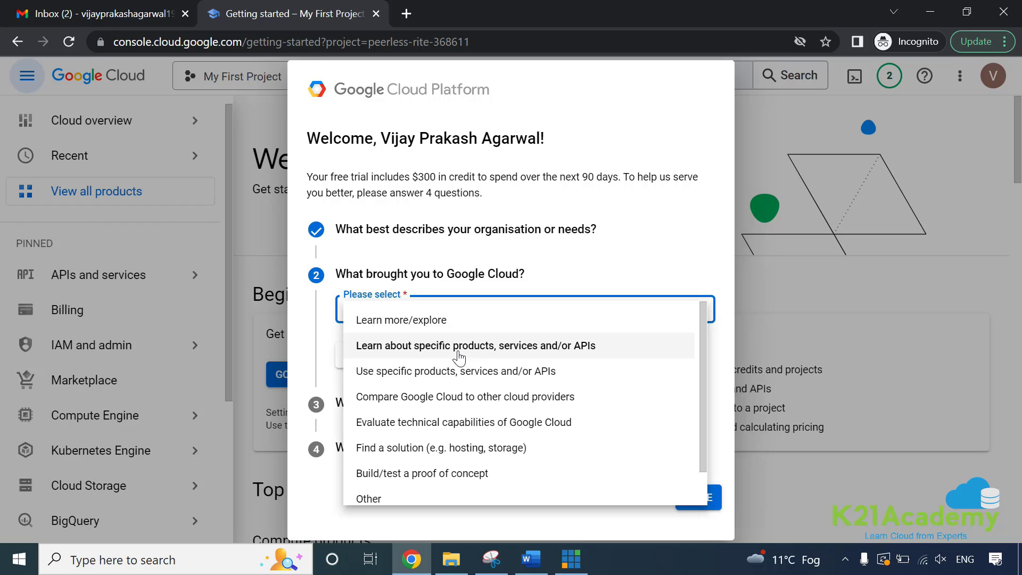
mouse_move(442, 352)
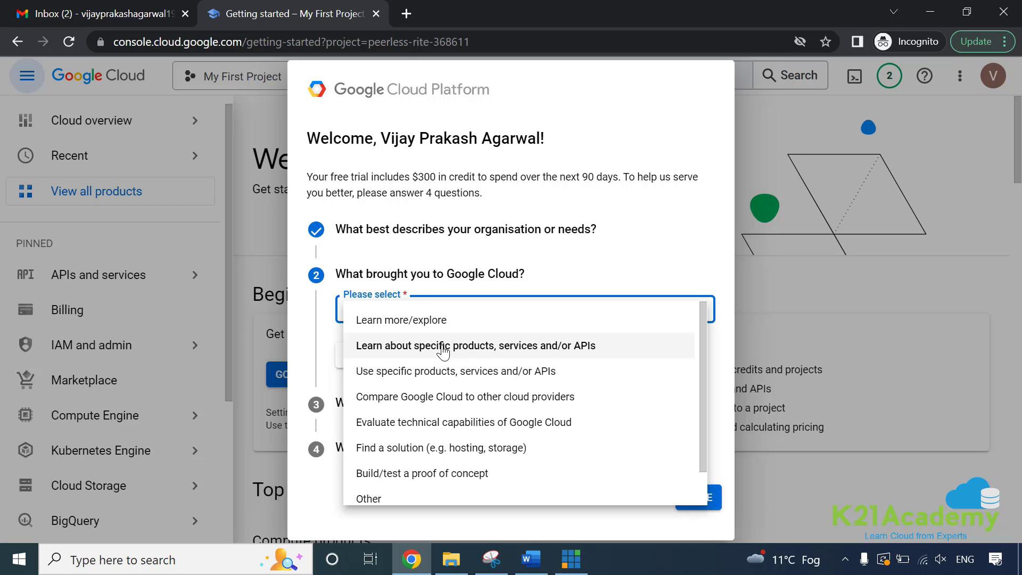
mouse_move(450, 422)
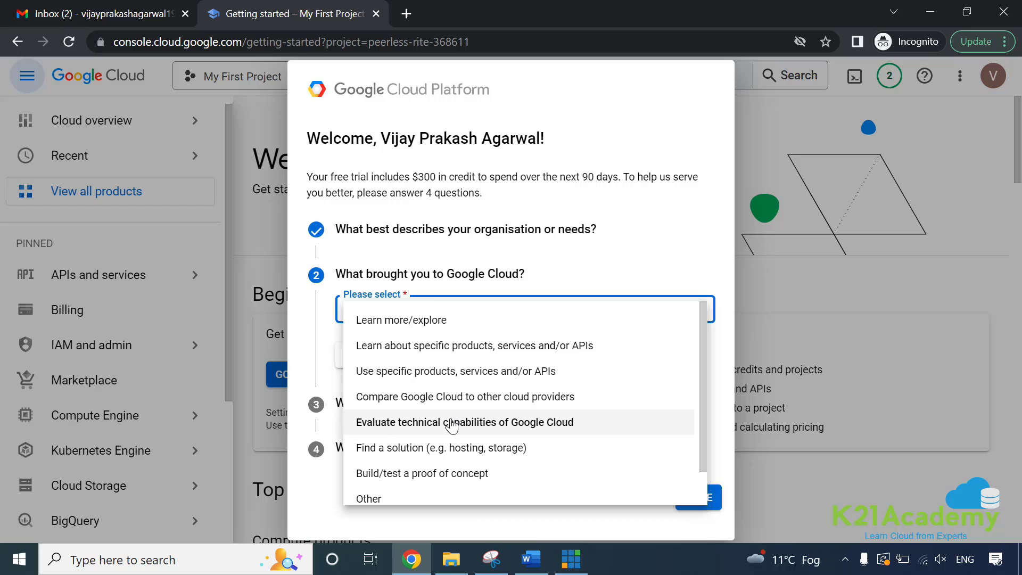
mouse_move(430, 345)
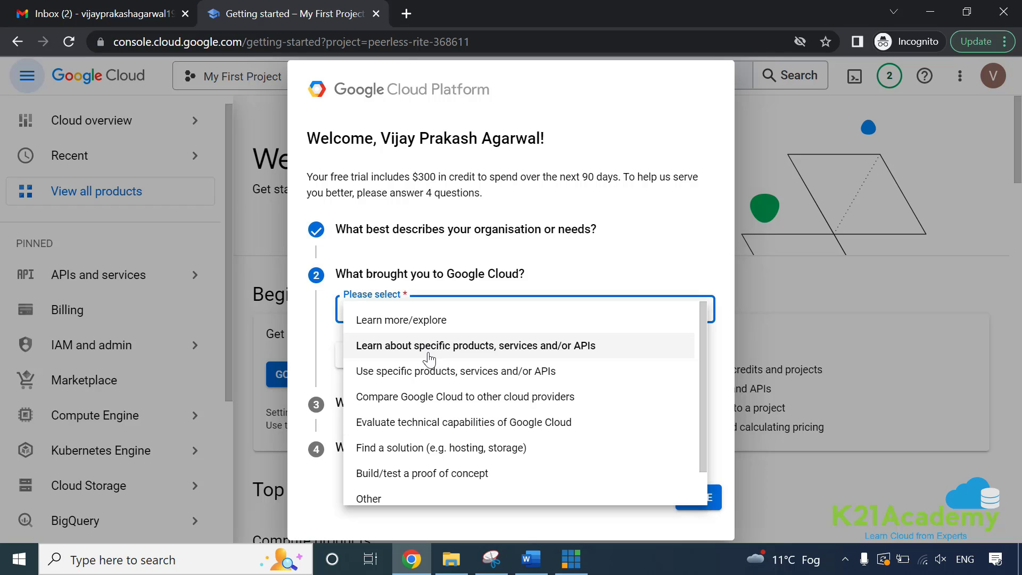
mouse_move(387, 352)
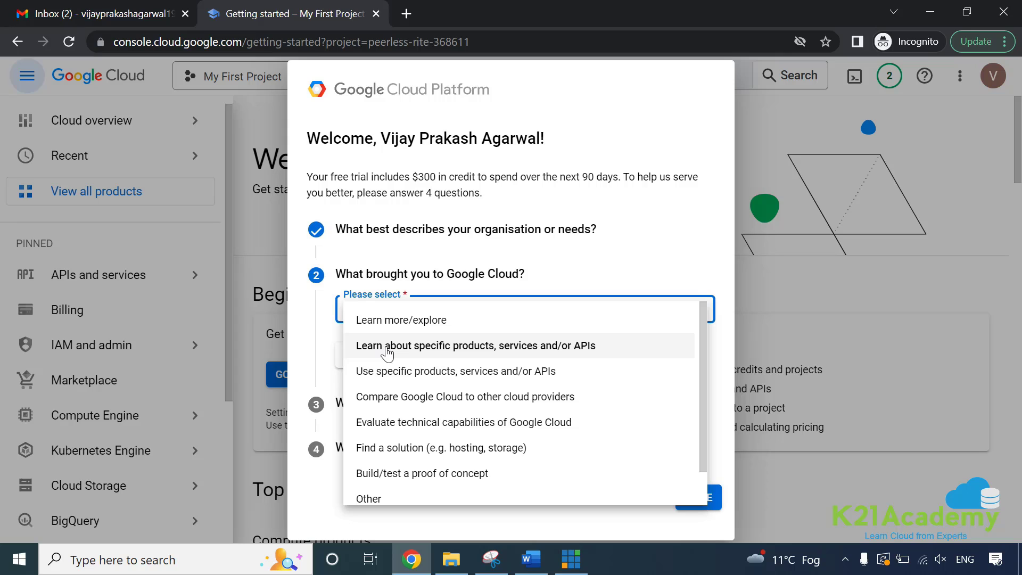
mouse_move(421, 348)
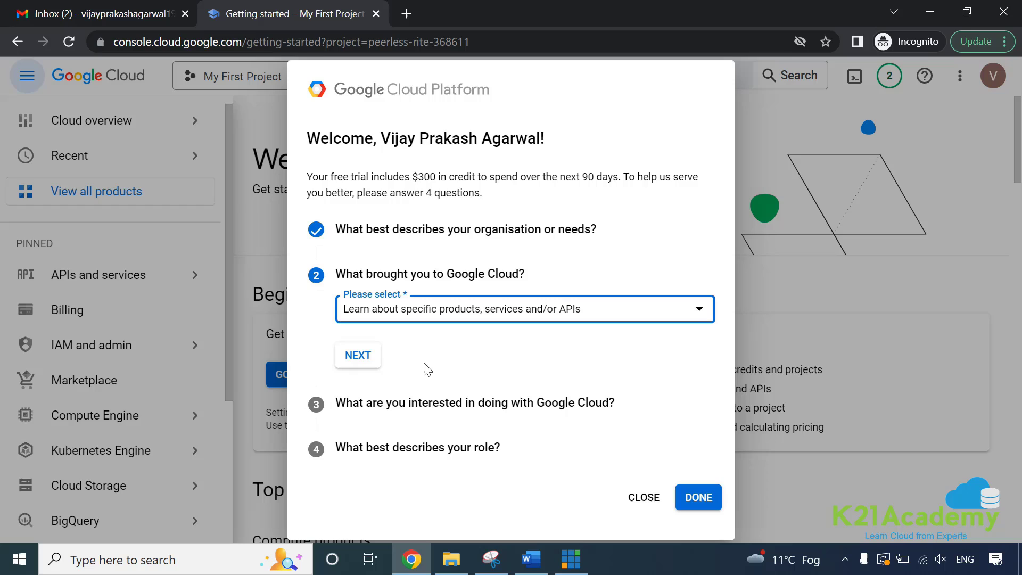
mouse_move(377, 403)
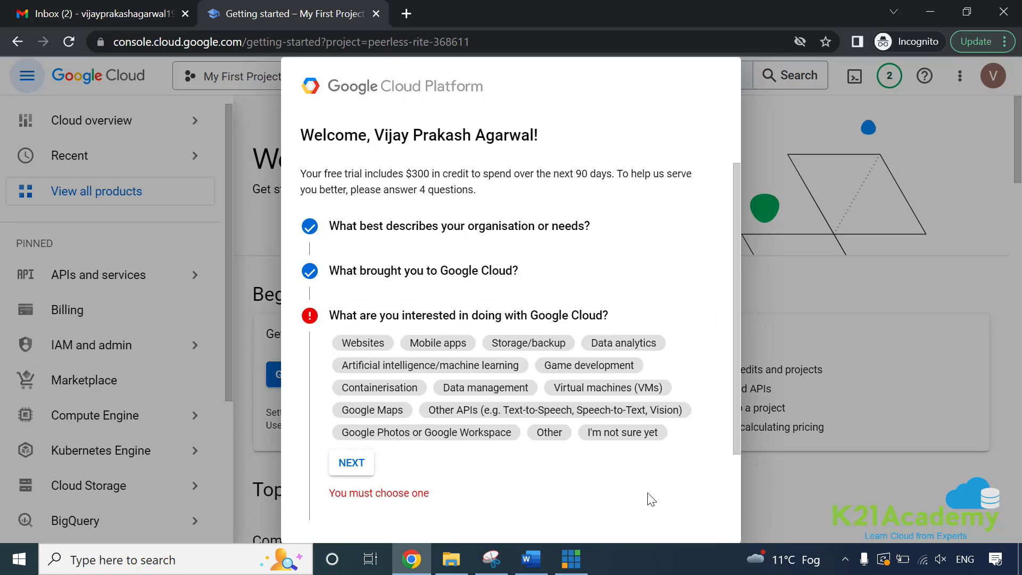
mouse_move(404, 314)
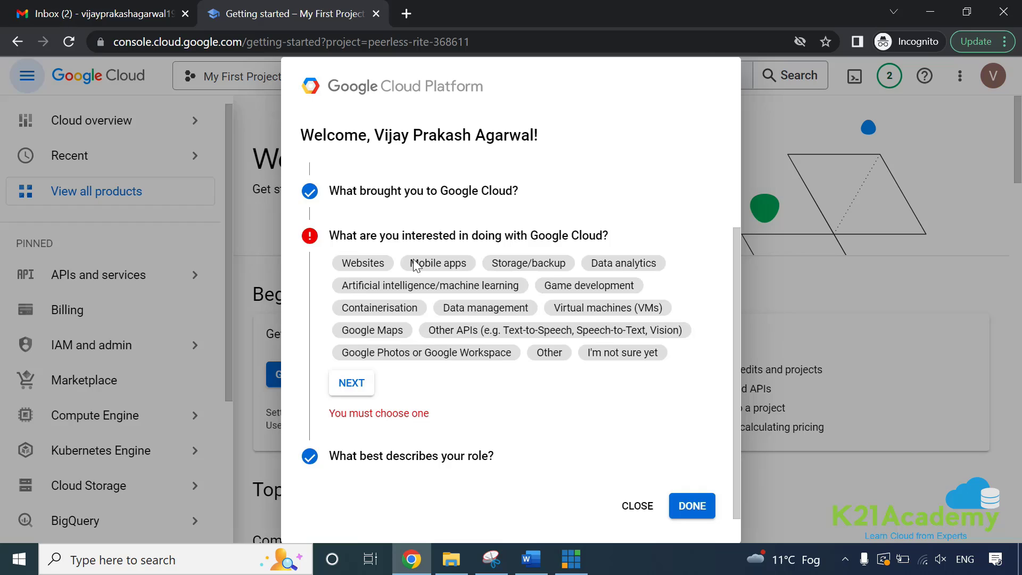
mouse_move(566, 317)
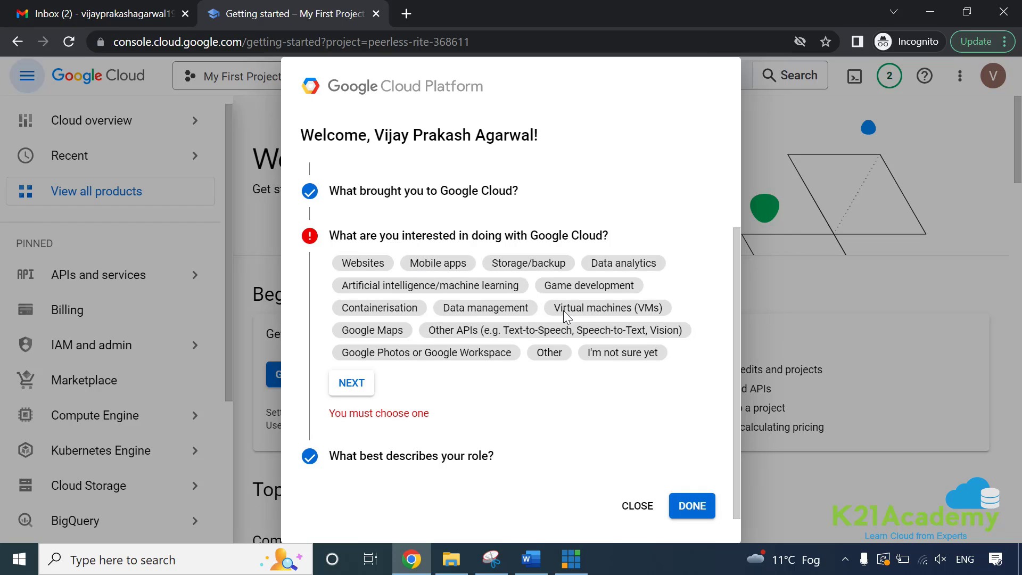
Pick Virtual machines, Data management, Storage/backup and AI/machine learning interests, then finish the survey
left_click(605, 308)
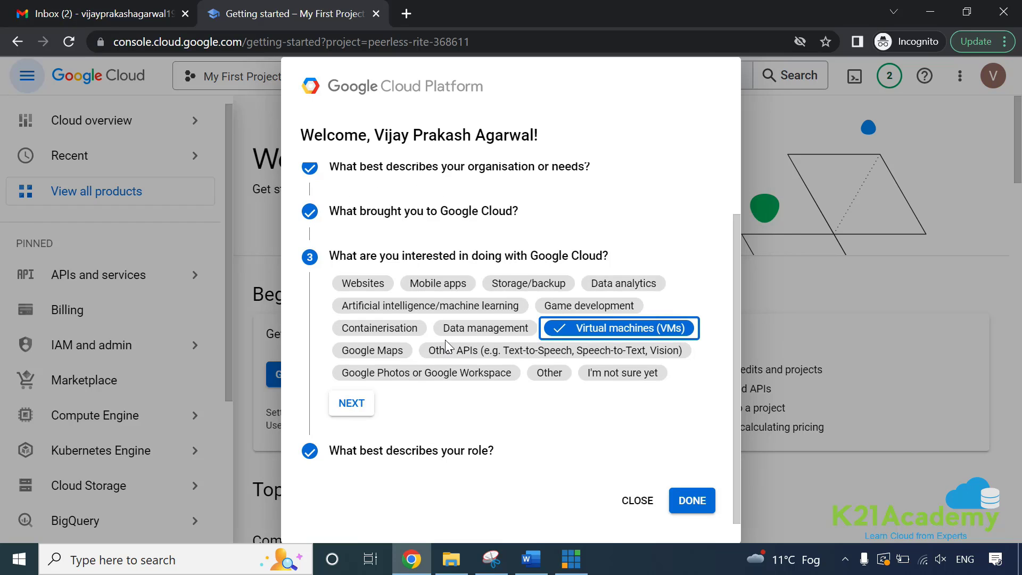
left_click(485, 328)
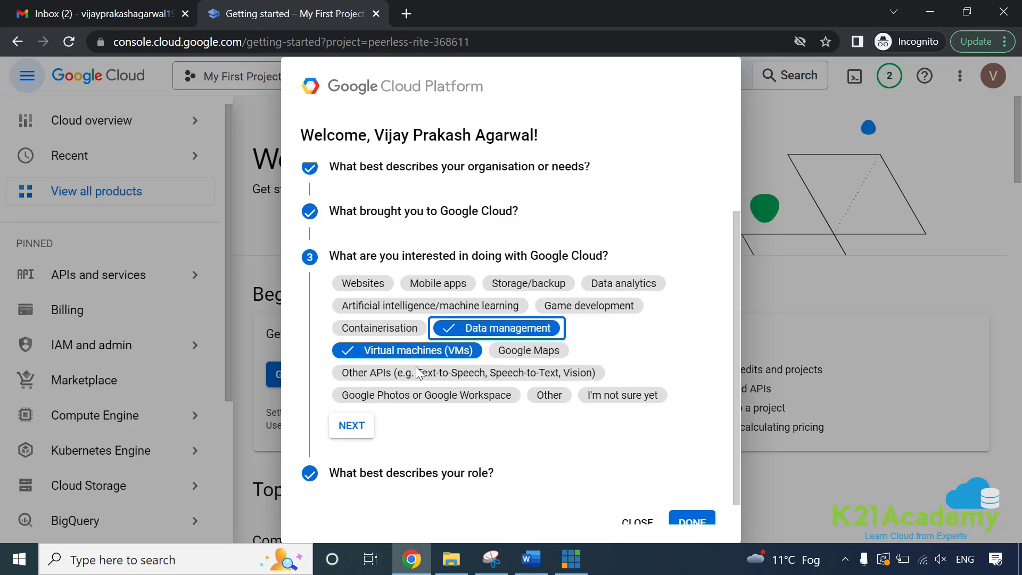
mouse_move(492, 297)
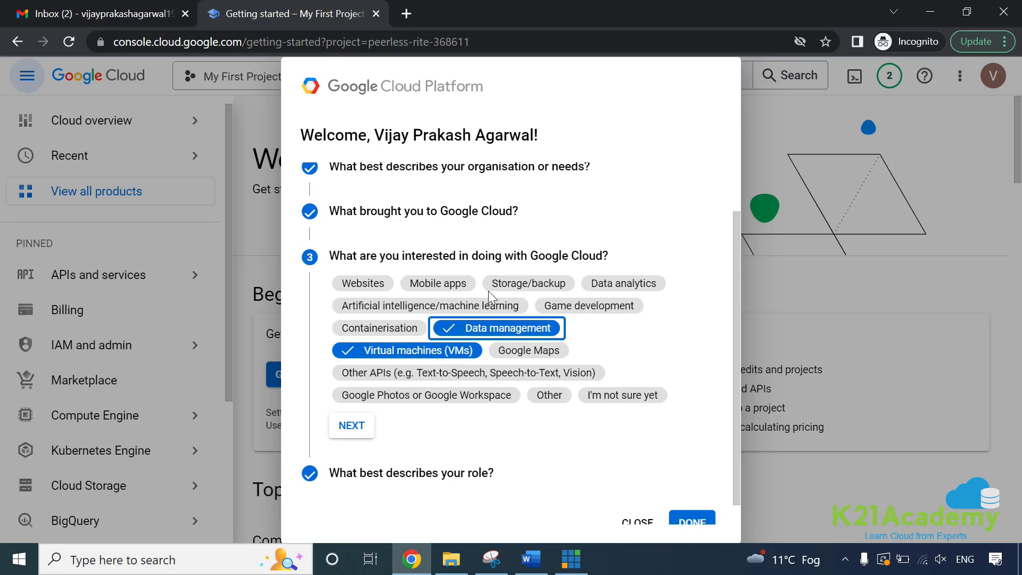
left_click(528, 283)
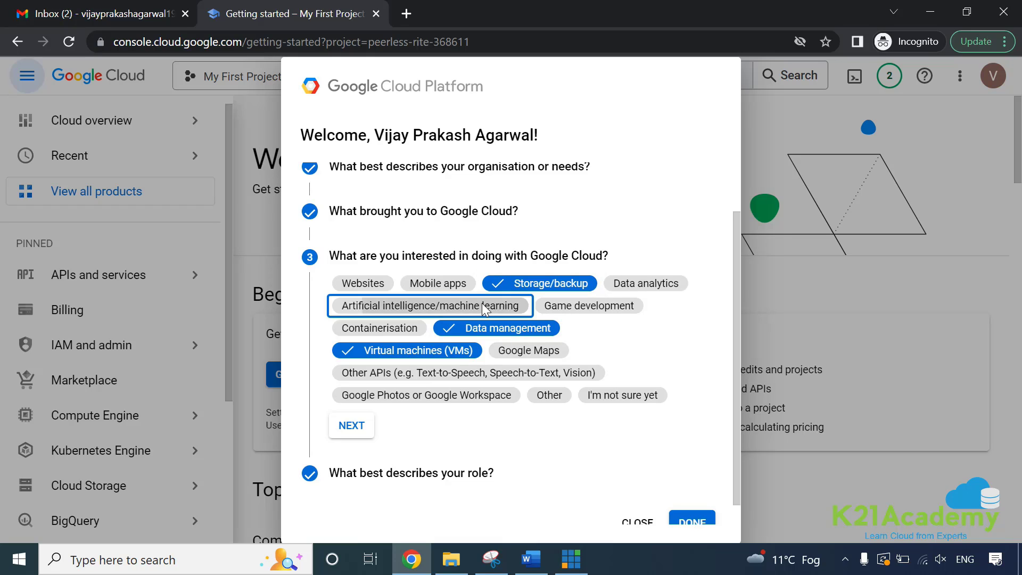
left_click(440, 305)
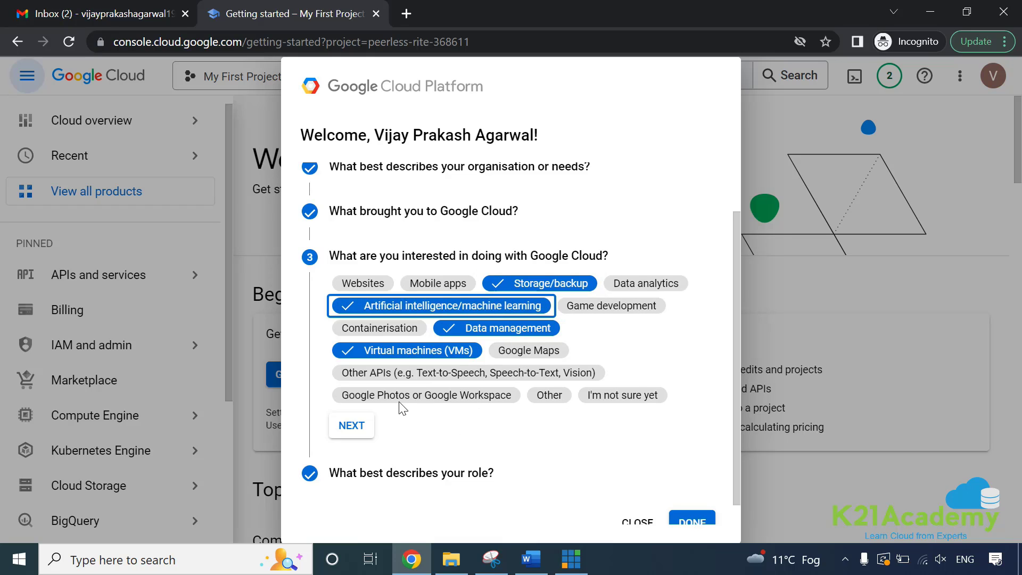
mouse_move(515, 374)
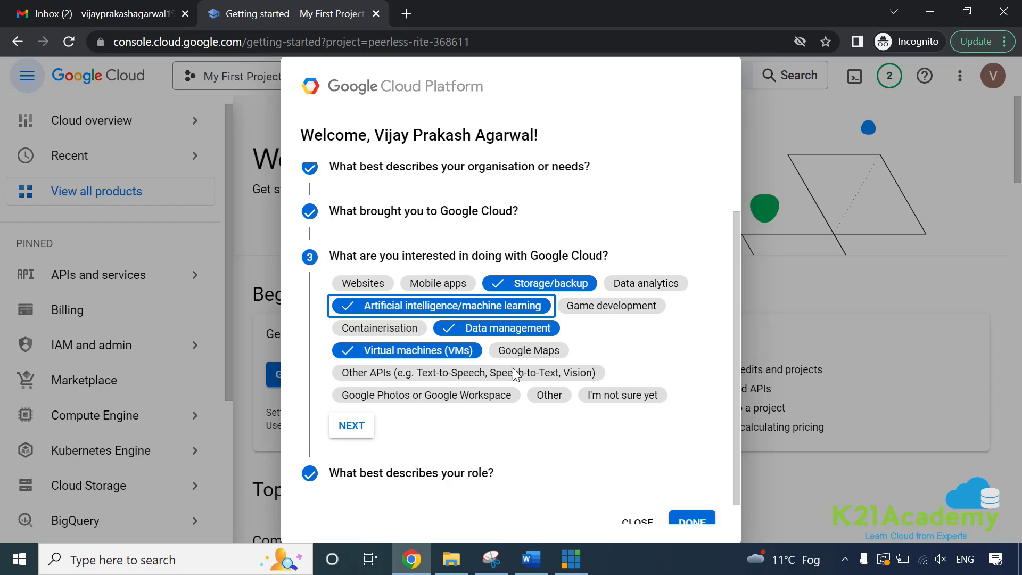
scroll("down", 3)
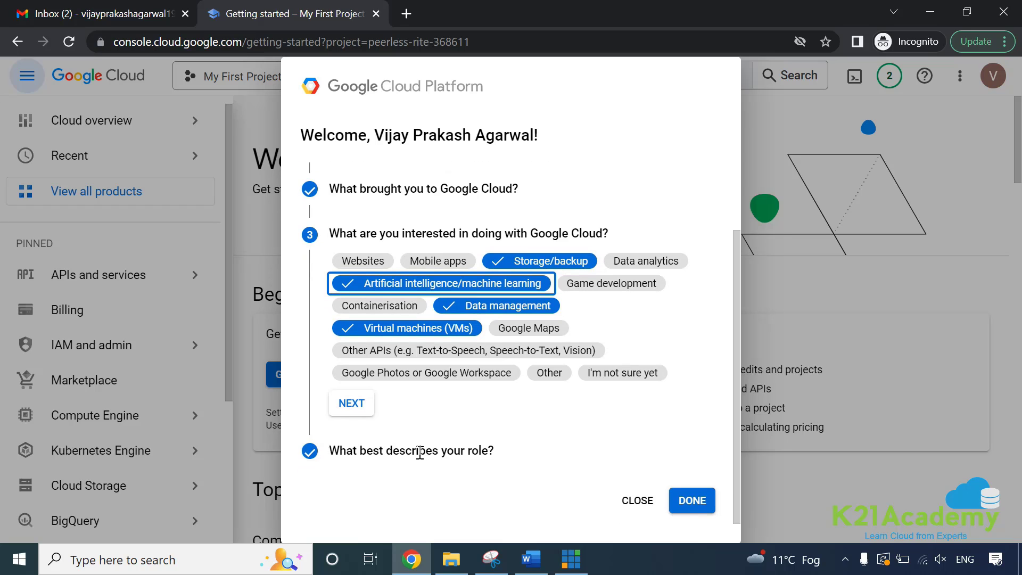
mouse_move(454, 458)
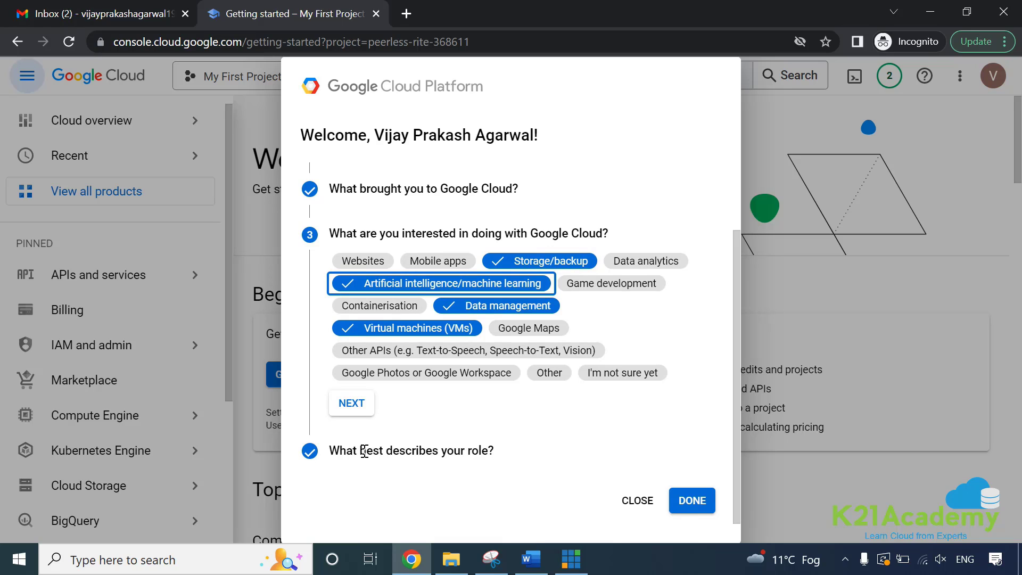
left_click(691, 500)
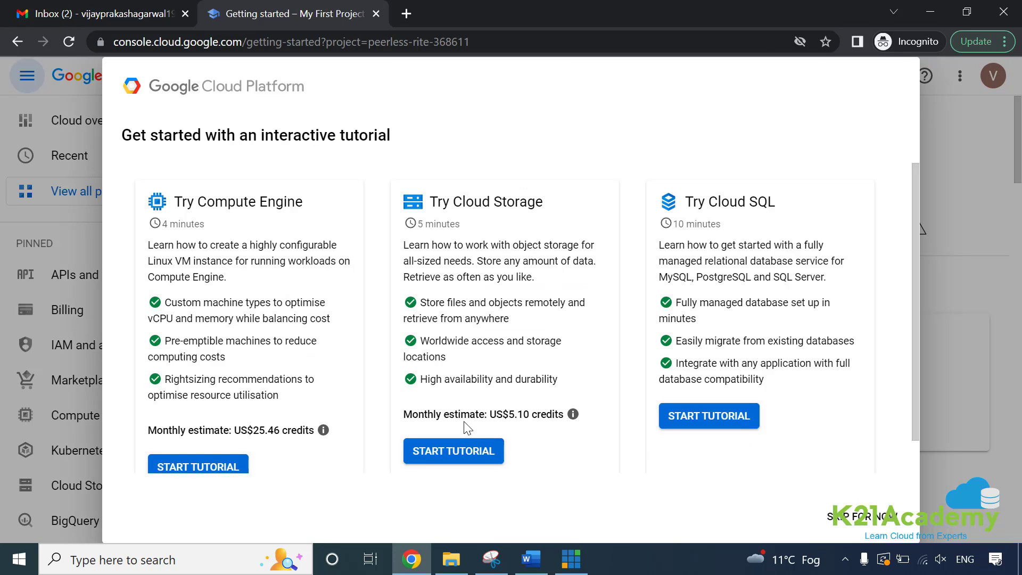
mouse_move(519, 198)
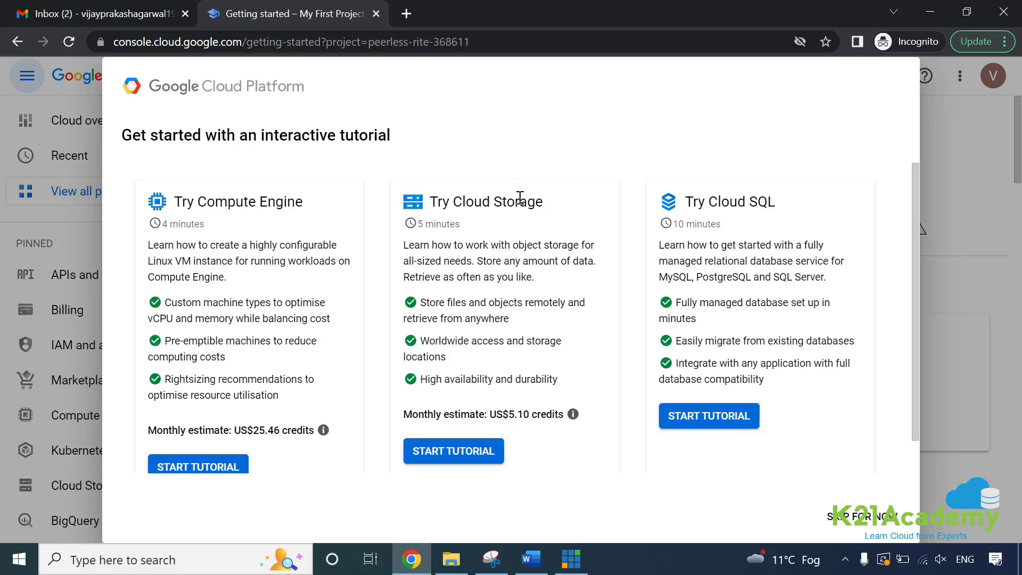
mouse_move(218, 93)
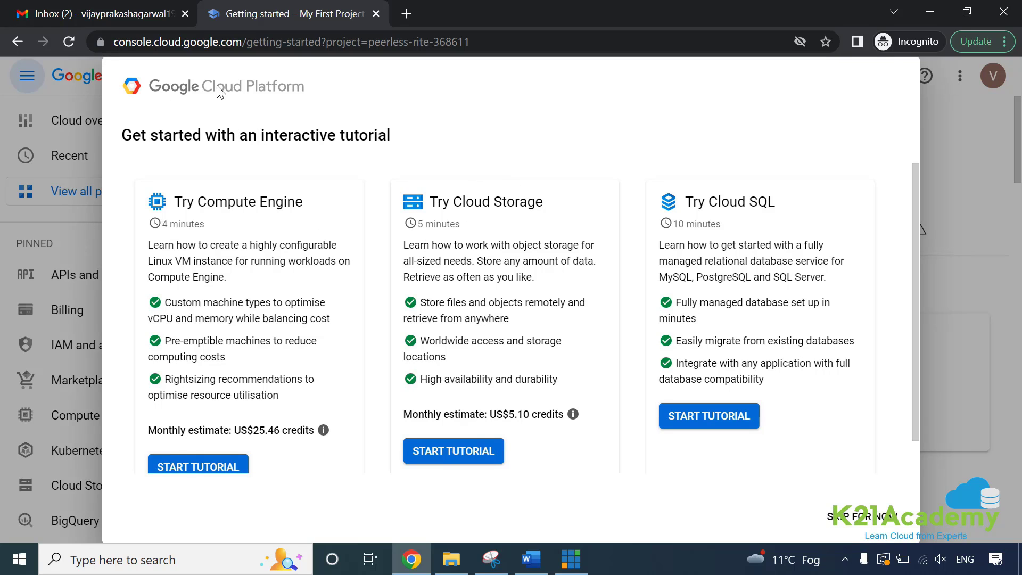
mouse_move(218, 101)
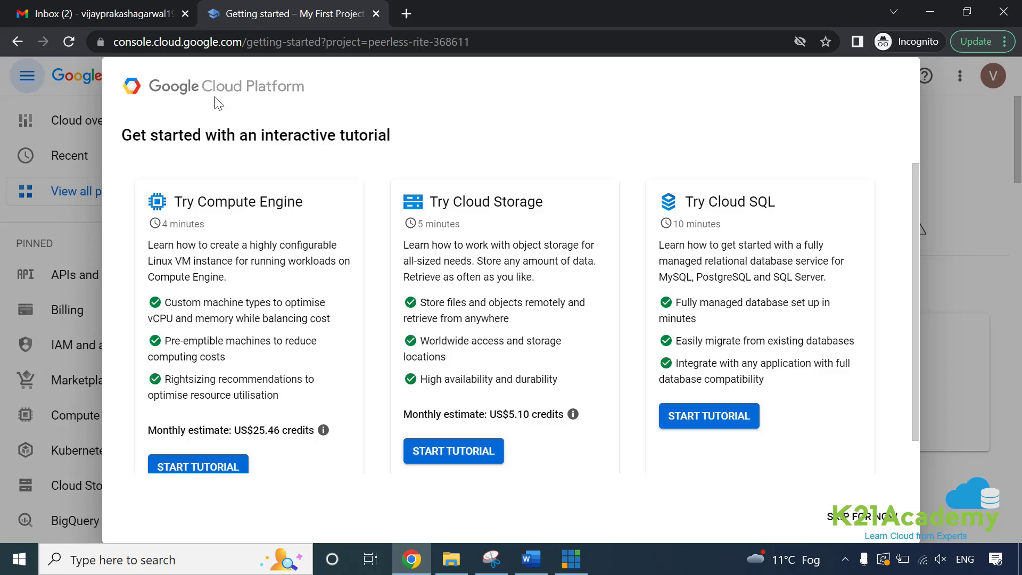
mouse_move(263, 239)
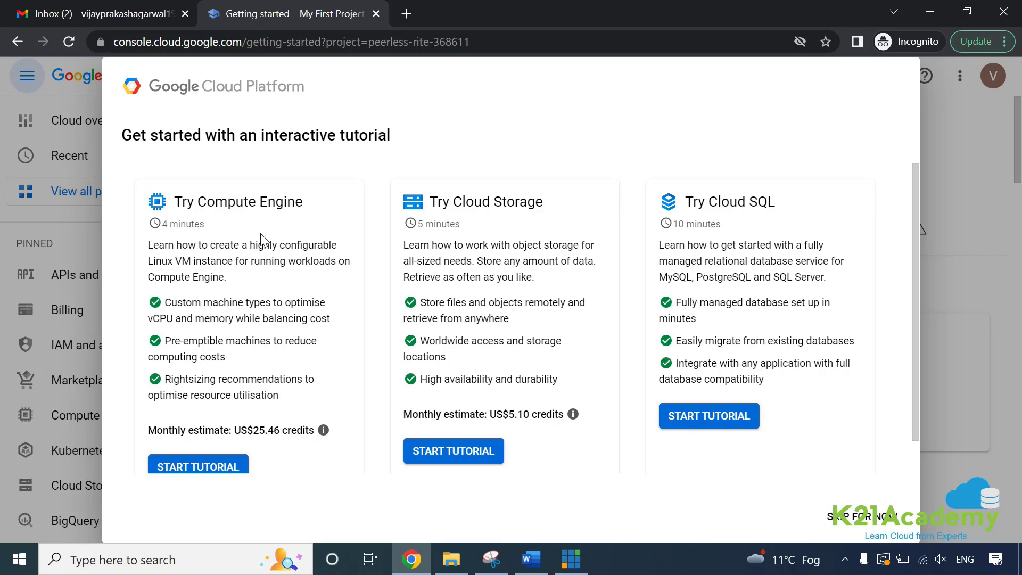
mouse_move(233, 202)
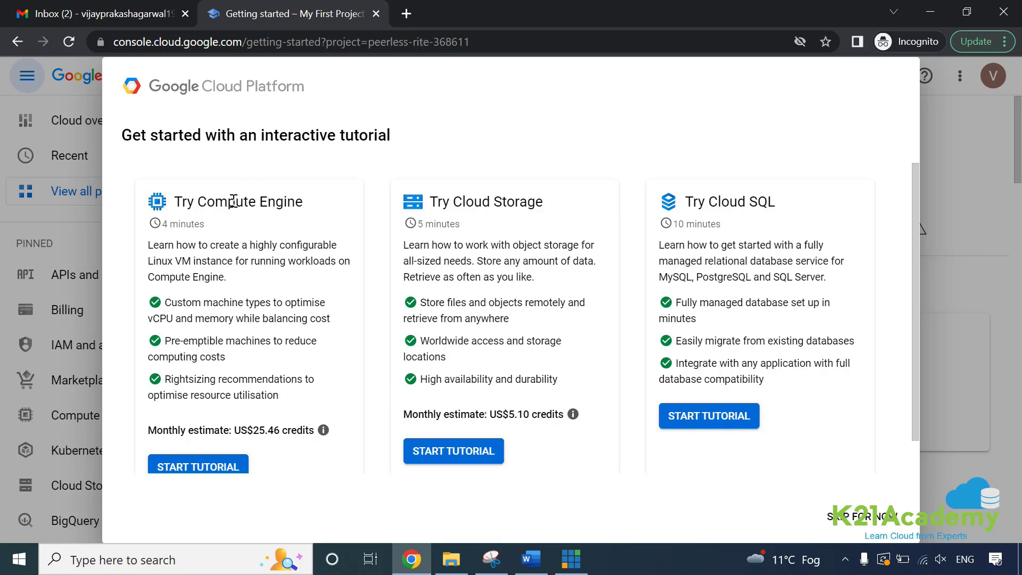
double_click(486, 201)
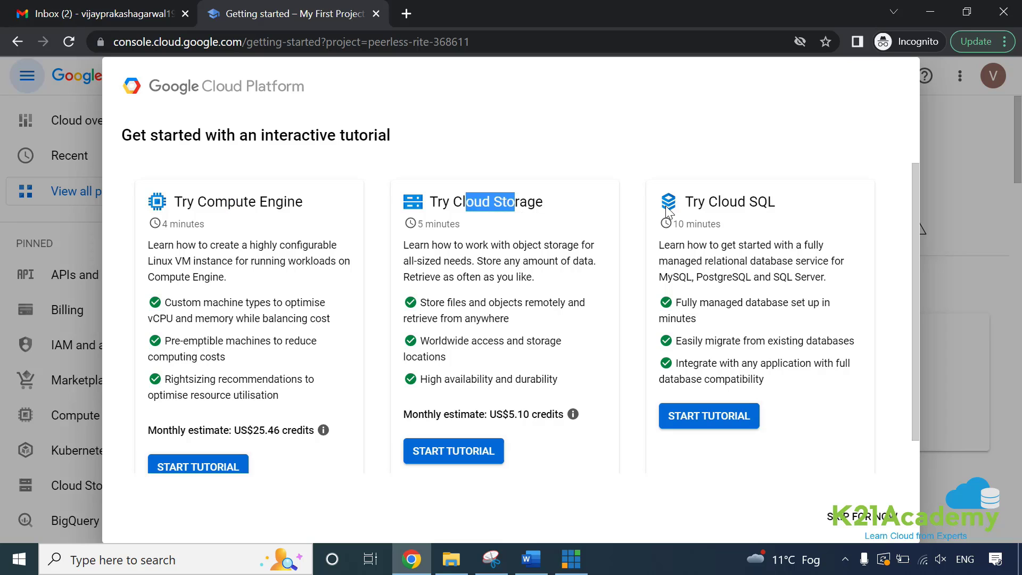
scroll("down", 3)
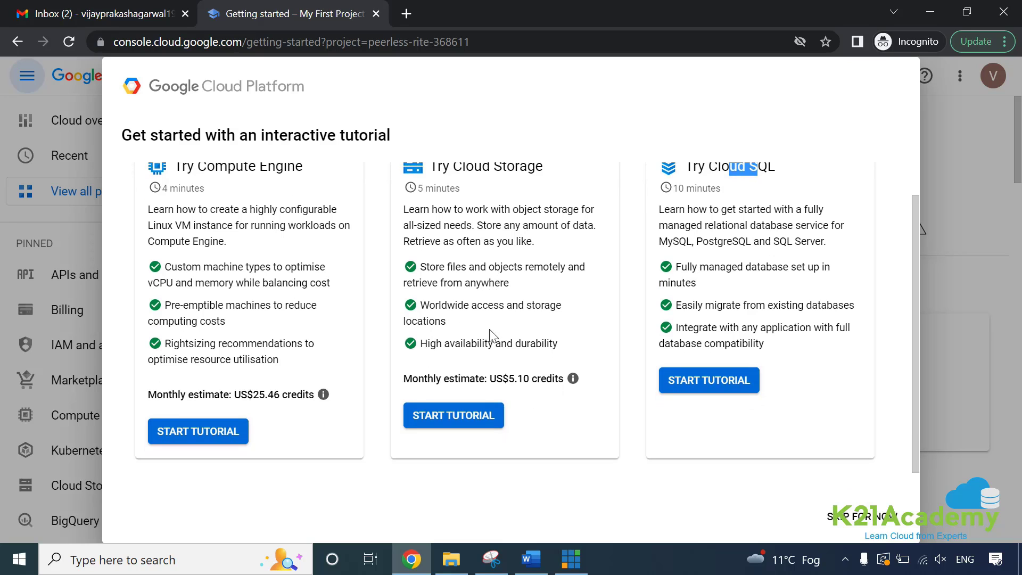
mouse_move(251, 376)
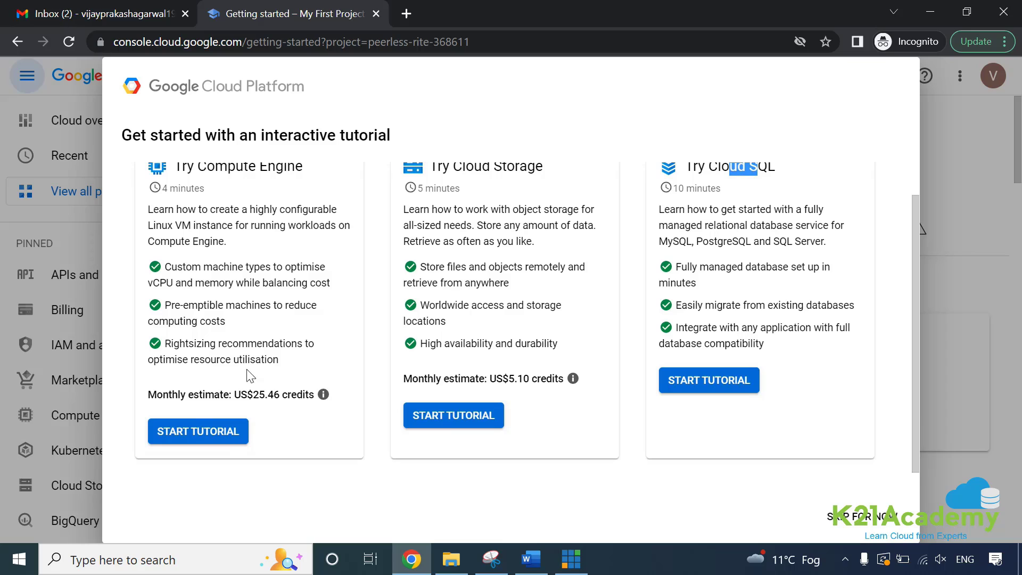
mouse_move(255, 208)
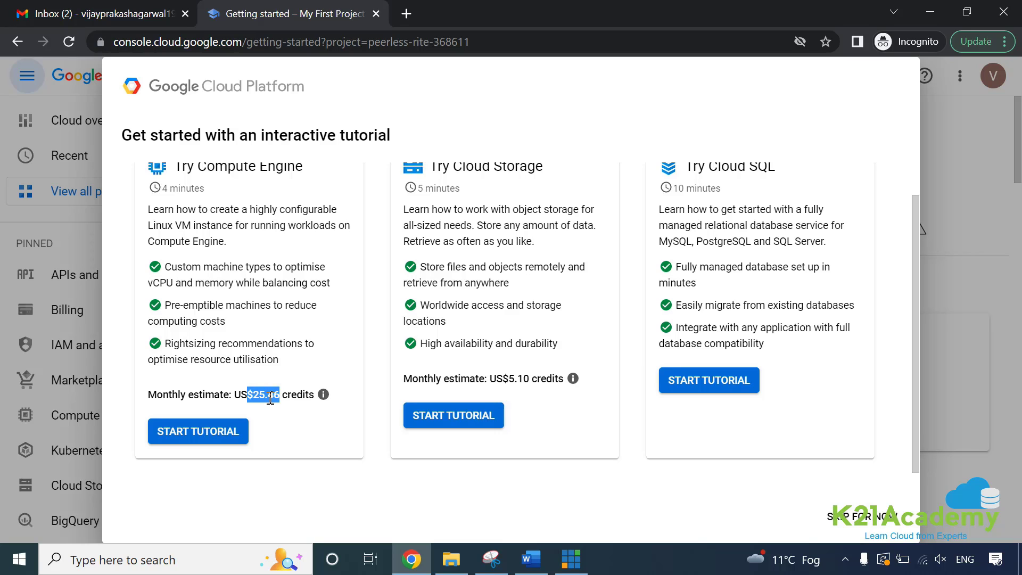
left_click(323, 394)
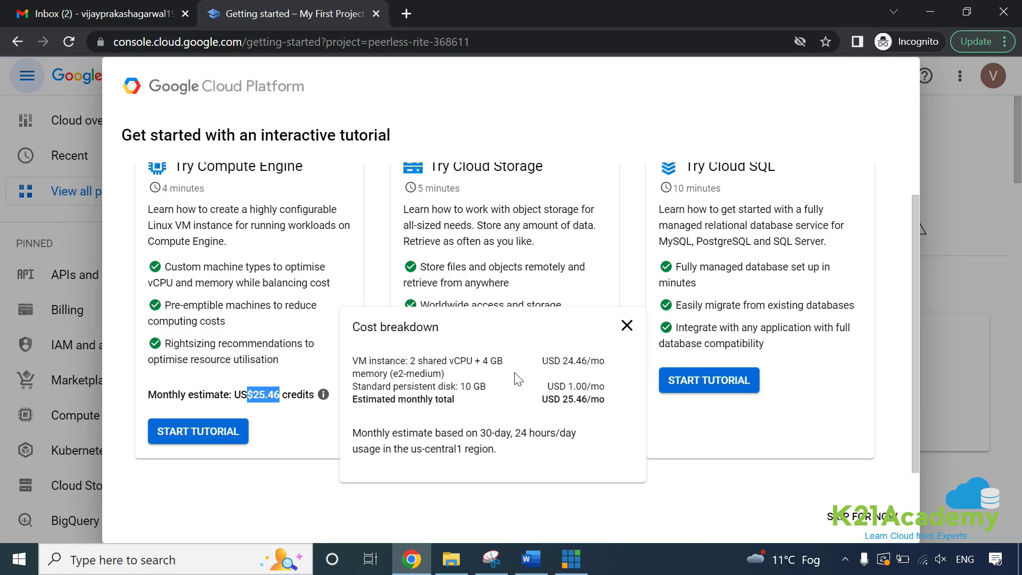
left_click(626, 325)
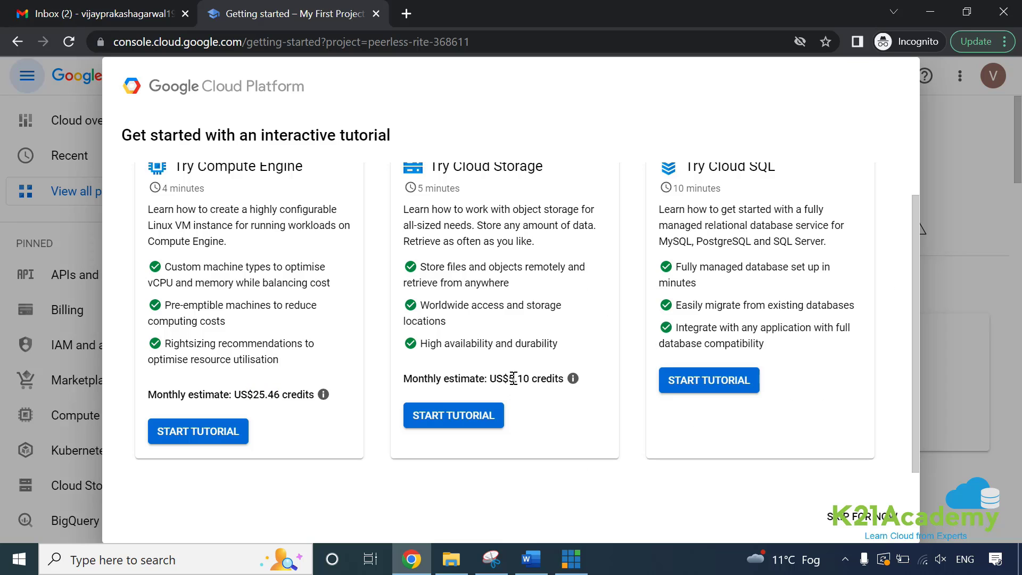
double_click(522, 378)
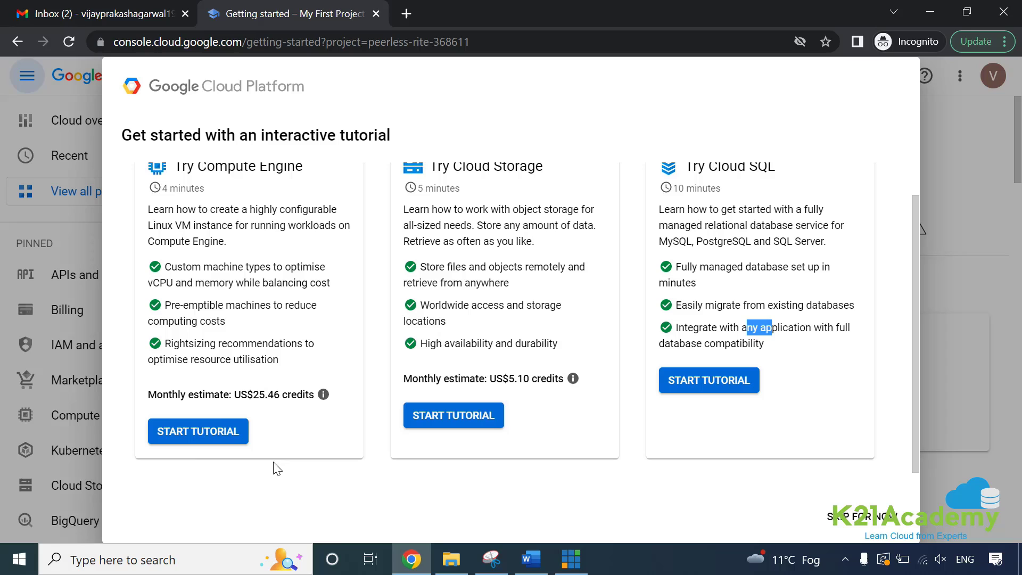
scroll("up", 3)
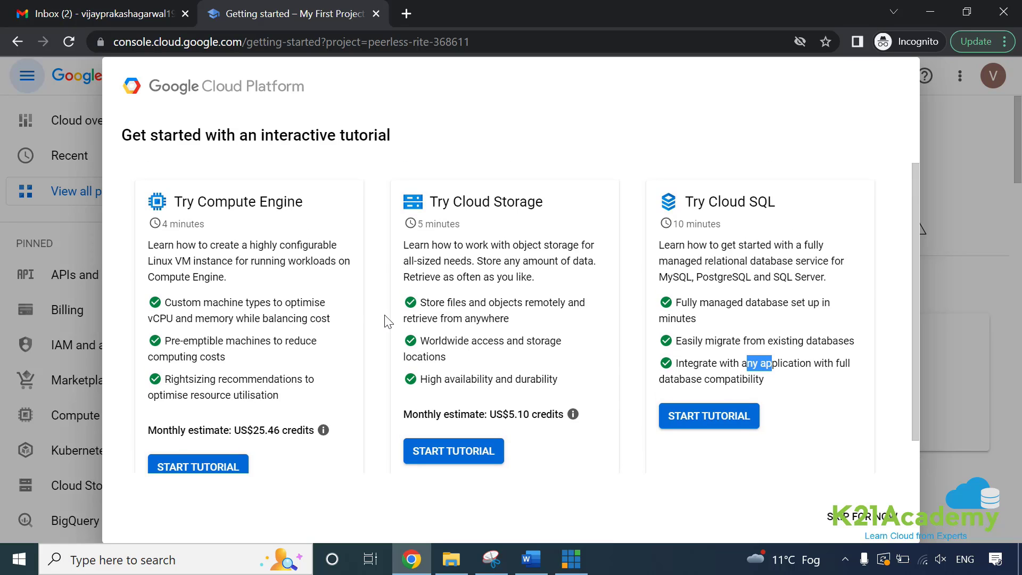
mouse_move(261, 324)
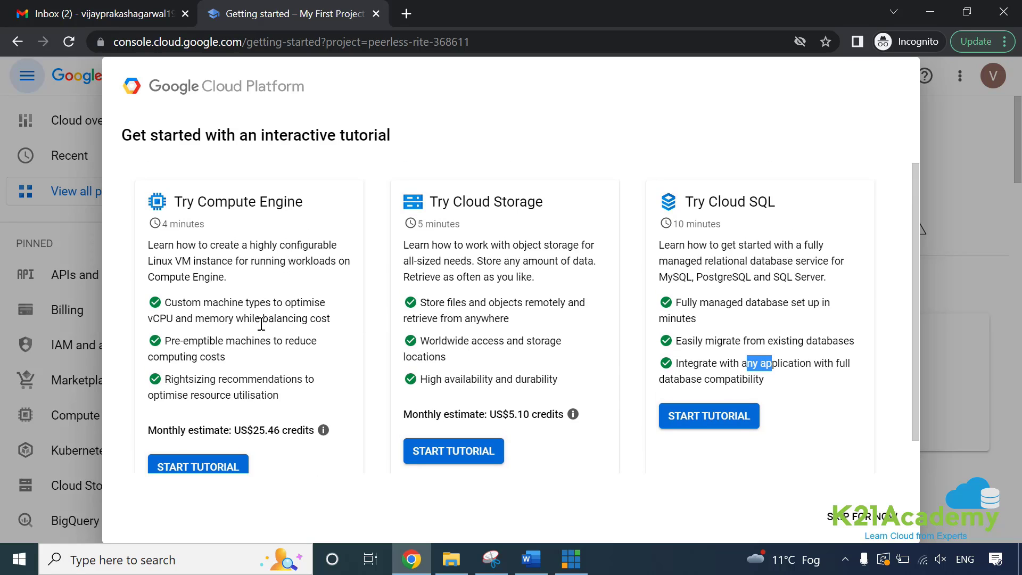
mouse_move(261, 221)
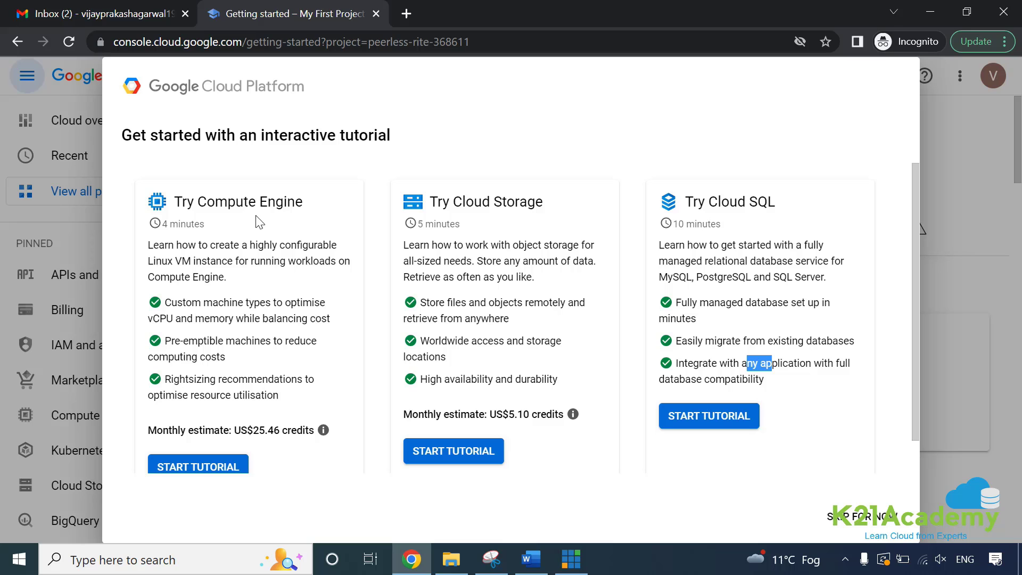
mouse_move(653, 300)
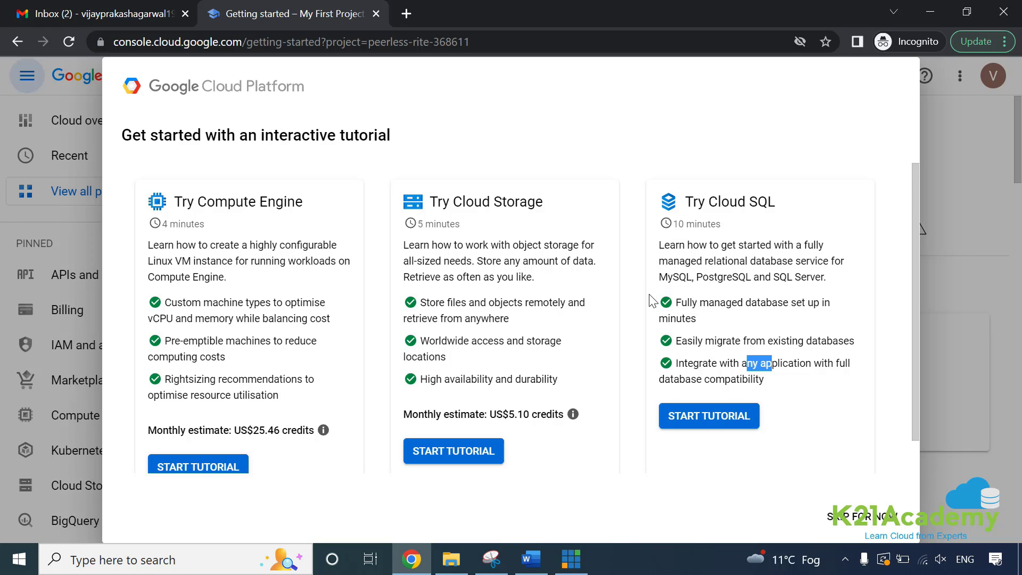
scroll("down", 3)
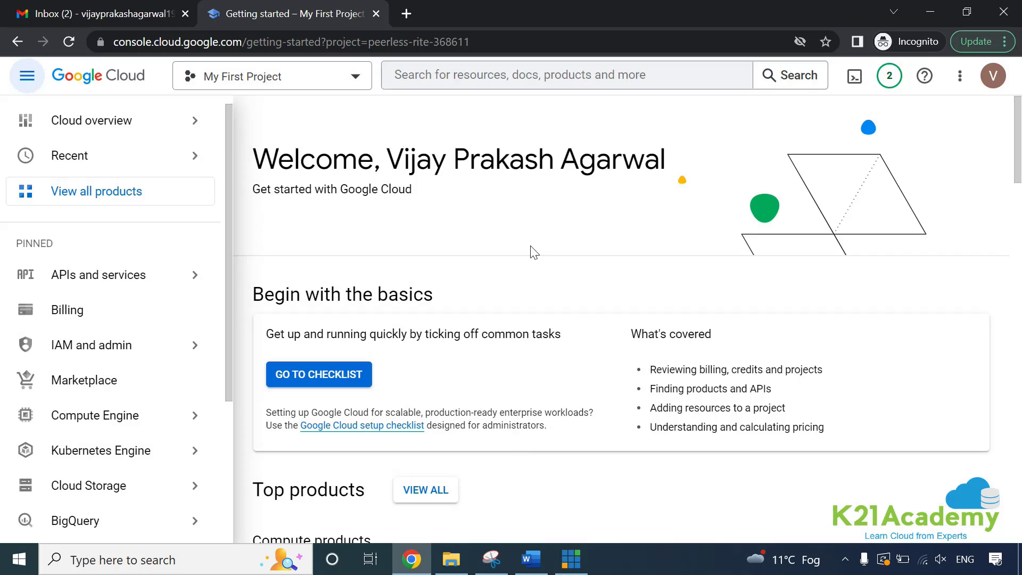
mouse_move(304, 220)
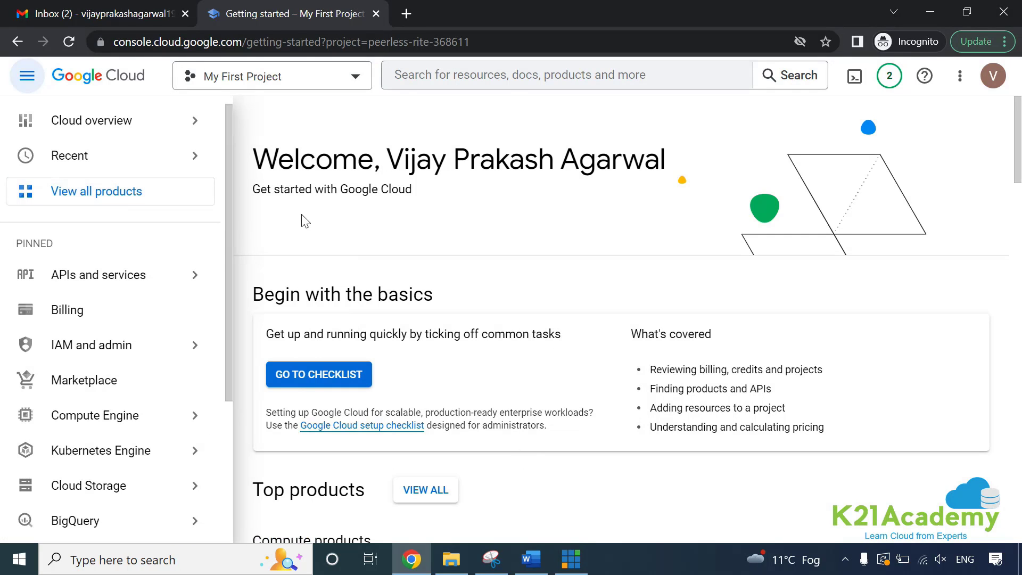
left_click(92, 345)
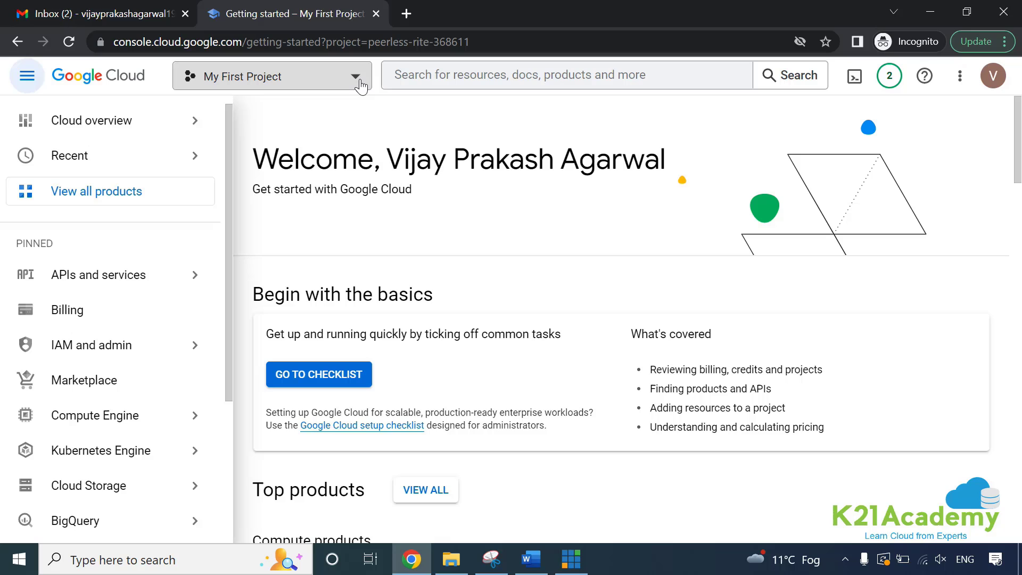
mouse_move(536, 227)
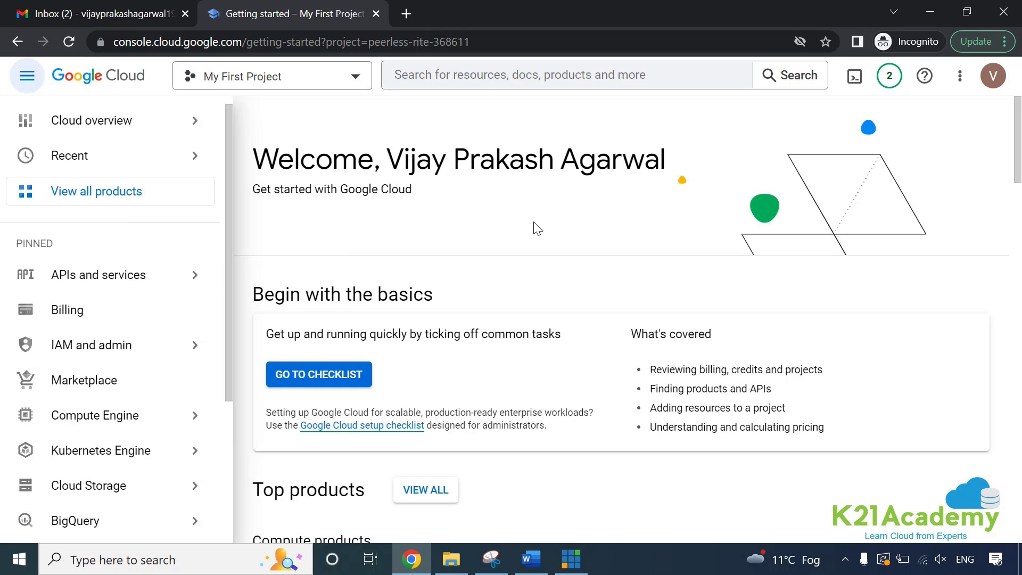
mouse_move(530, 223)
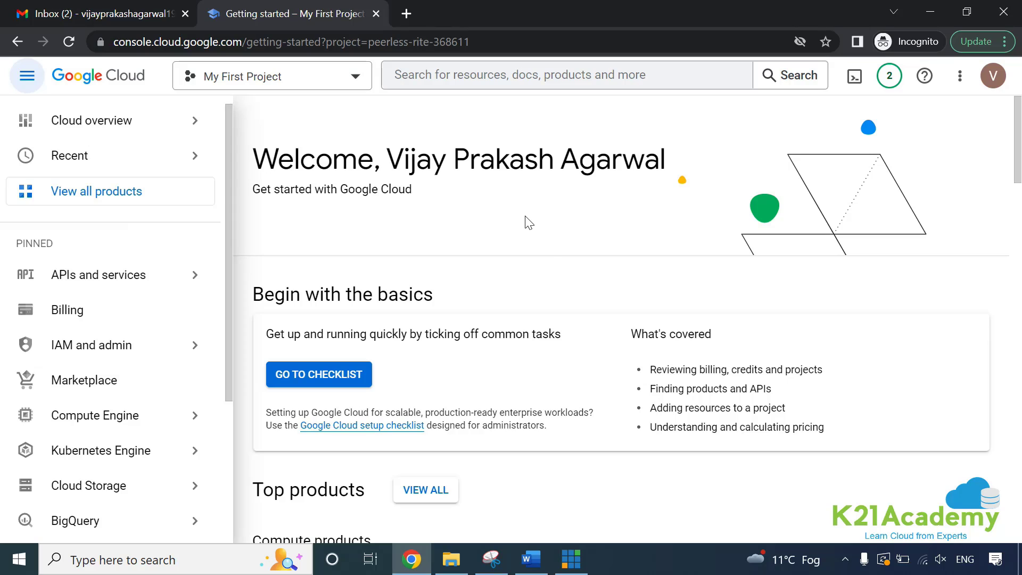
mouse_move(289, 262)
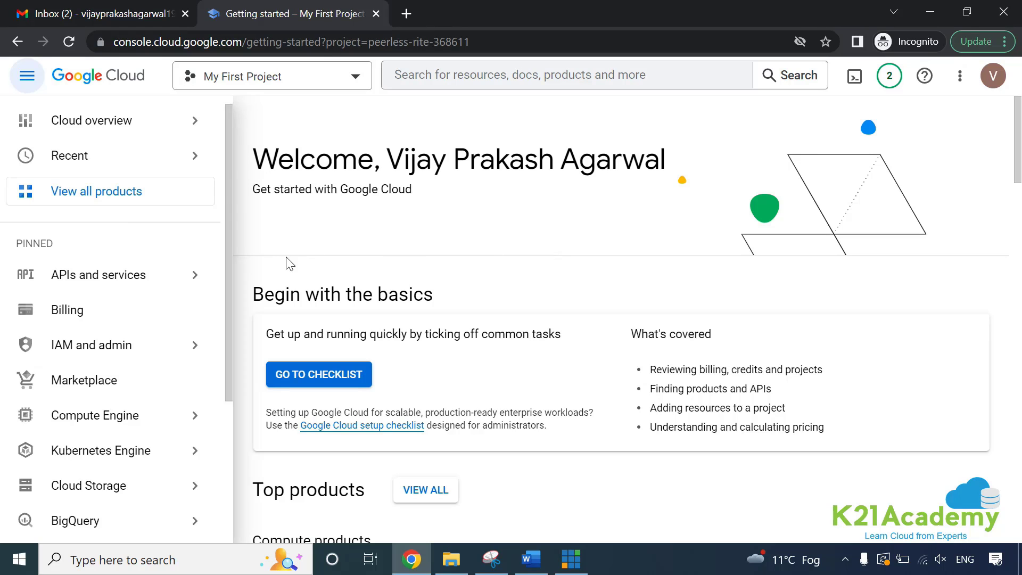
mouse_move(250, 213)
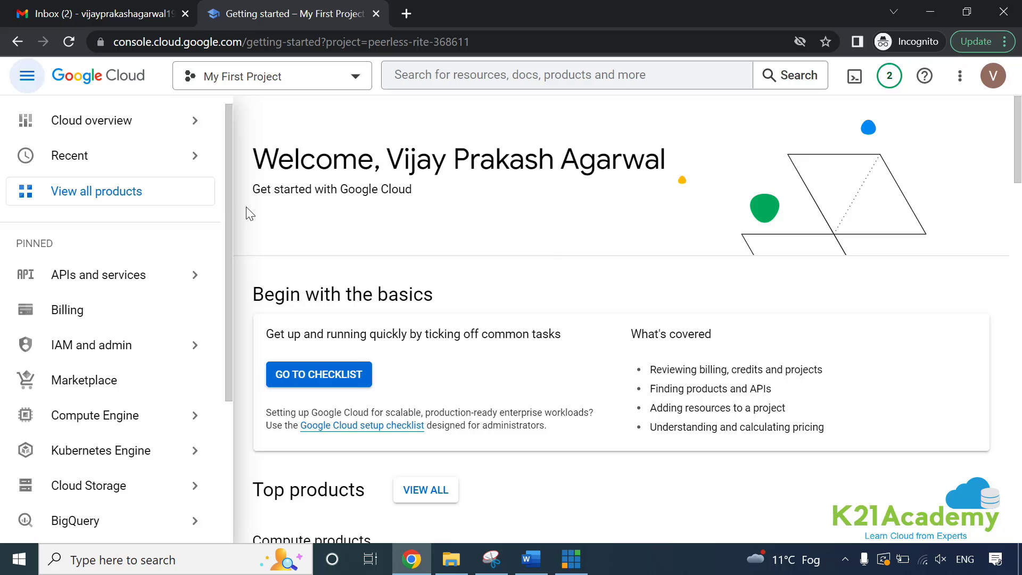
mouse_move(117, 417)
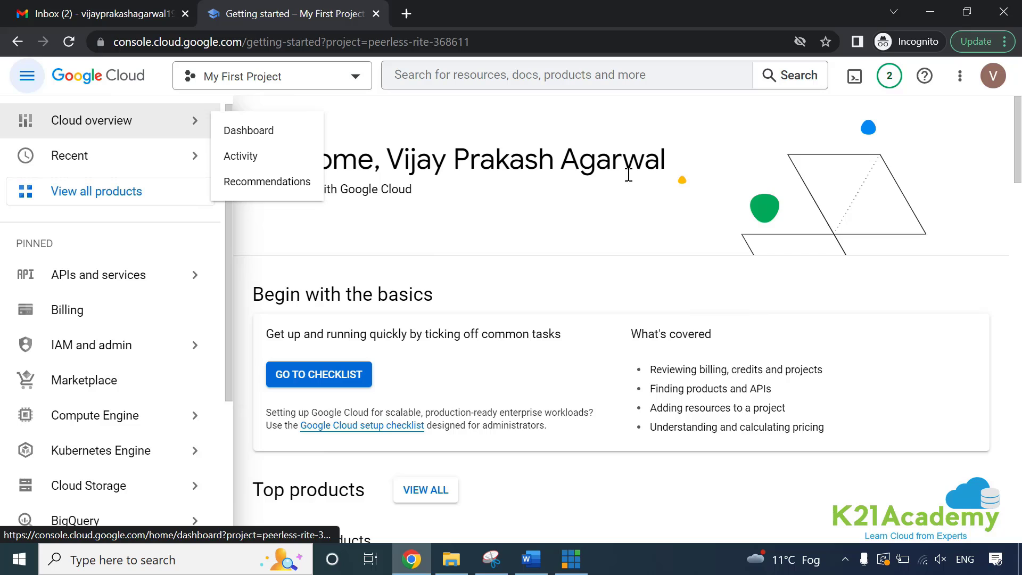
mouse_move(515, 542)
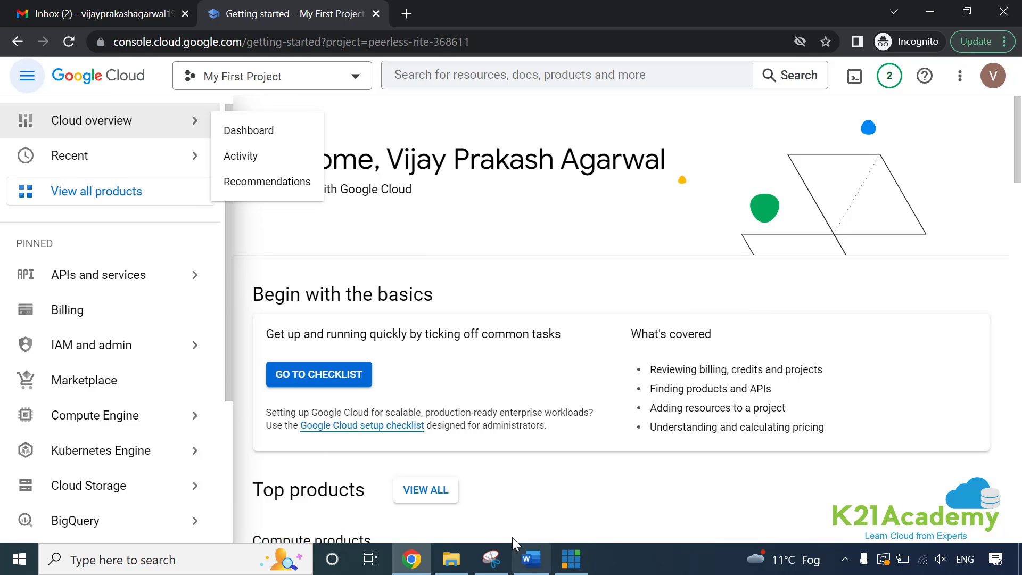
mouse_move(546, 561)
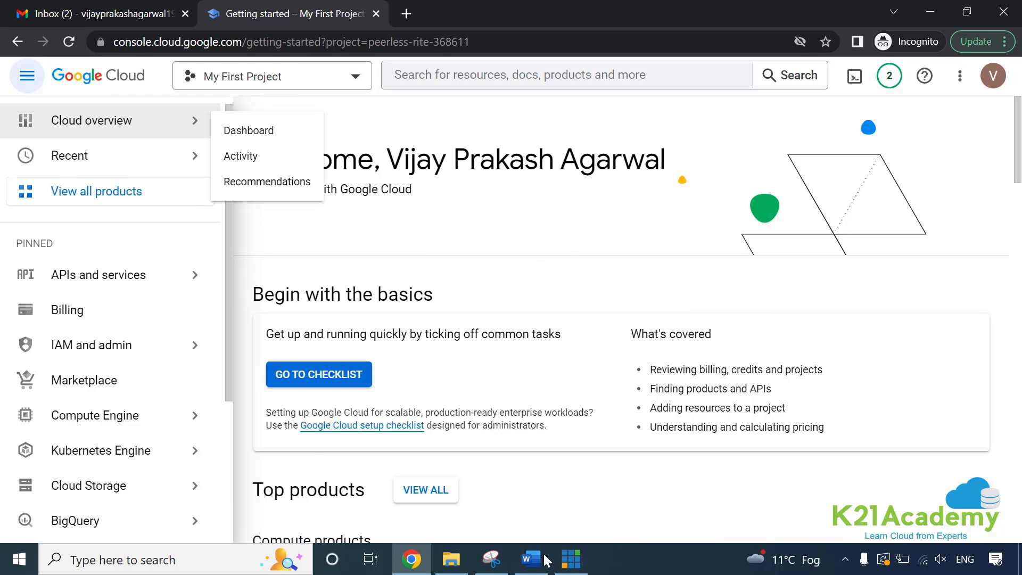
Scroll the Word lab guide to section 5 and open the console.cloud.google.com link
left_click(529, 558)
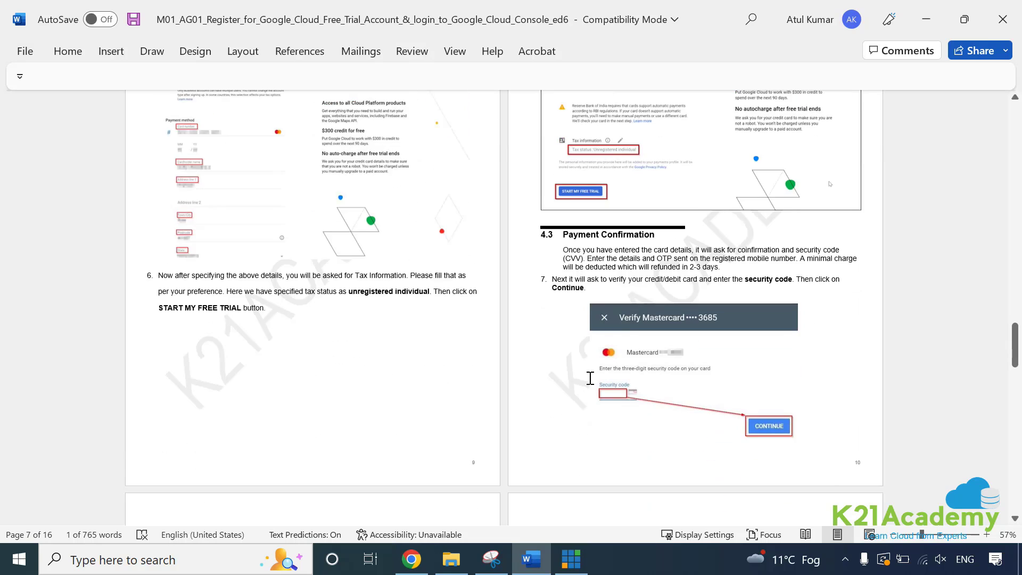
scroll("down", 3)
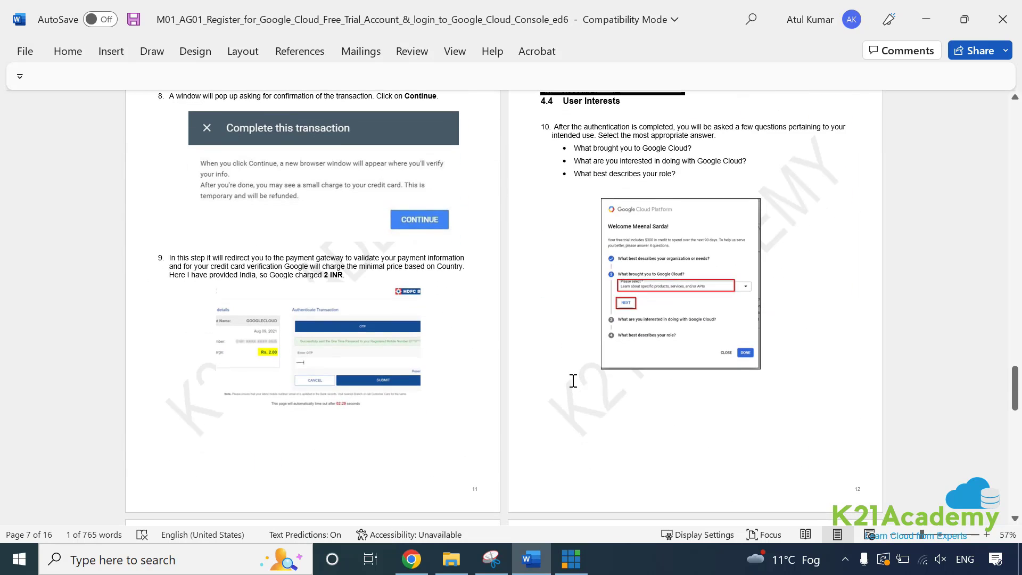
scroll("down", 3)
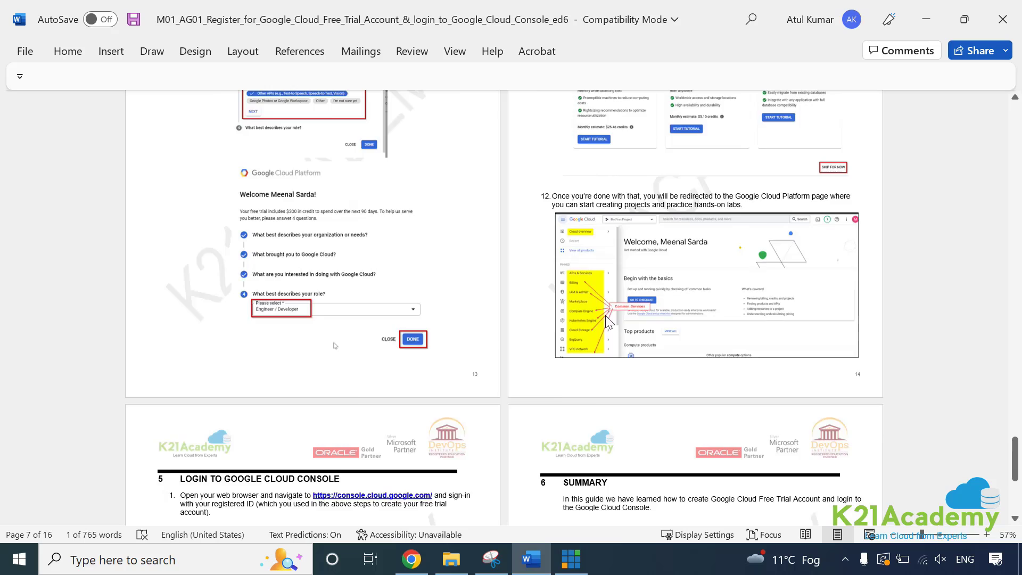
scroll("down", 3)
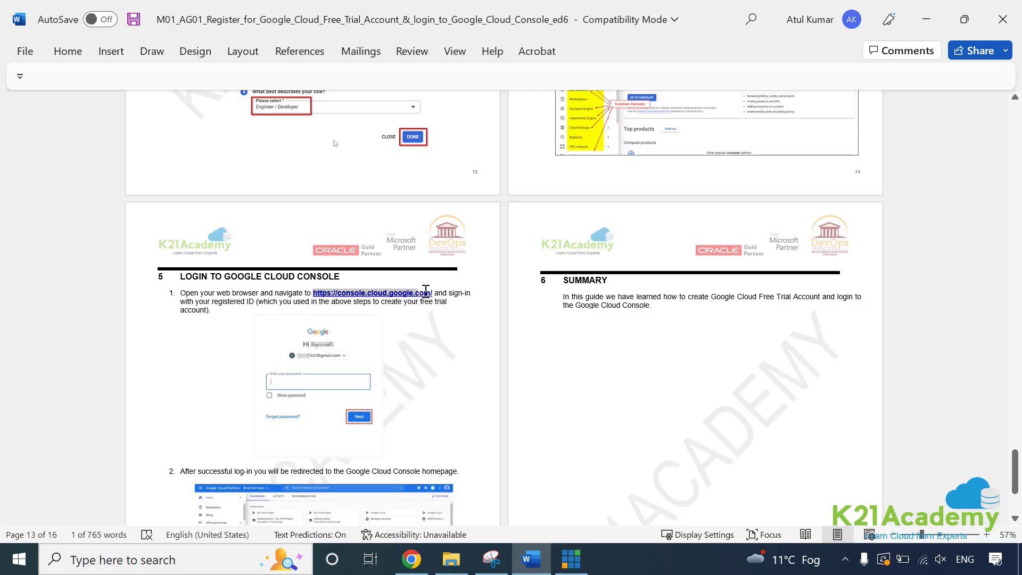
mouse_move(417, 271)
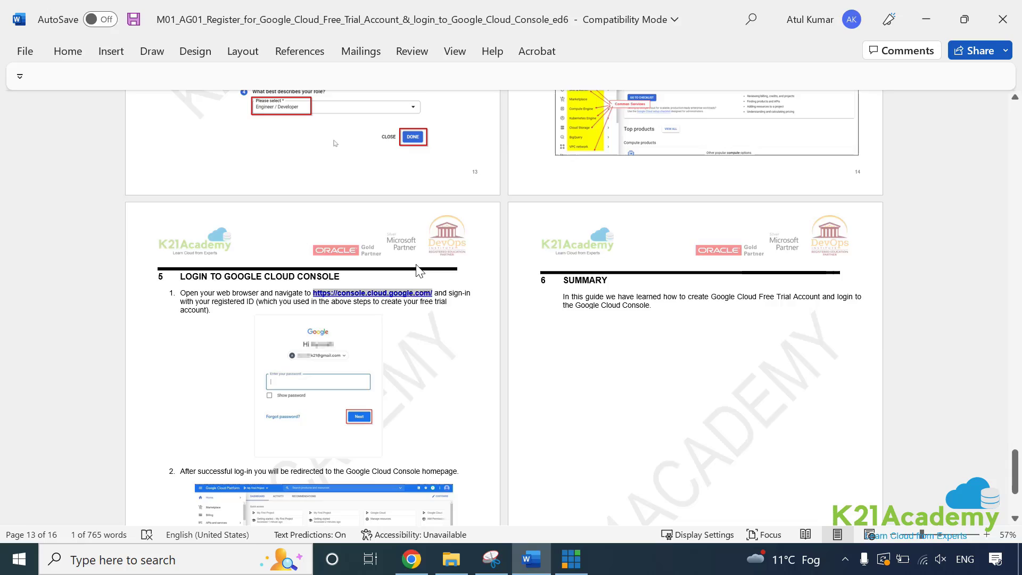
left_click(411, 559)
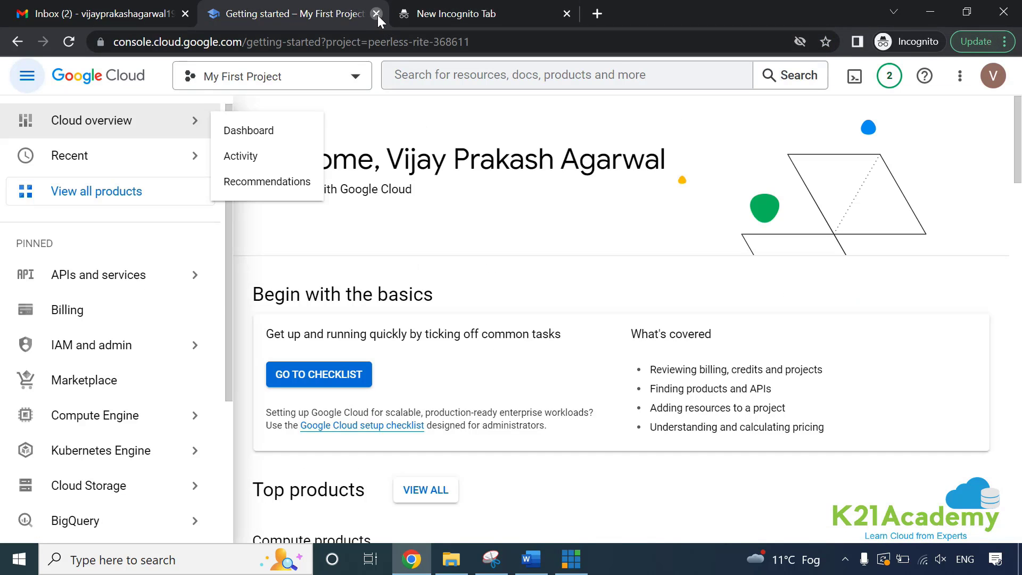
Close the old Getting started tab so the My First Project Welcome page shows, then return to Word
left_click(376, 14)
type("console.cloud.google.com")
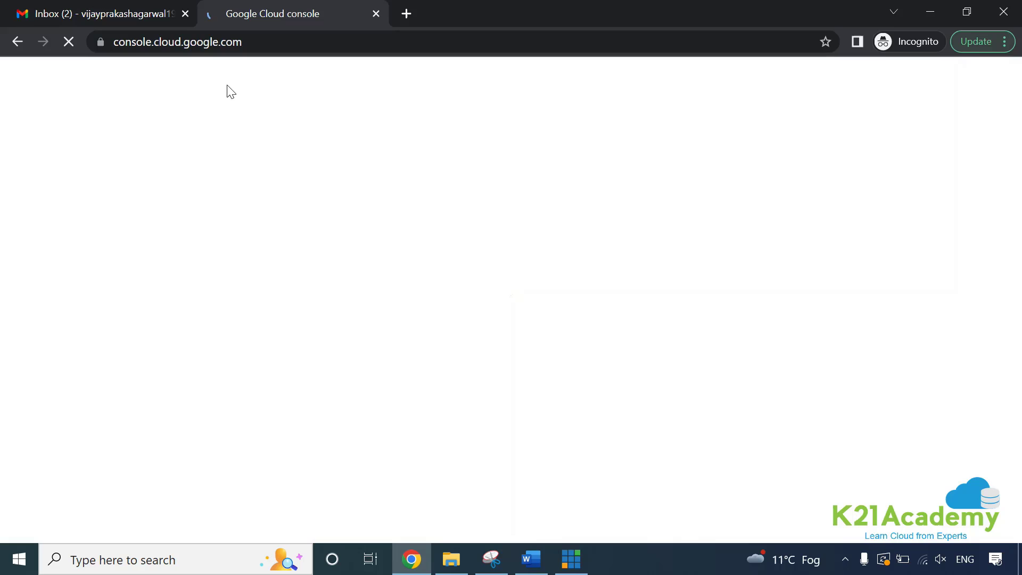
mouse_move(284, 124)
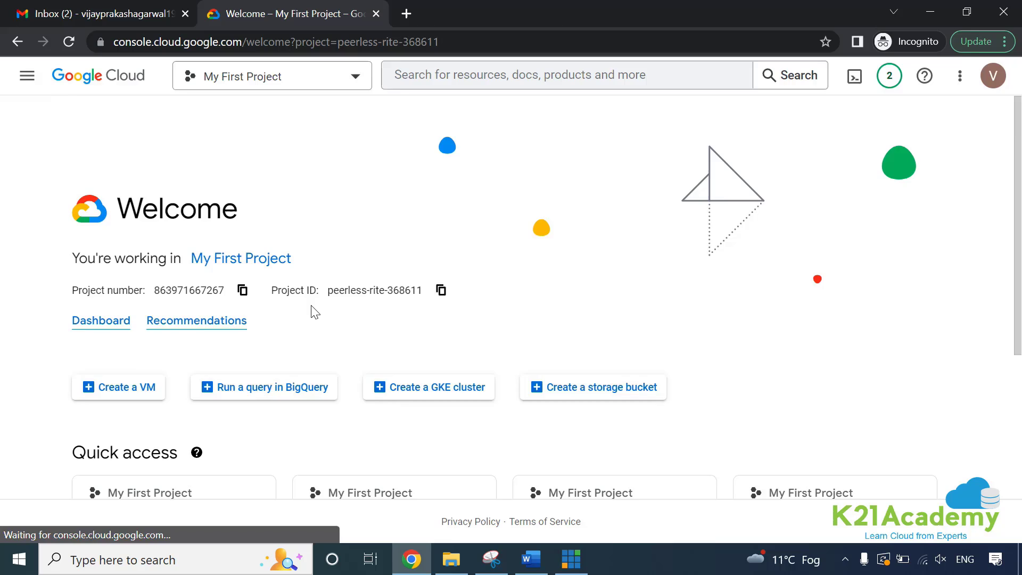
left_click(529, 560)
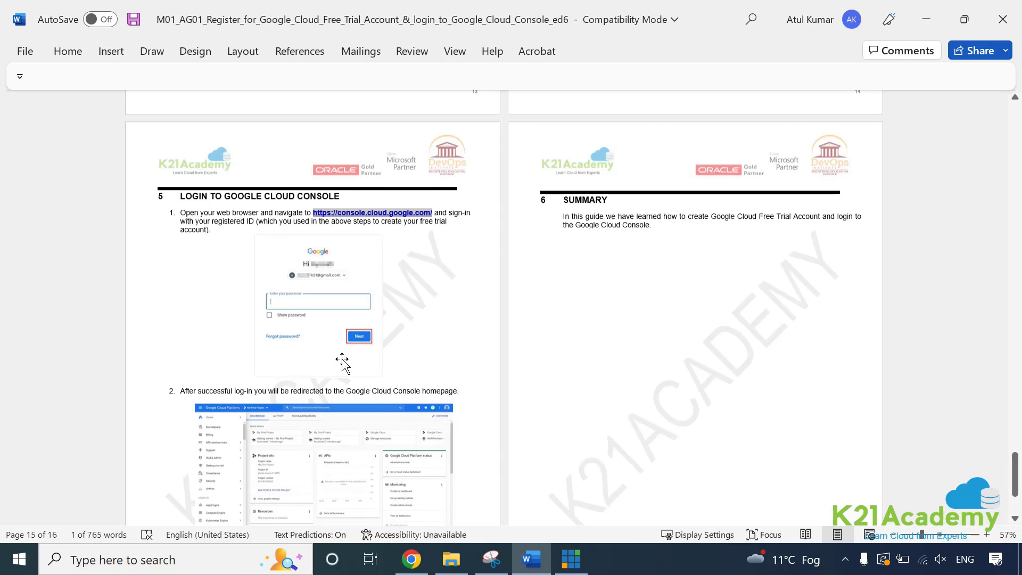
scroll("up", 3)
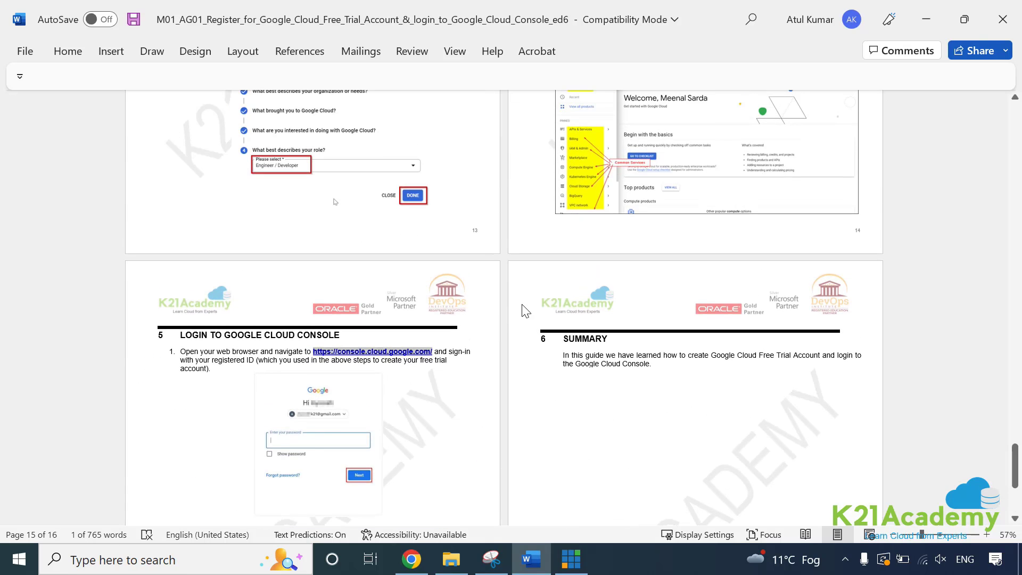
left_click(411, 559)
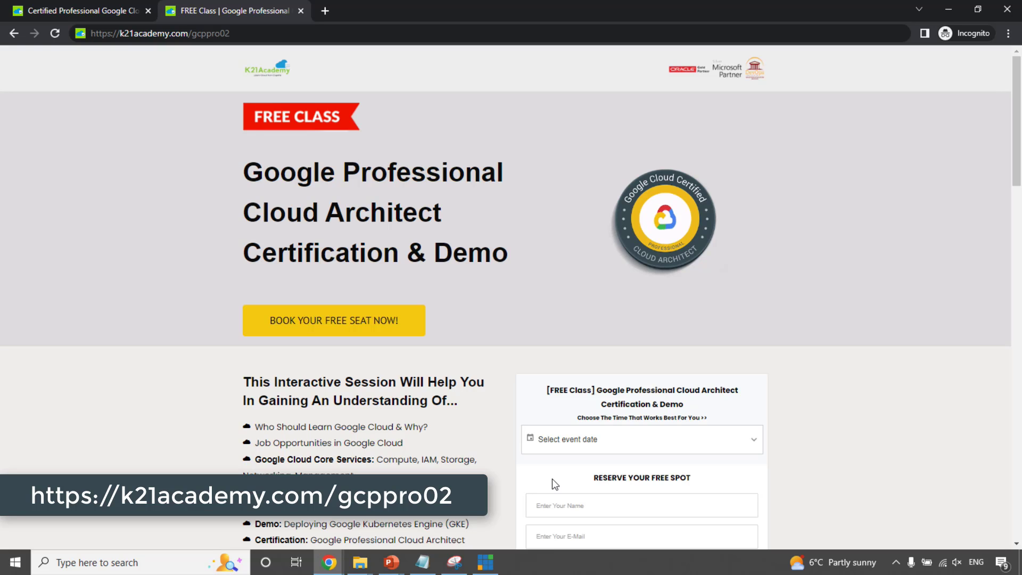
mouse_move(393, 458)
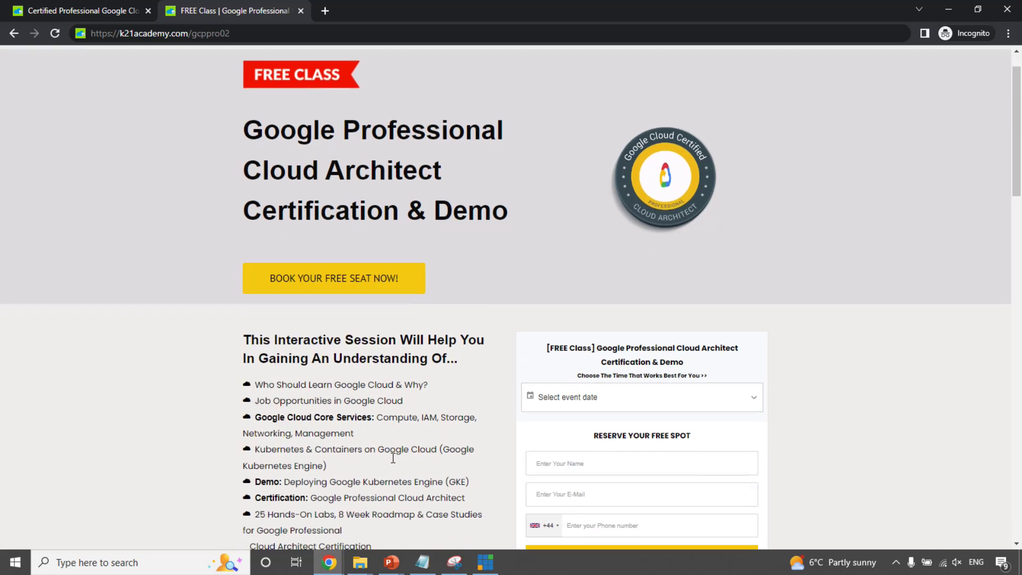
scroll("down", 3)
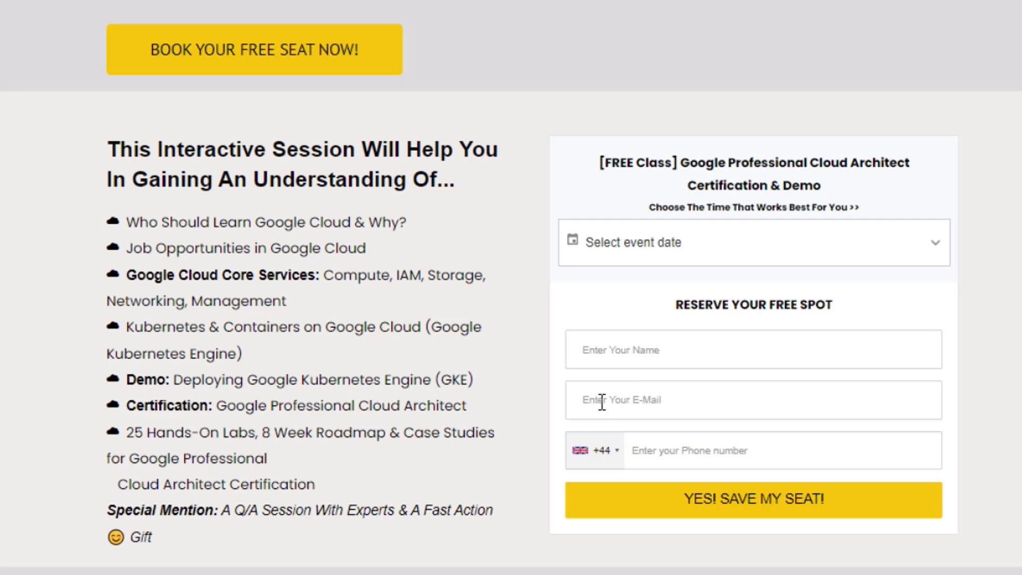
mouse_move(712, 449)
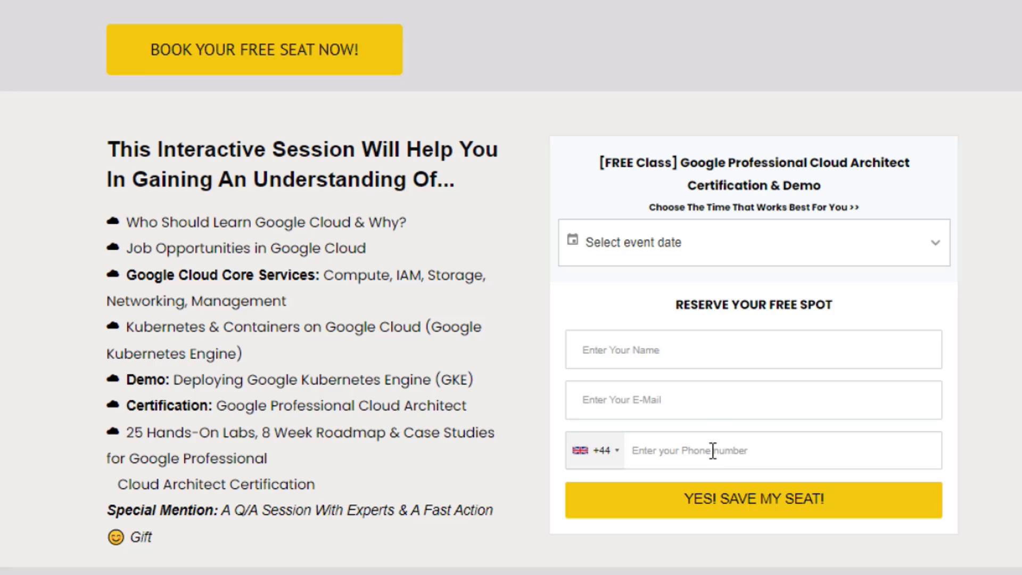
mouse_move(636, 272)
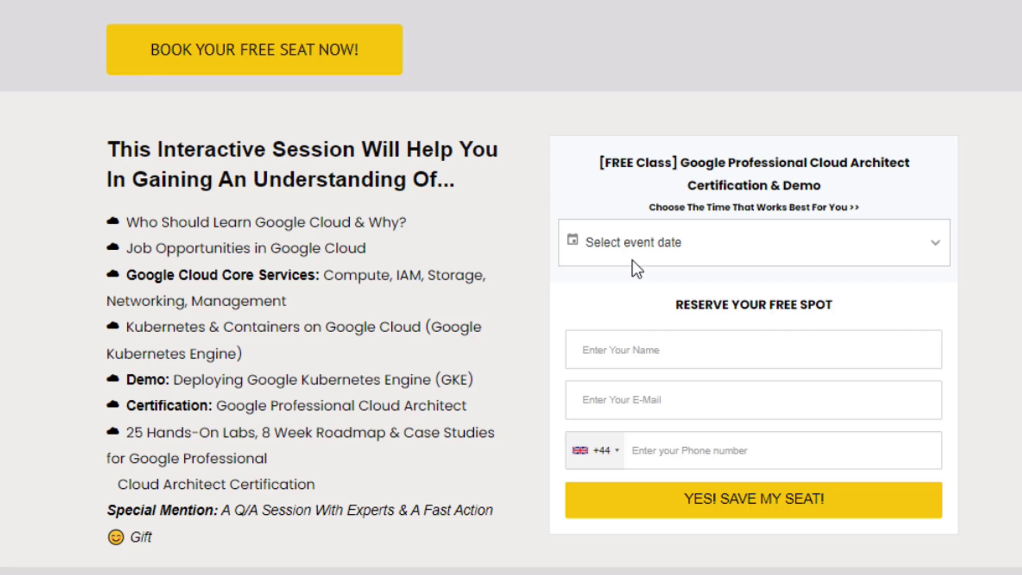
mouse_move(696, 506)
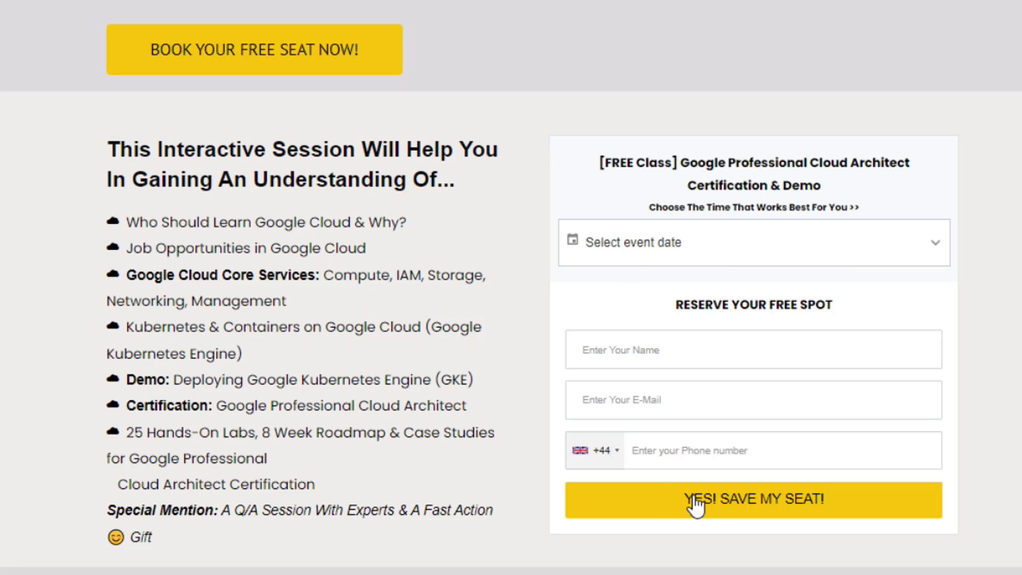
mouse_move(636, 510)
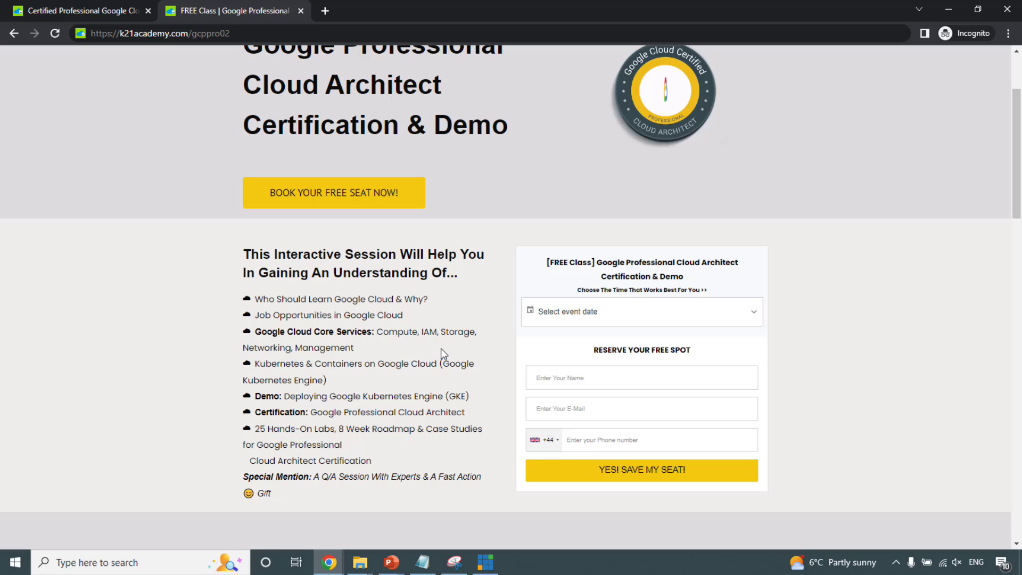
mouse_move(128, 476)
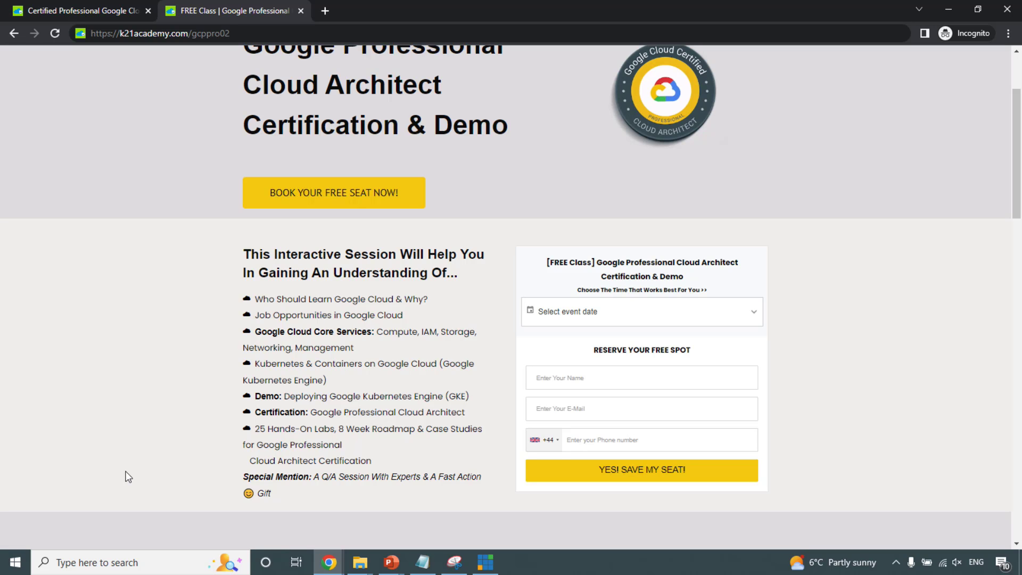